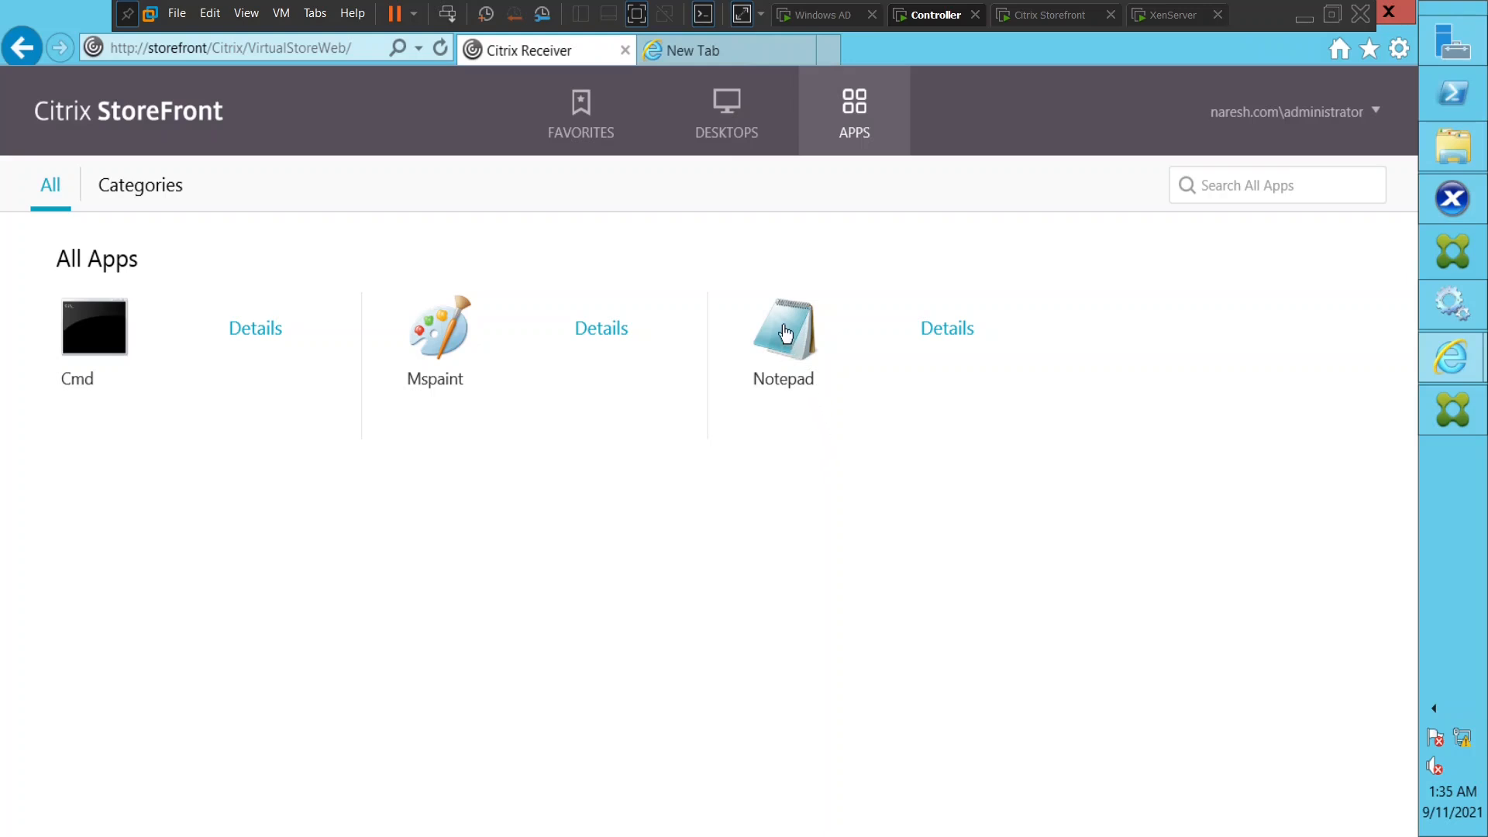
# Launch the Notepad app from the StoreFront Apps page to get its .ica download prompt
pyautogui.click(783, 327)
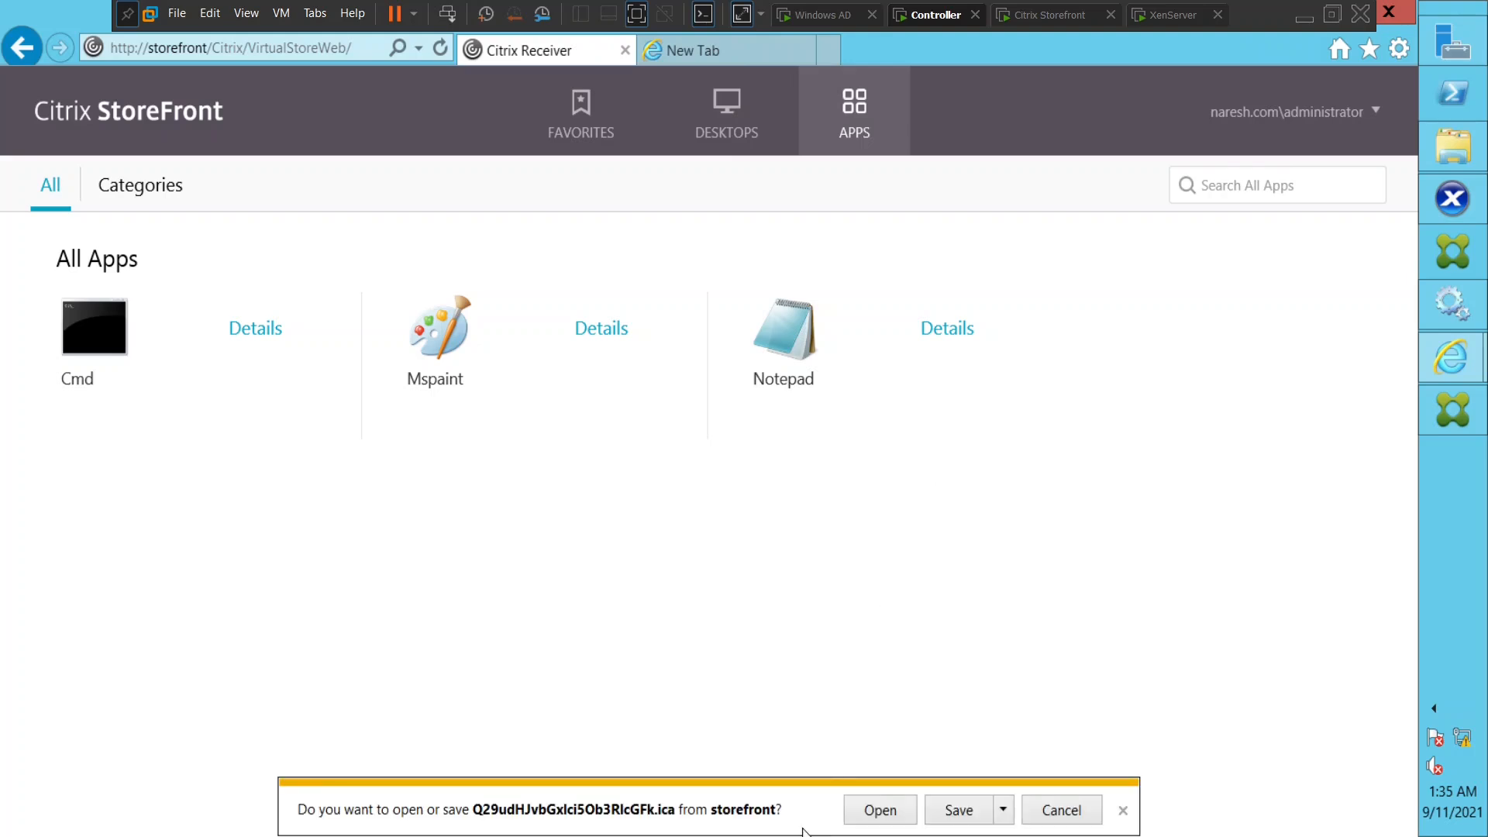
pyautogui.moveTo(822, 466)
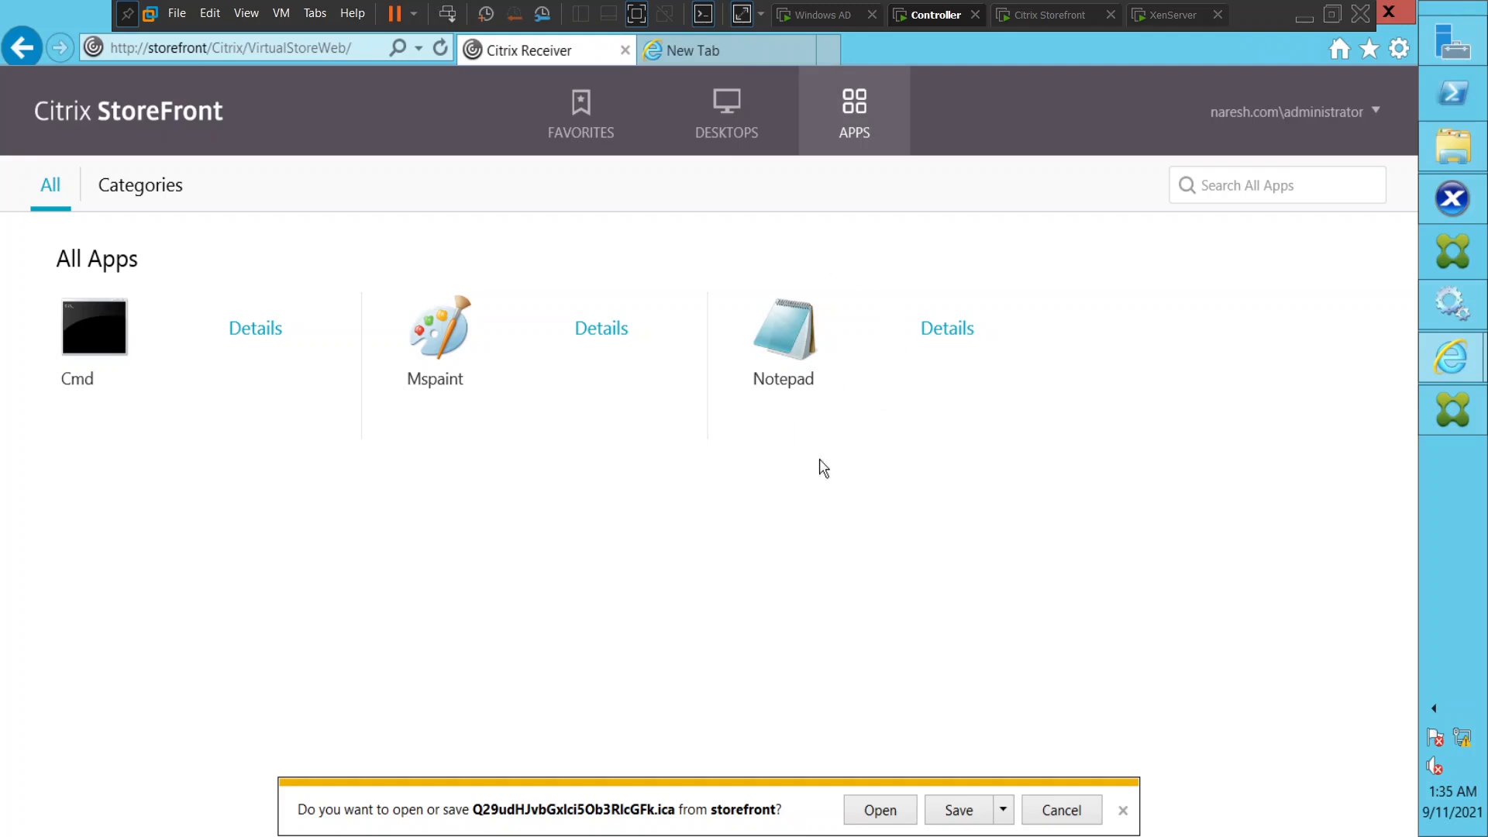
pyautogui.moveTo(859, 830)
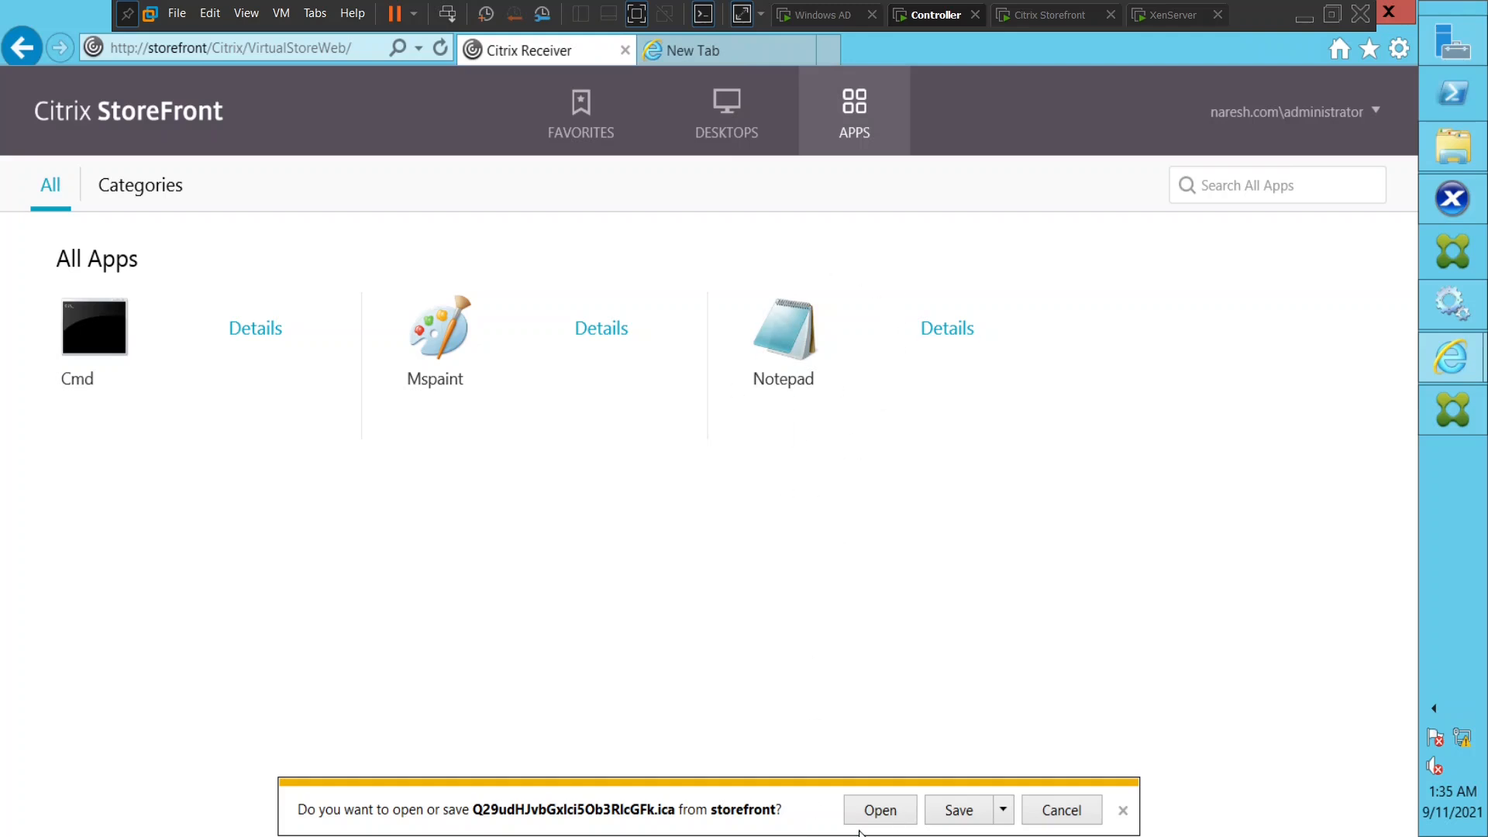
pyautogui.moveTo(646, 819)
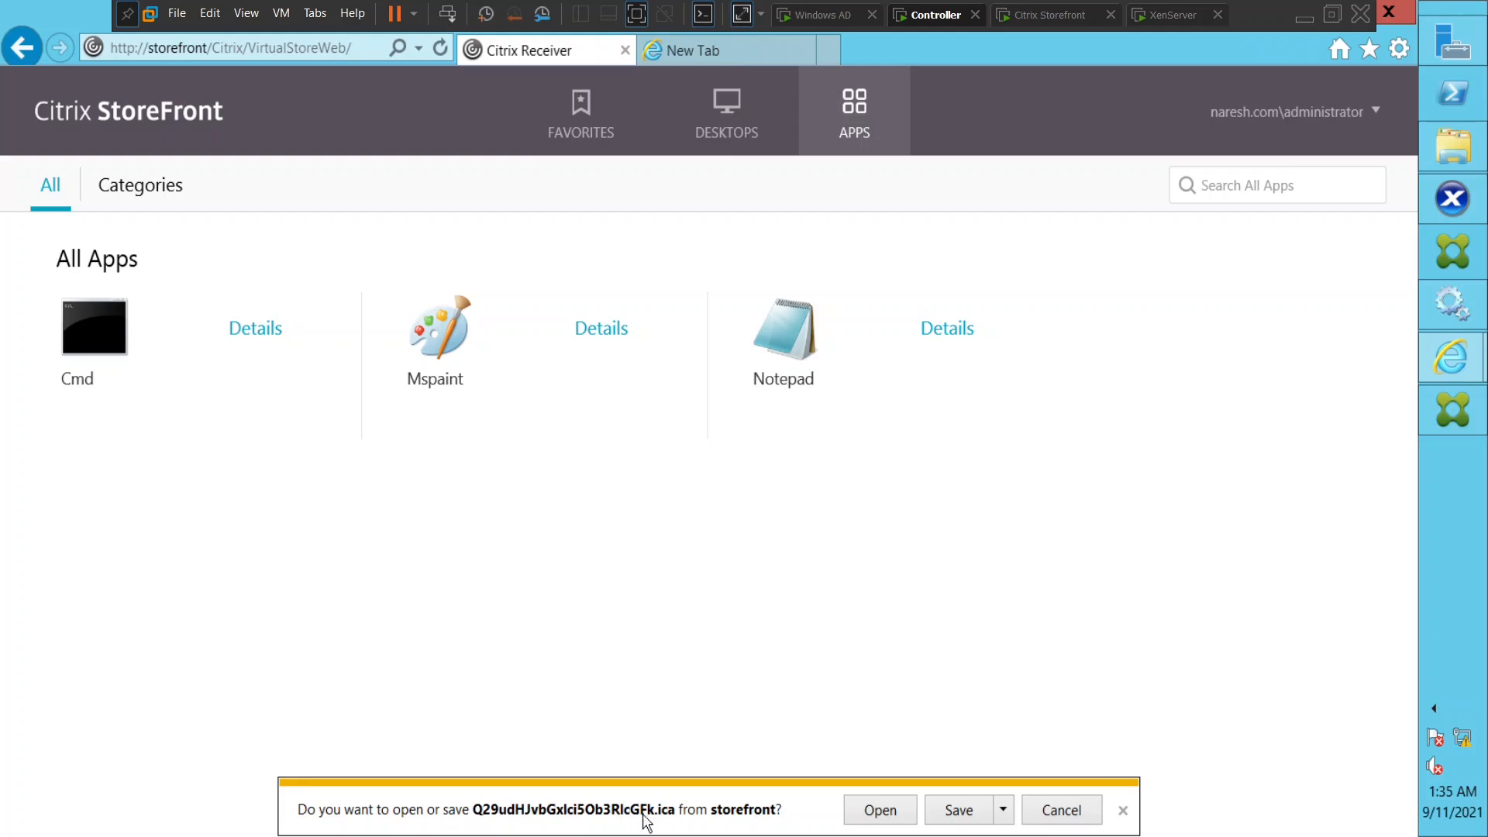
pyautogui.moveTo(665, 827)
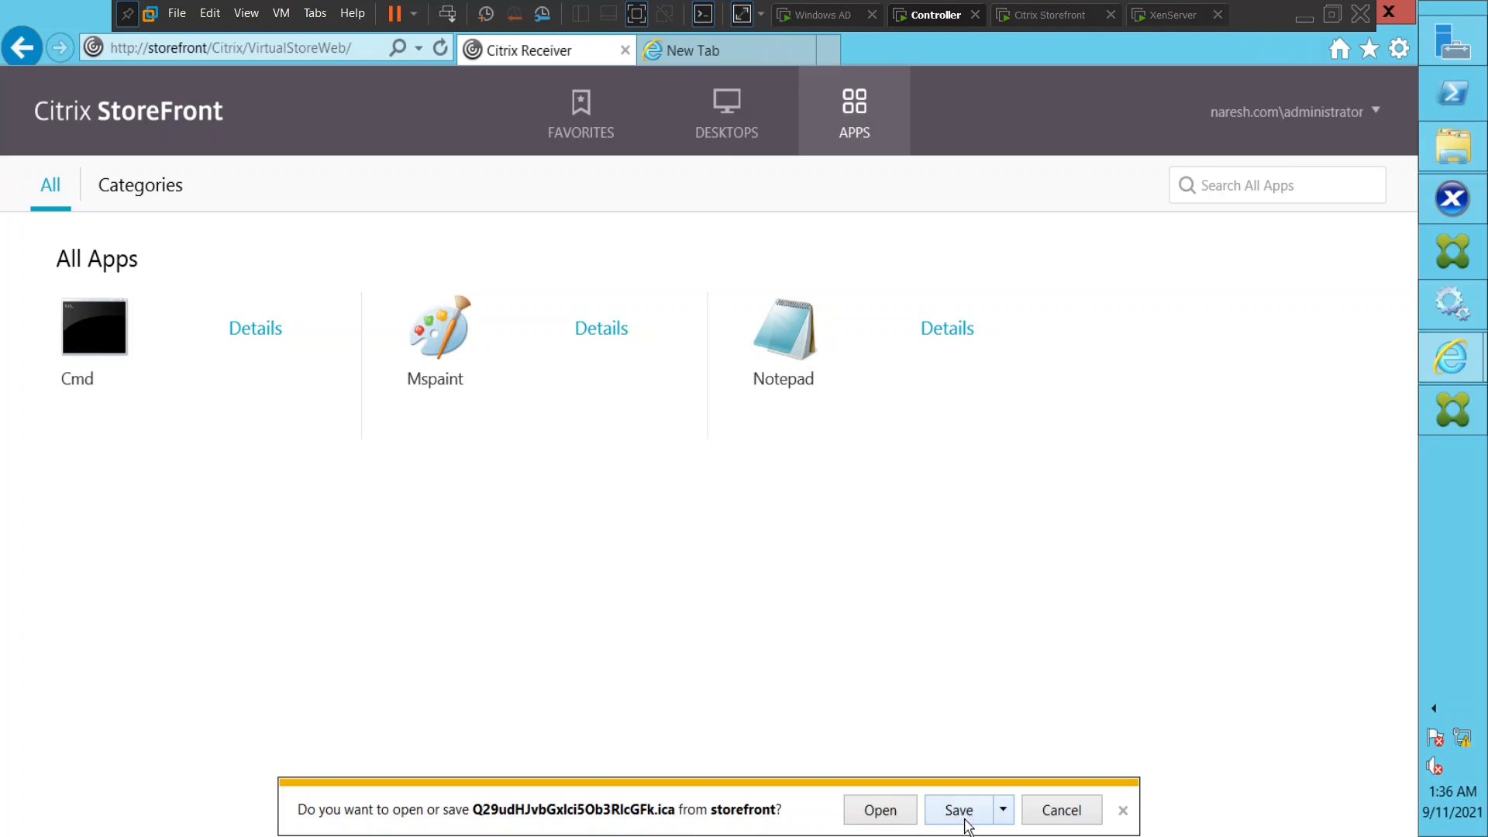
# Save the Notepad .ica launch file and show the downloaded files
pyautogui.click(958, 809)
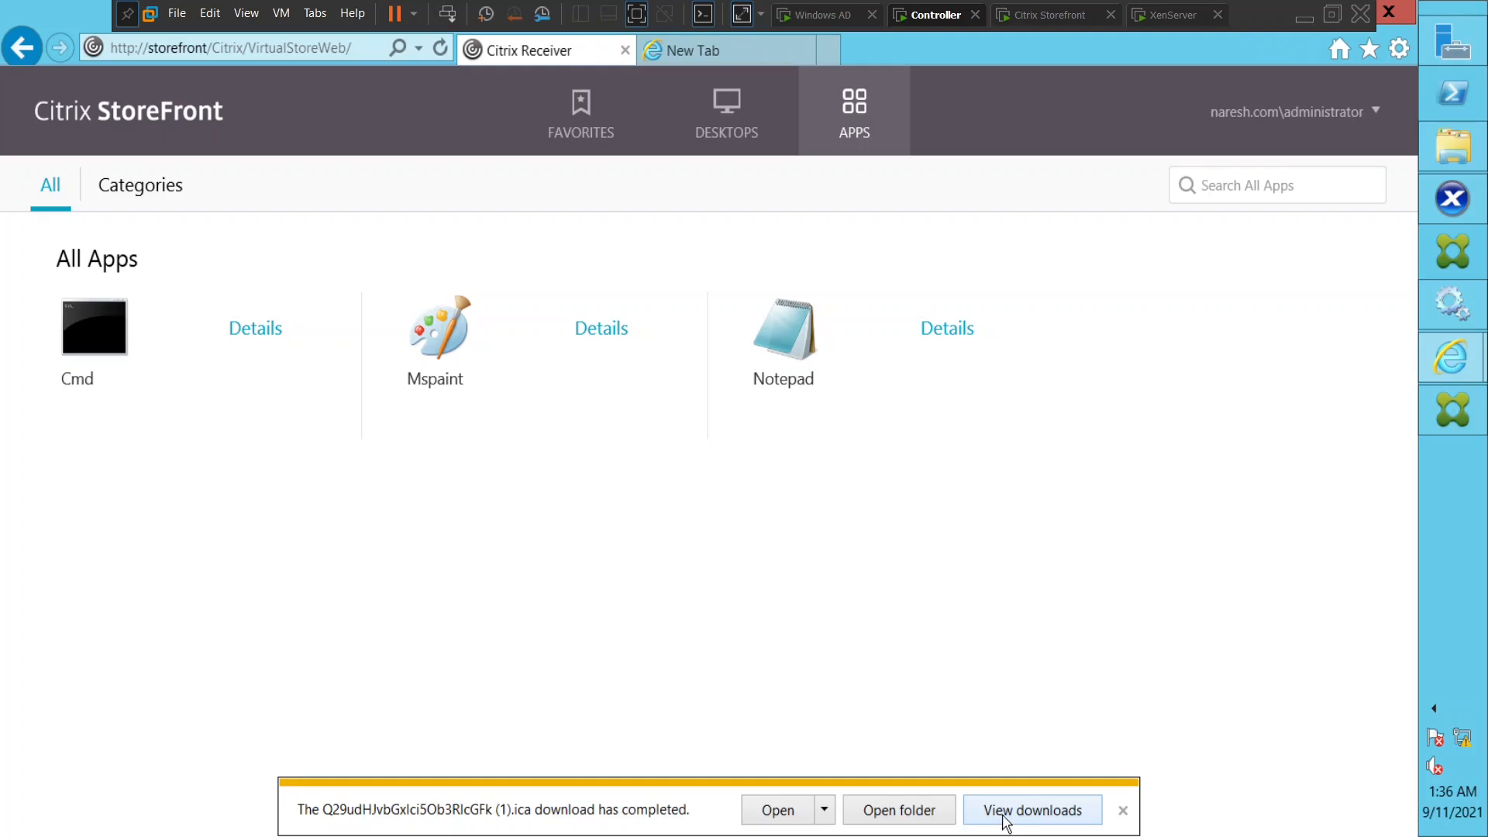
pyautogui.click(1031, 809)
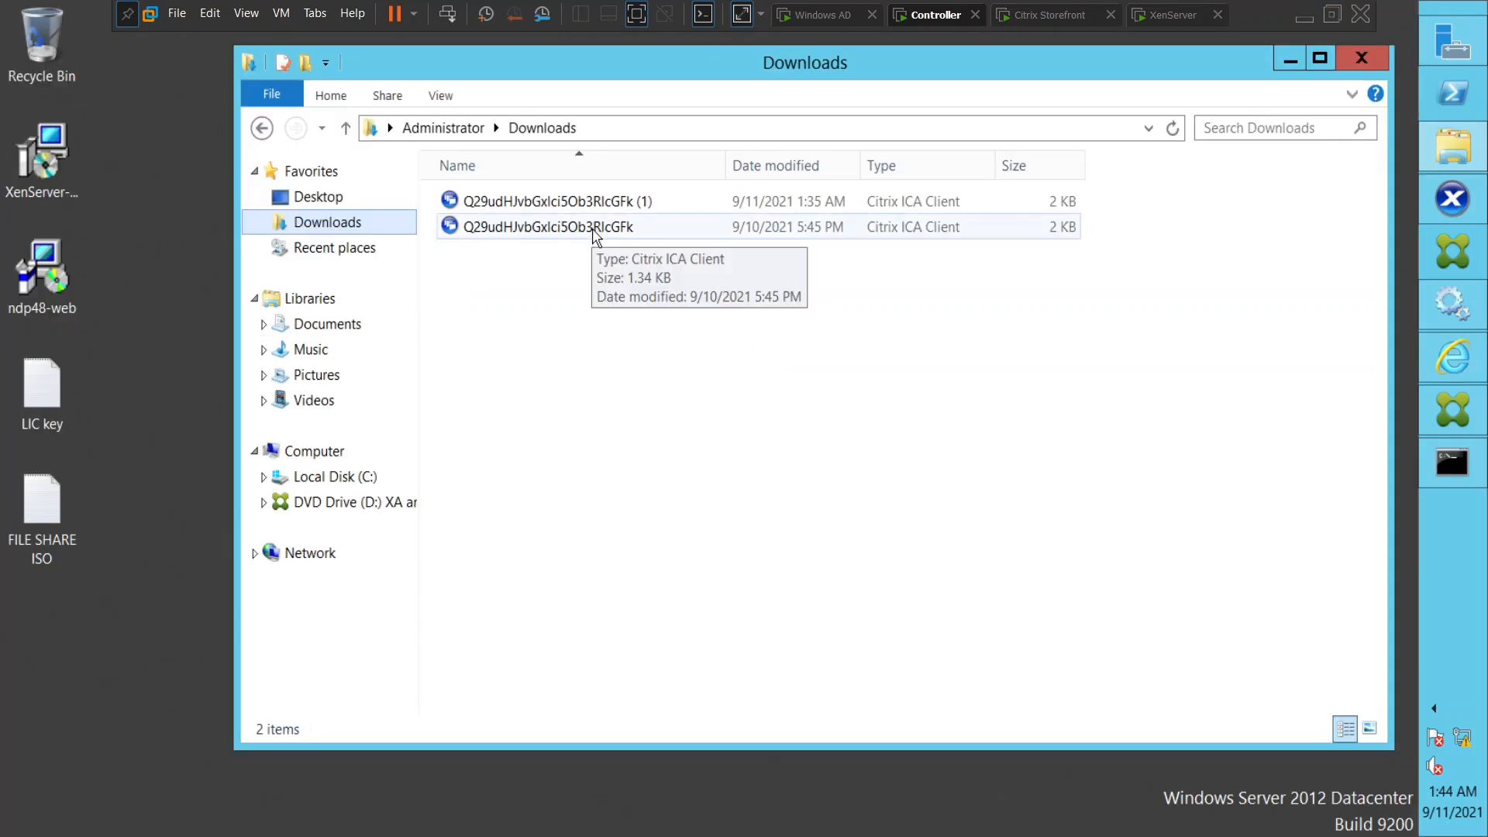
# Open the older .ica file in Downloads, keeping Citrix Connection Manager for all .ica files
pyautogui.rightClick(549, 226)
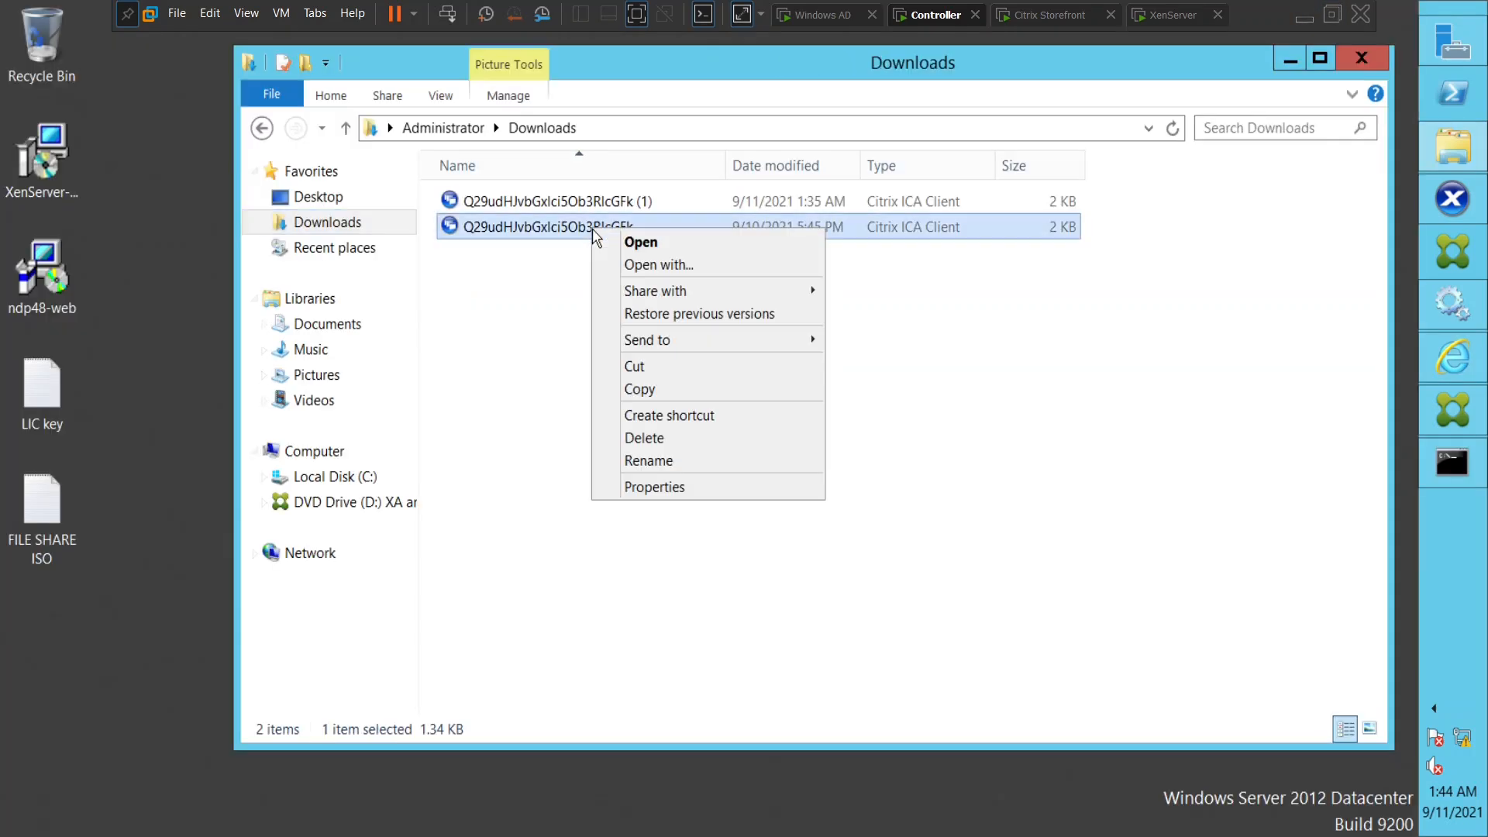
pyautogui.moveTo(703, 265)
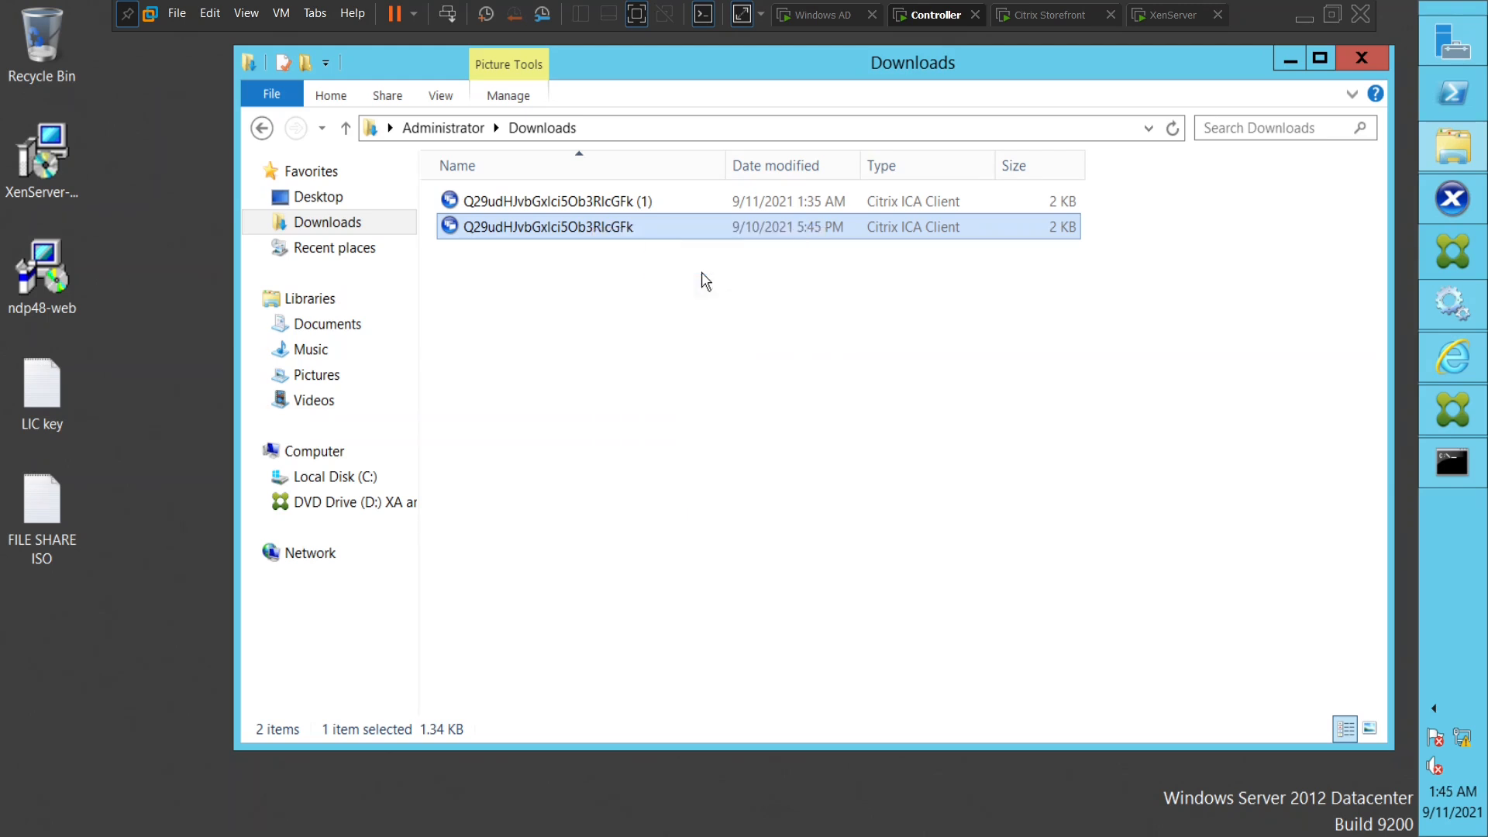
pyautogui.doubleClick(546, 226)
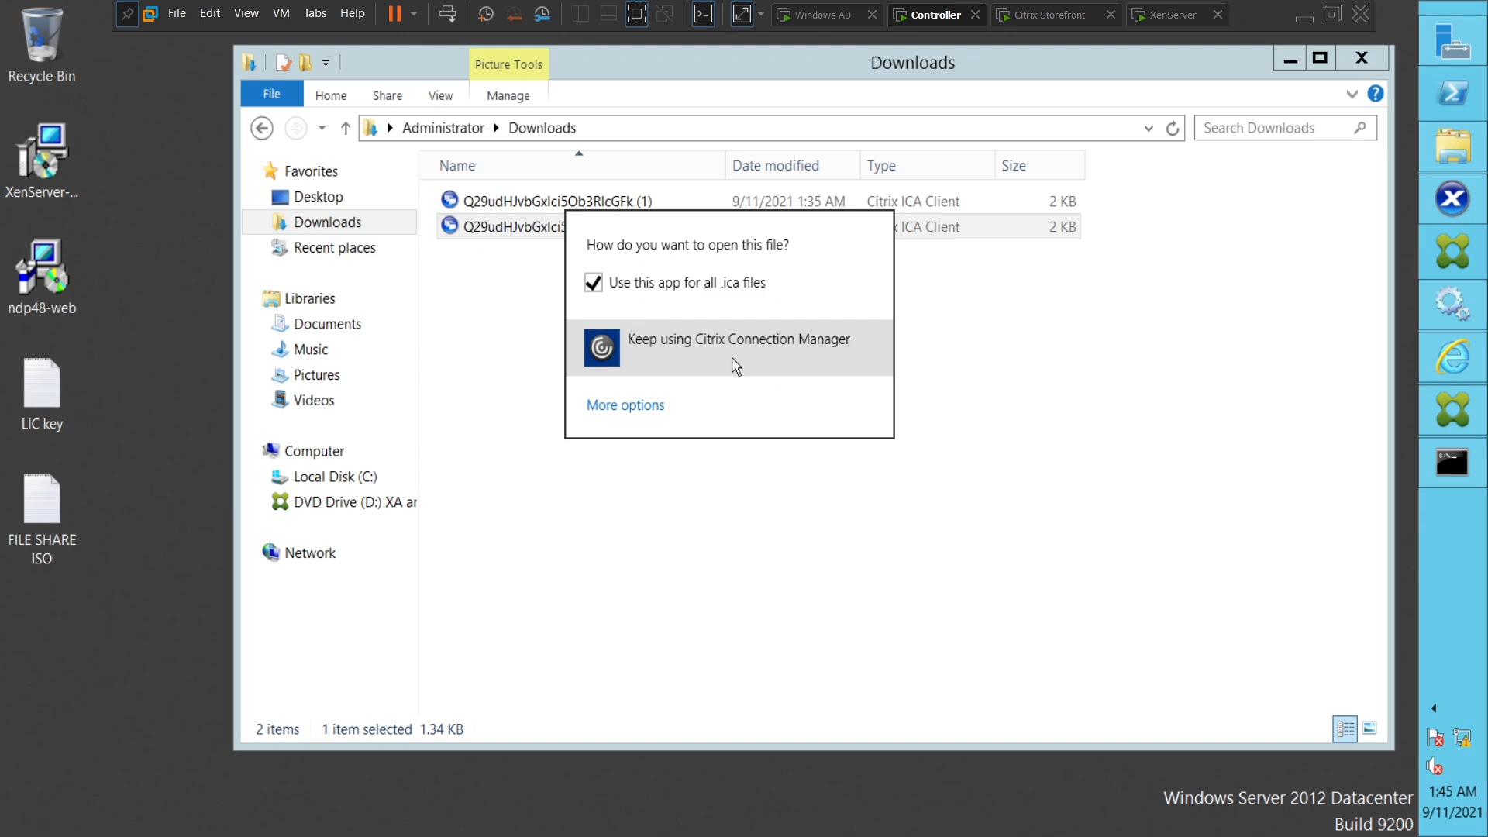
pyautogui.moveTo(749, 364)
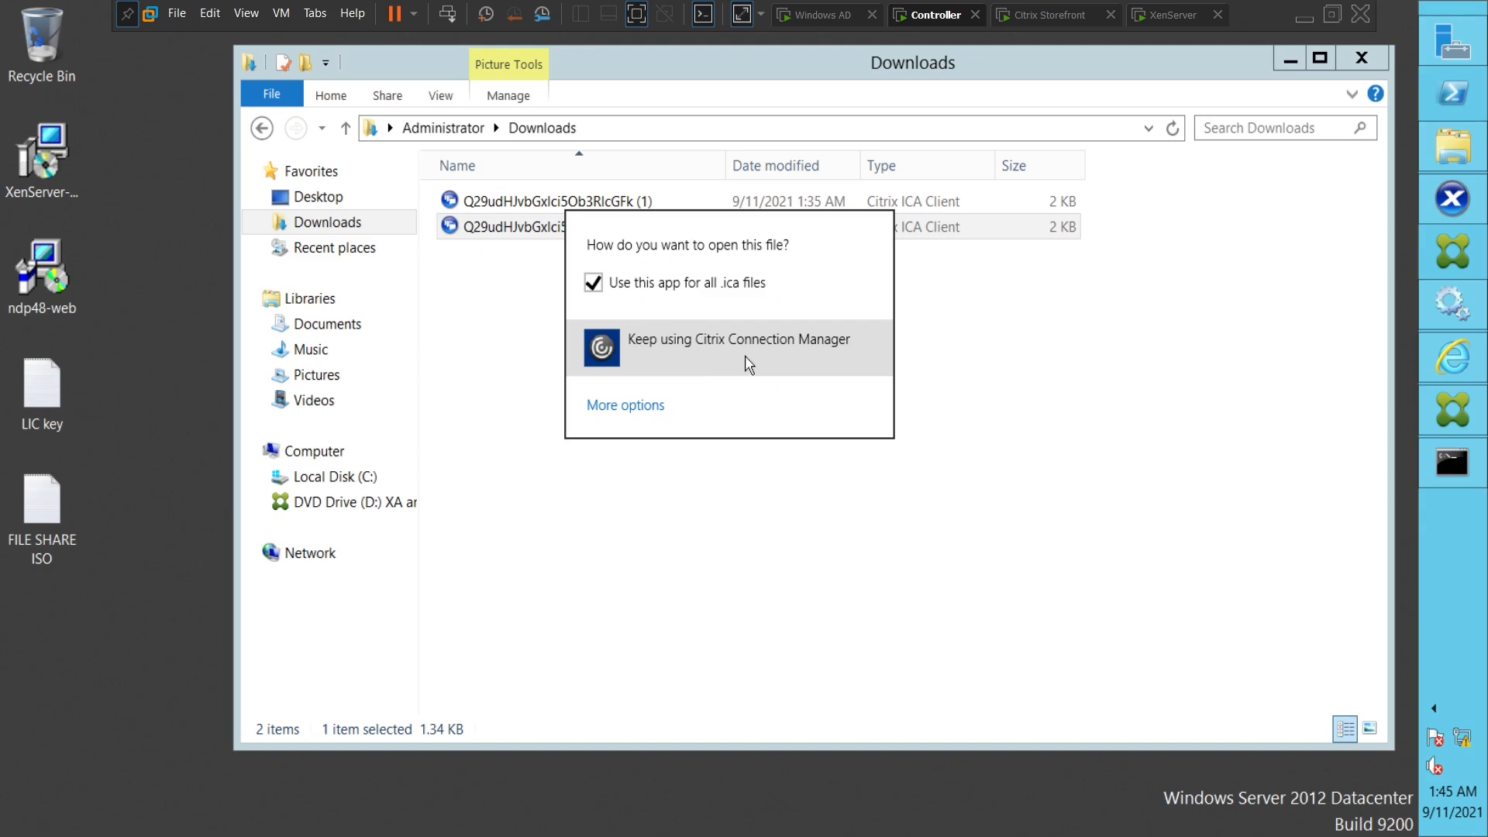
pyautogui.click(739, 339)
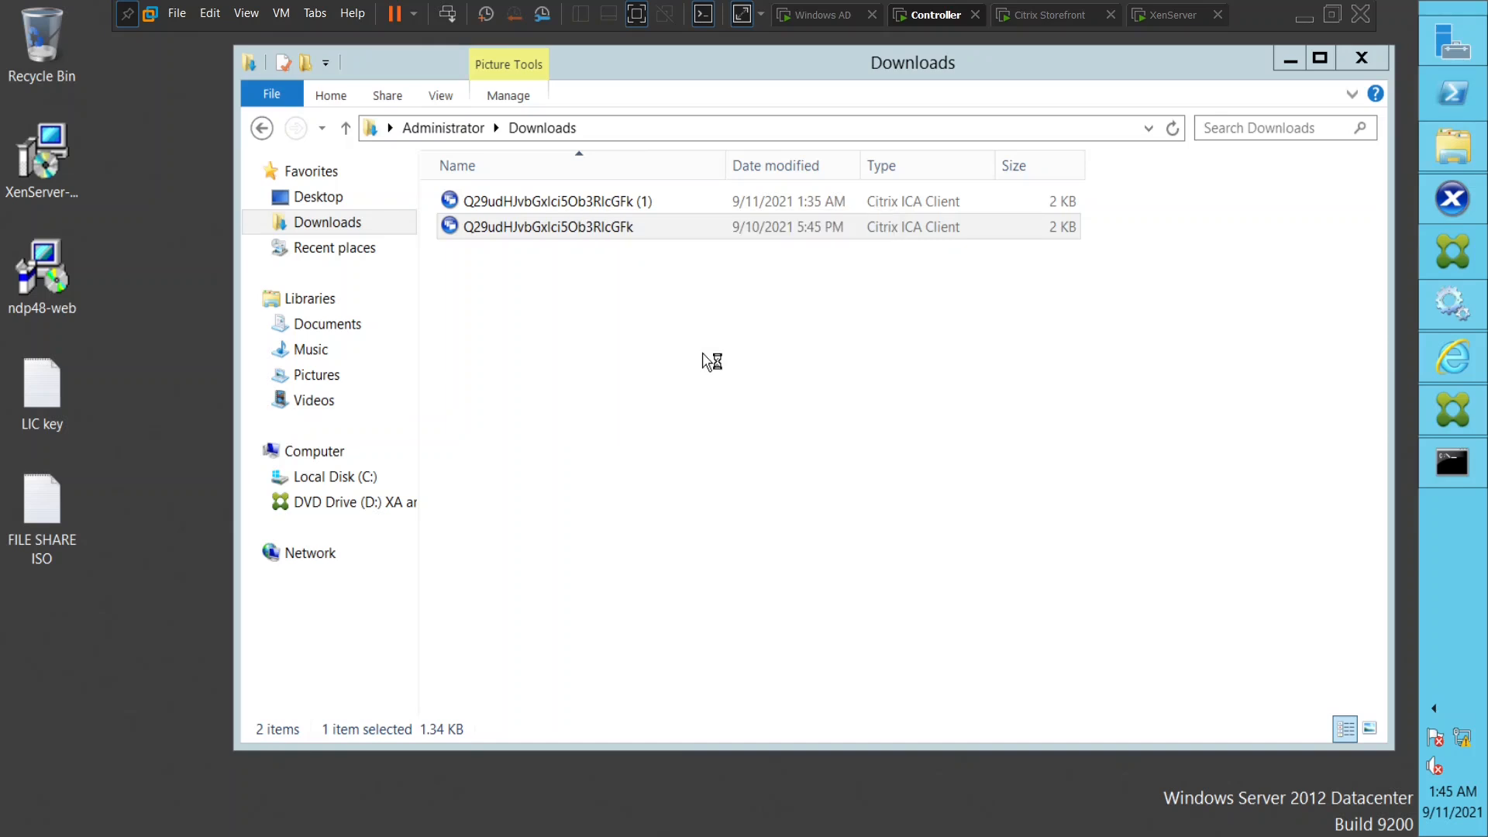
pyautogui.moveTo(706, 360)
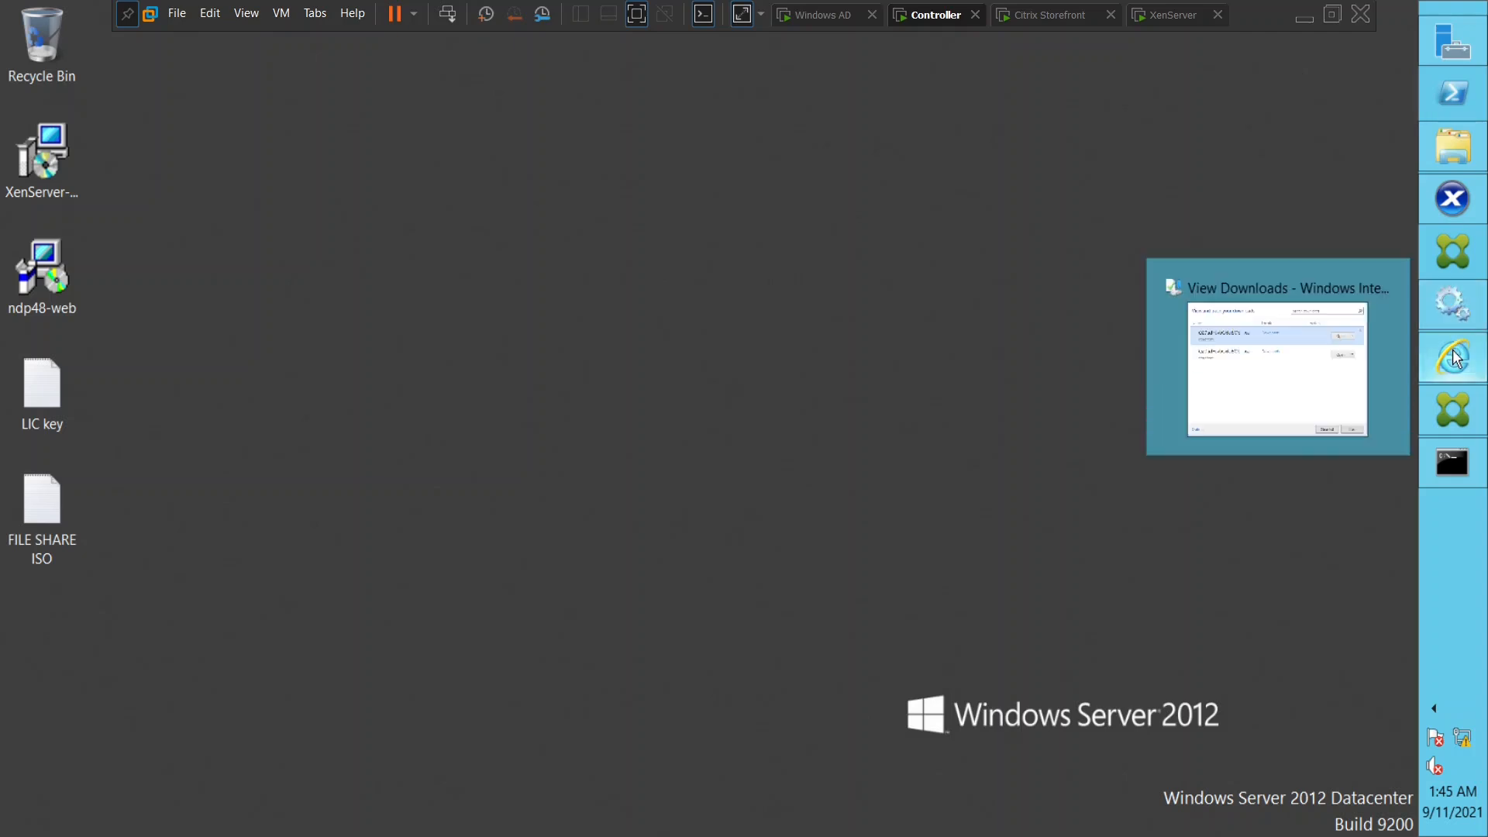
# In a new Internet Explorer window, go to storefront/Citrix/VirtualStoreWeb
pyautogui.click(1277, 368)
pyautogui.write('stor')
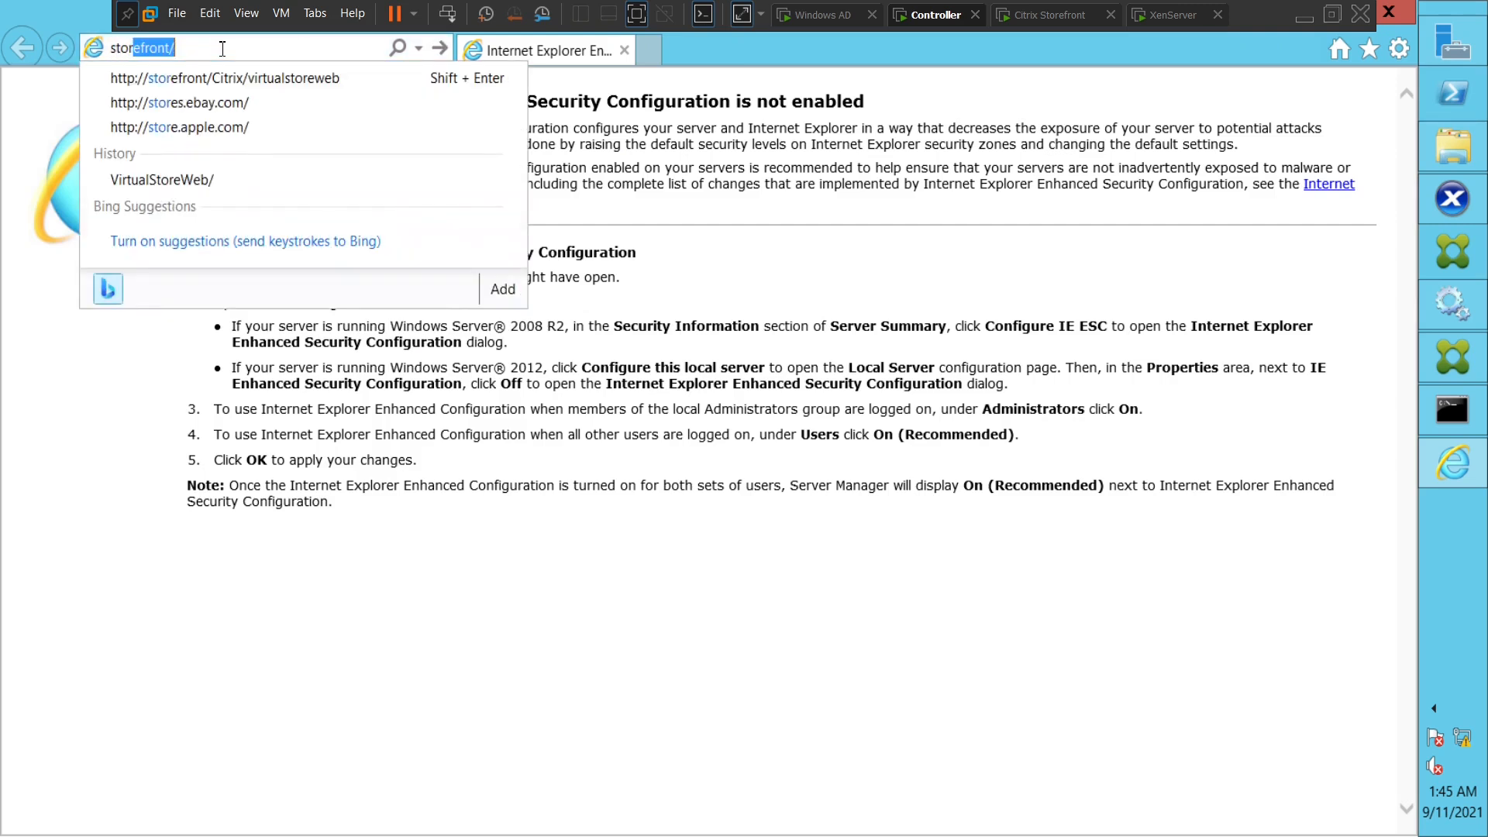
pyautogui.click(224, 78)
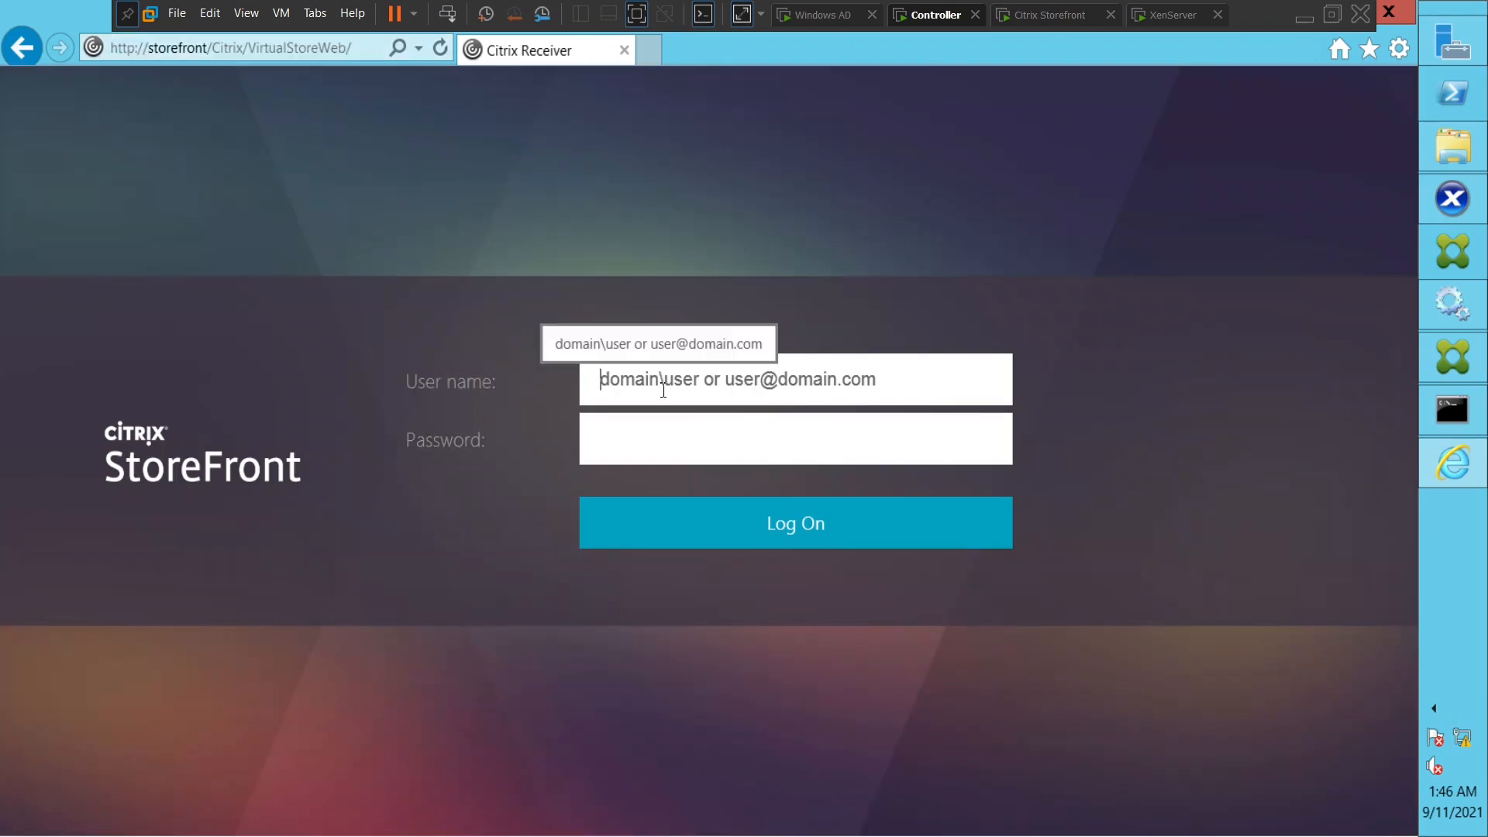
# Log on to StoreFront as naresh.com\administrator with the password
pyautogui.write('naresh.co')
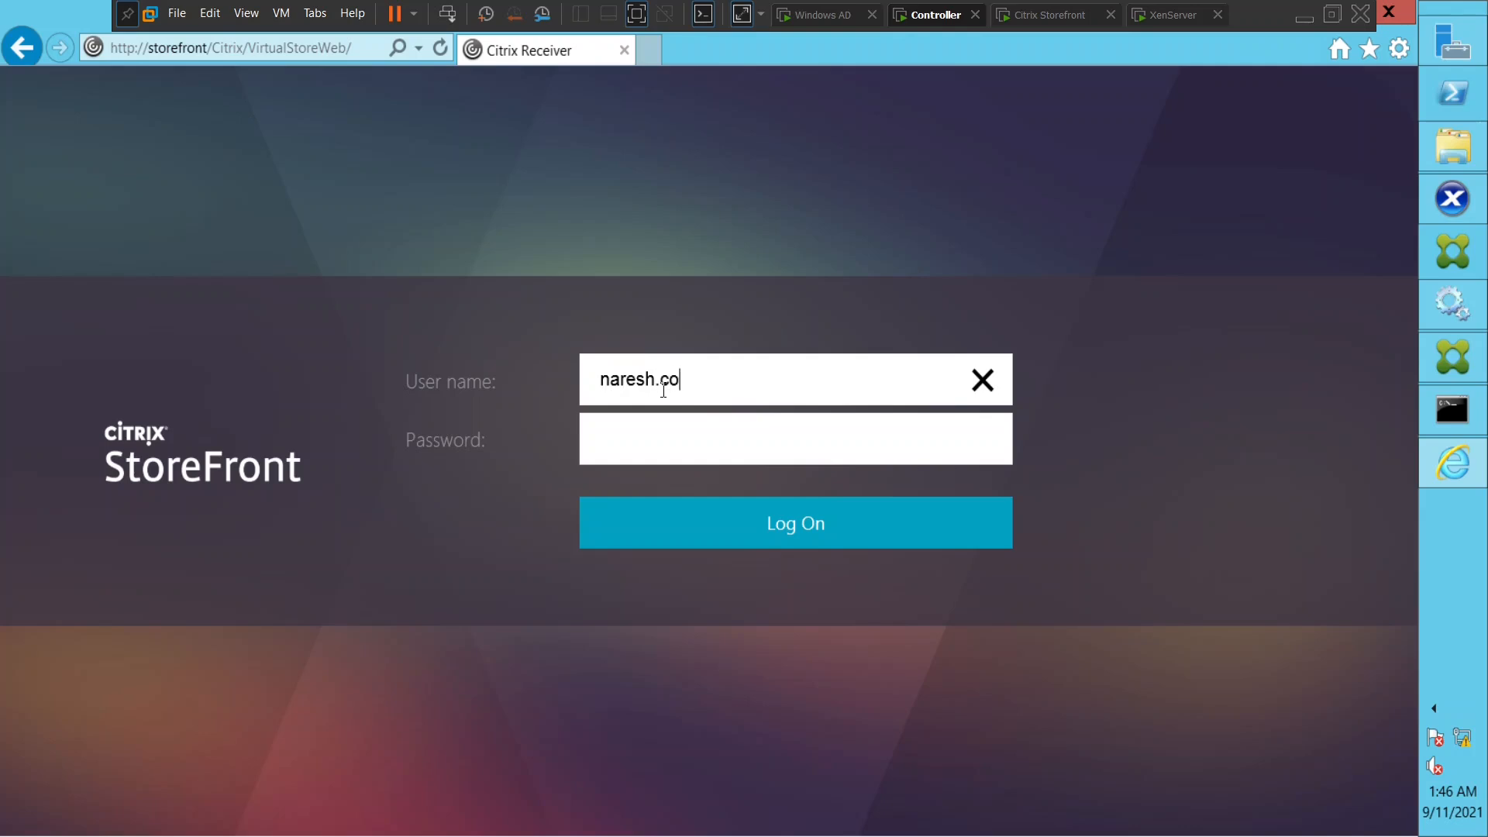
pyautogui.write('m\\a')
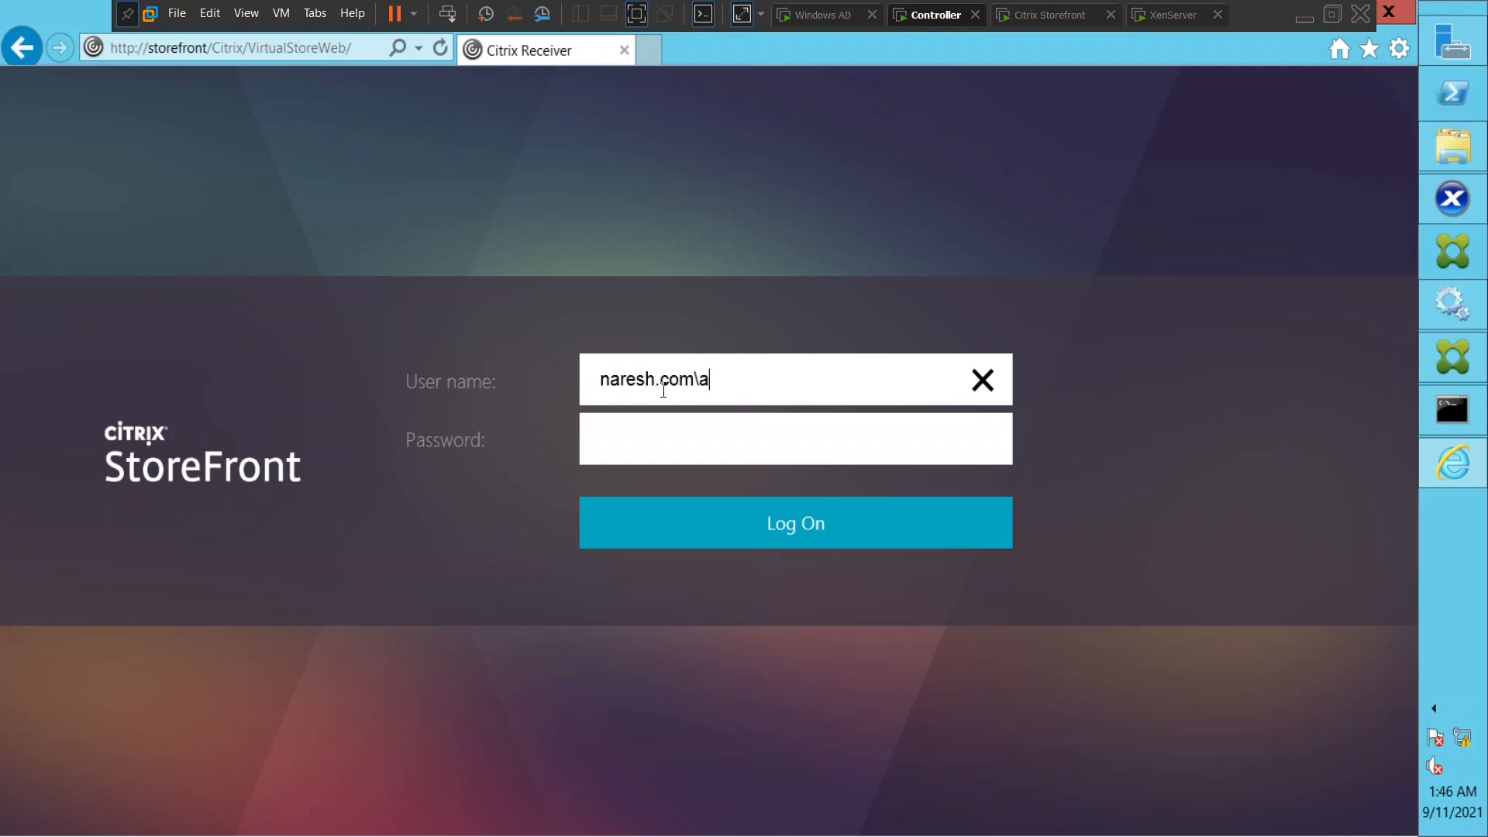
pyautogui.write('dministrator')
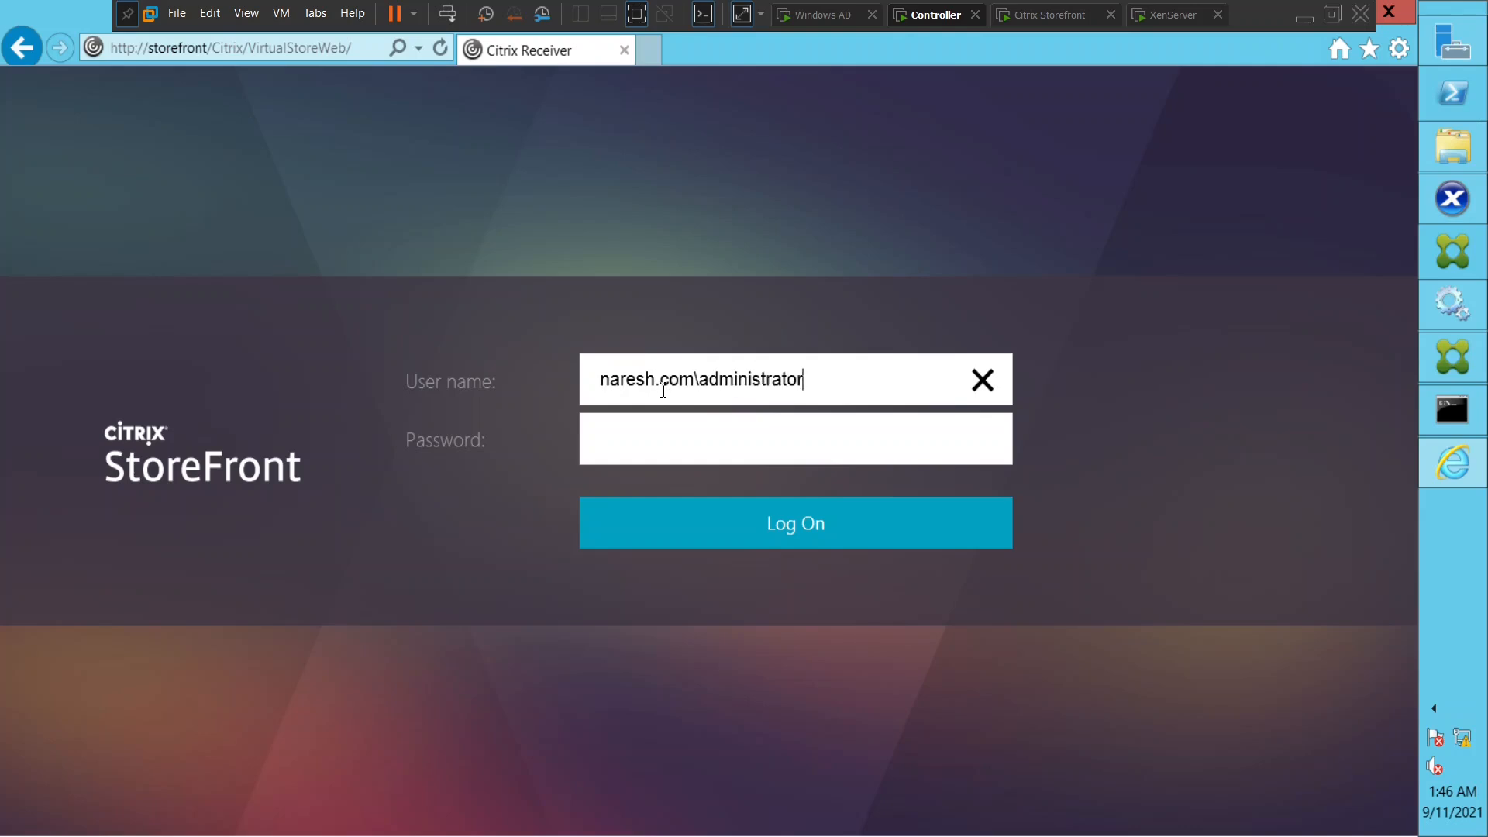
pyautogui.write('•••••')
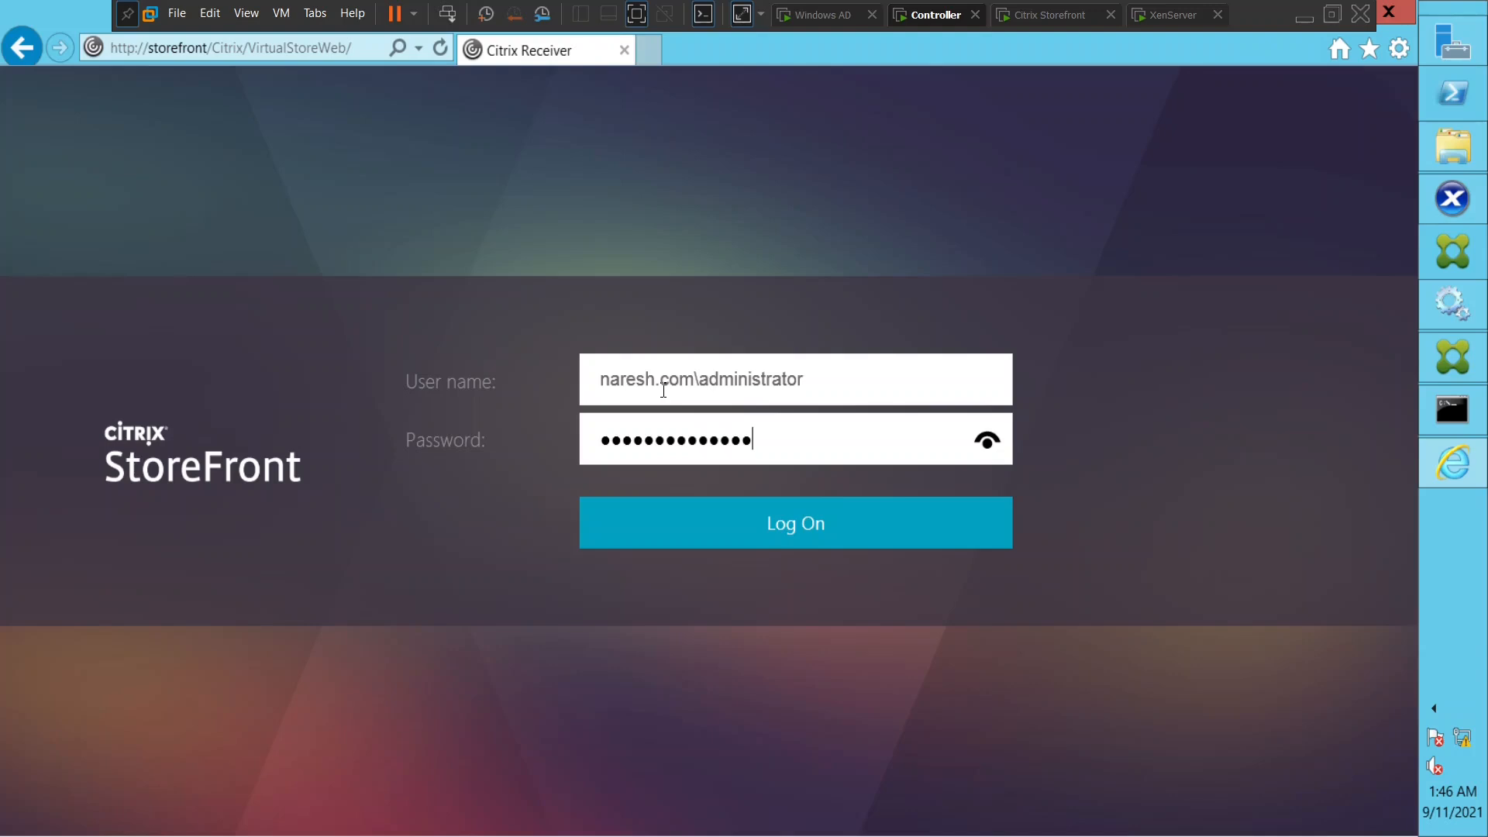
pyautogui.click(795, 523)
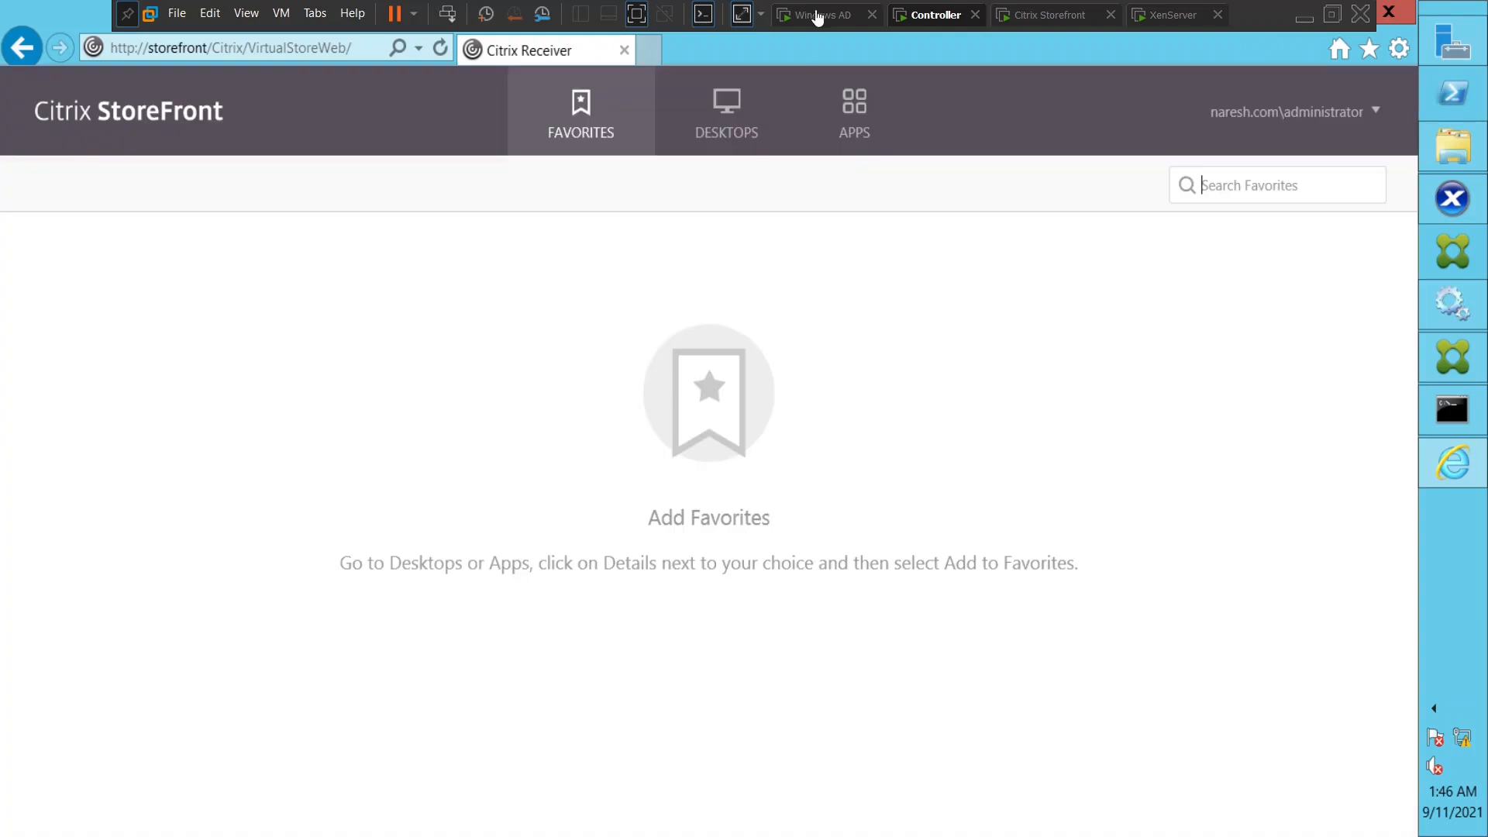
# Launch Notepad from All Apps, dismiss the 'Cannot start app' error, and retry
pyautogui.click(853, 111)
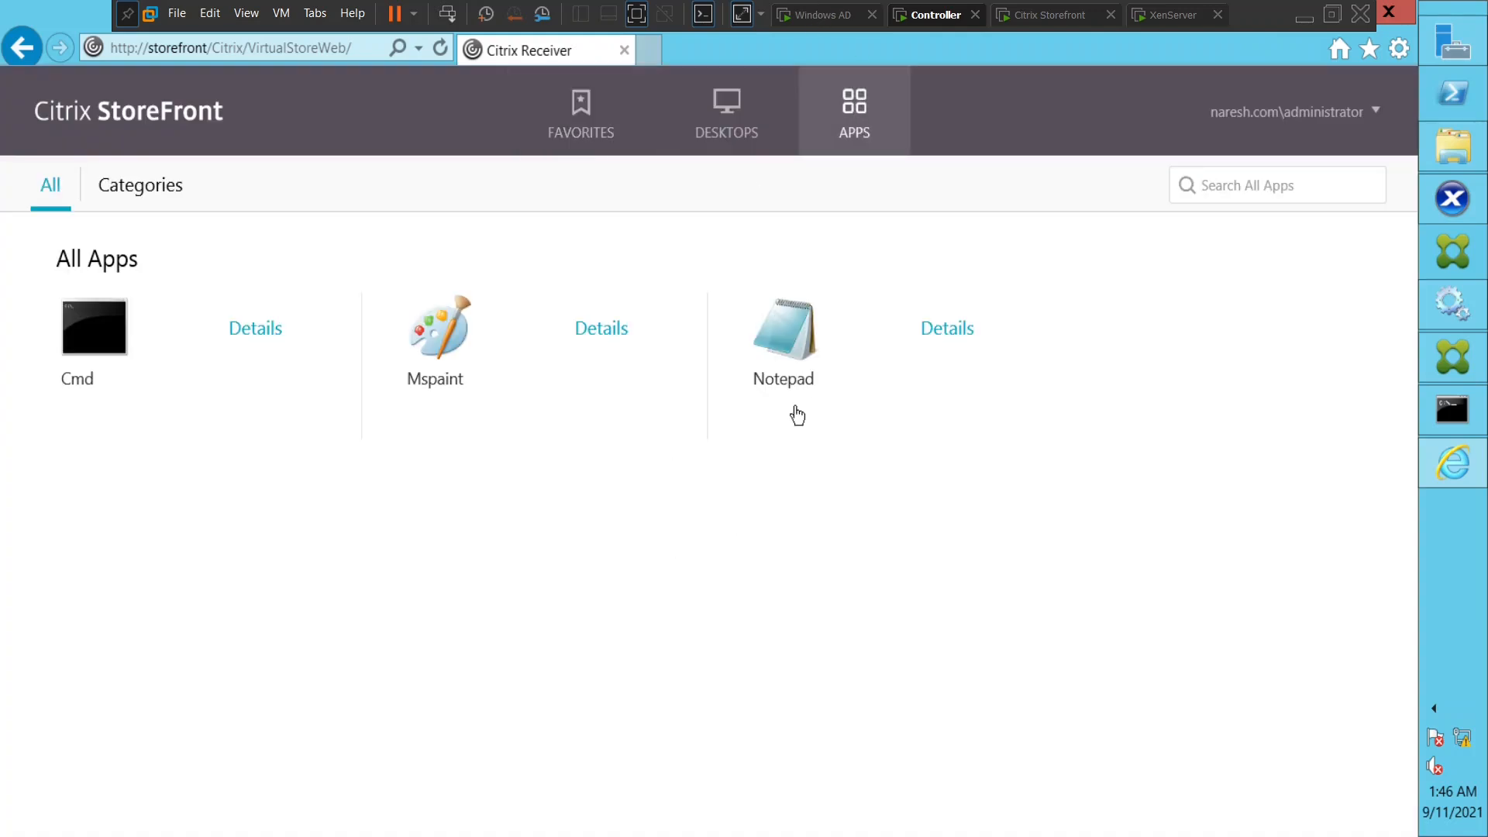
pyautogui.click(783, 327)
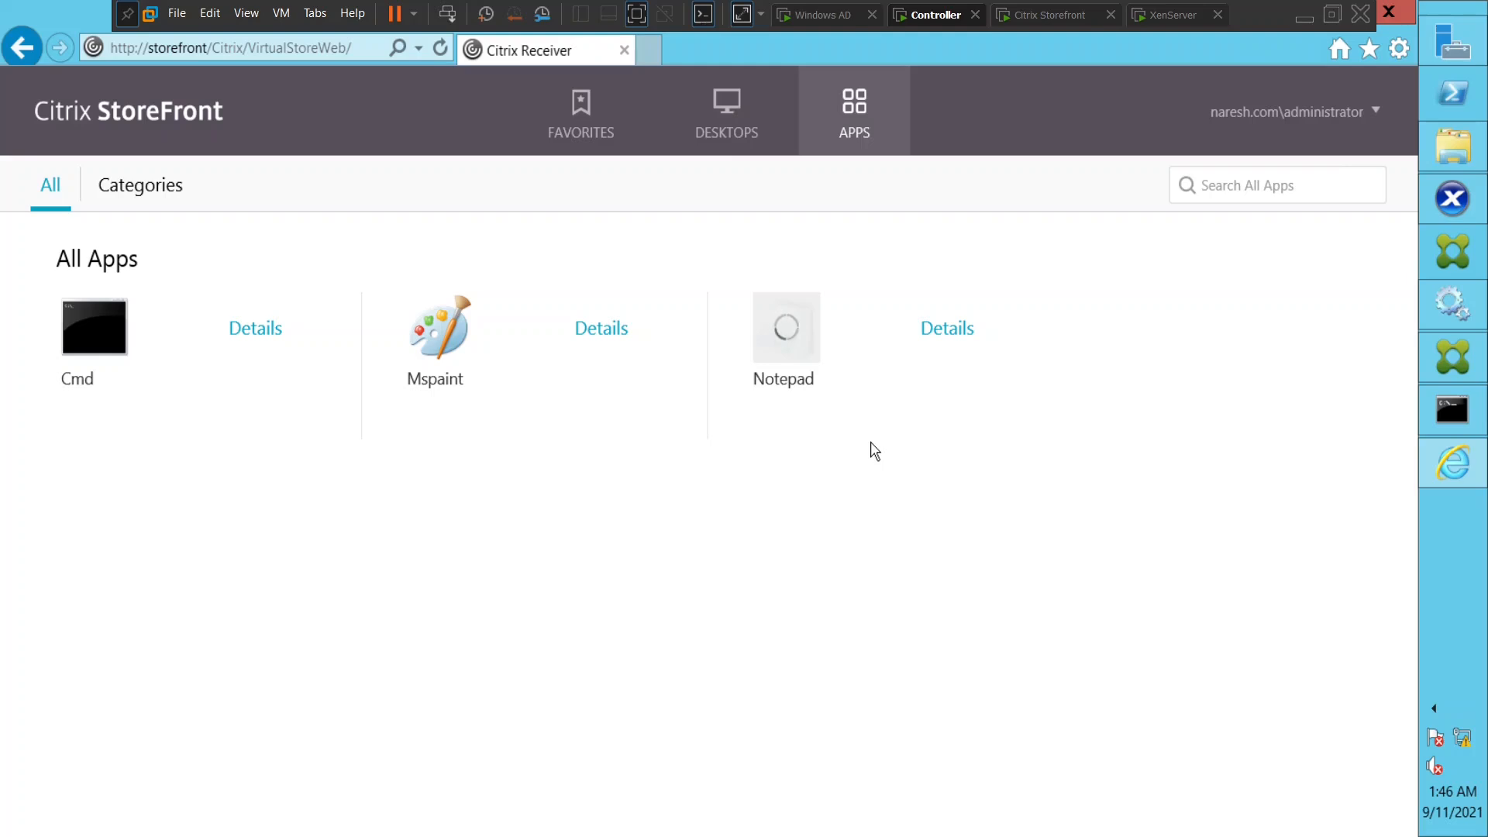
pyautogui.click(783, 327)
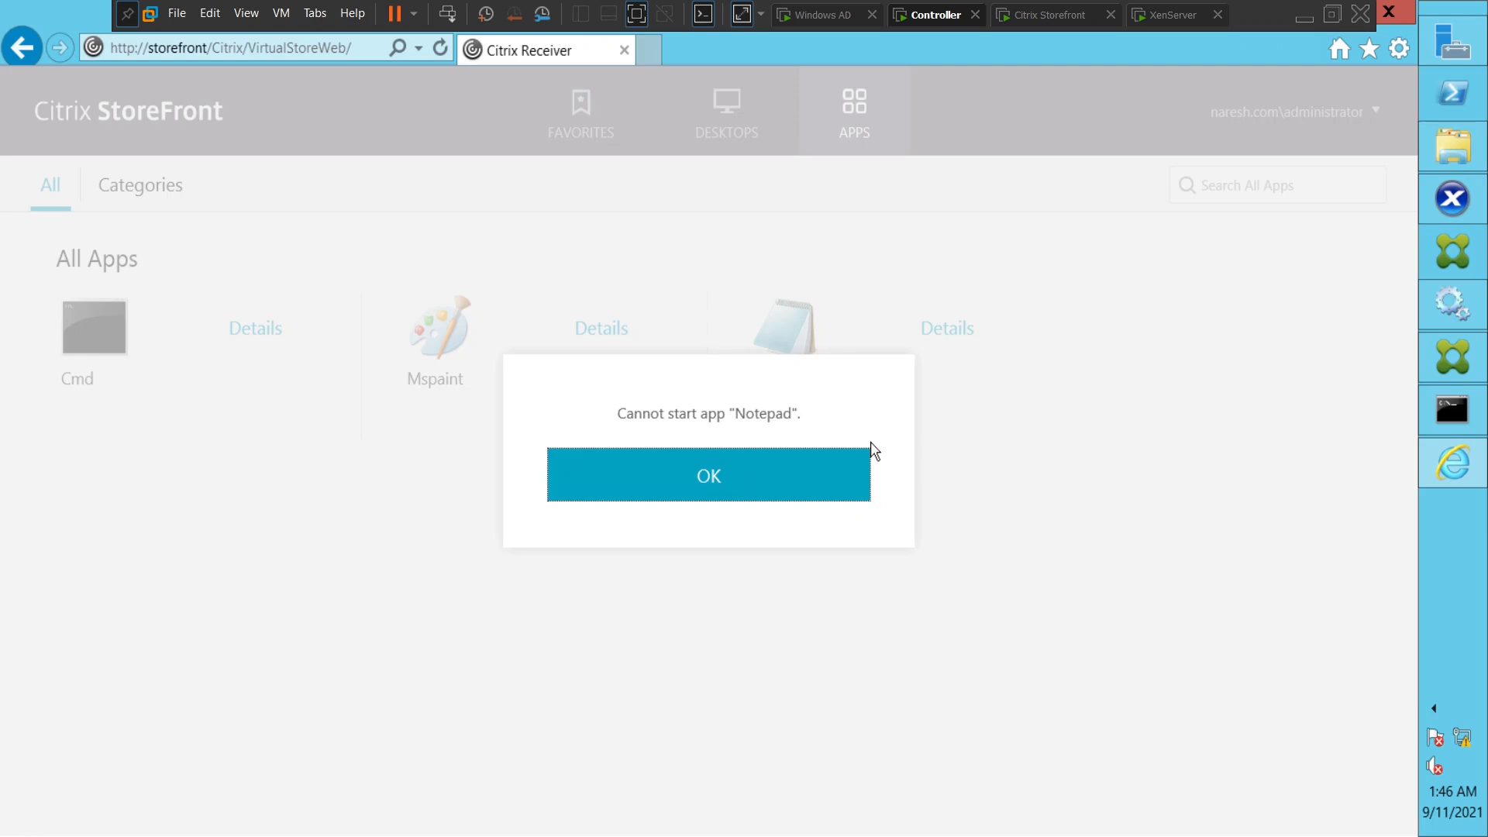
pyautogui.moveTo(721, 483)
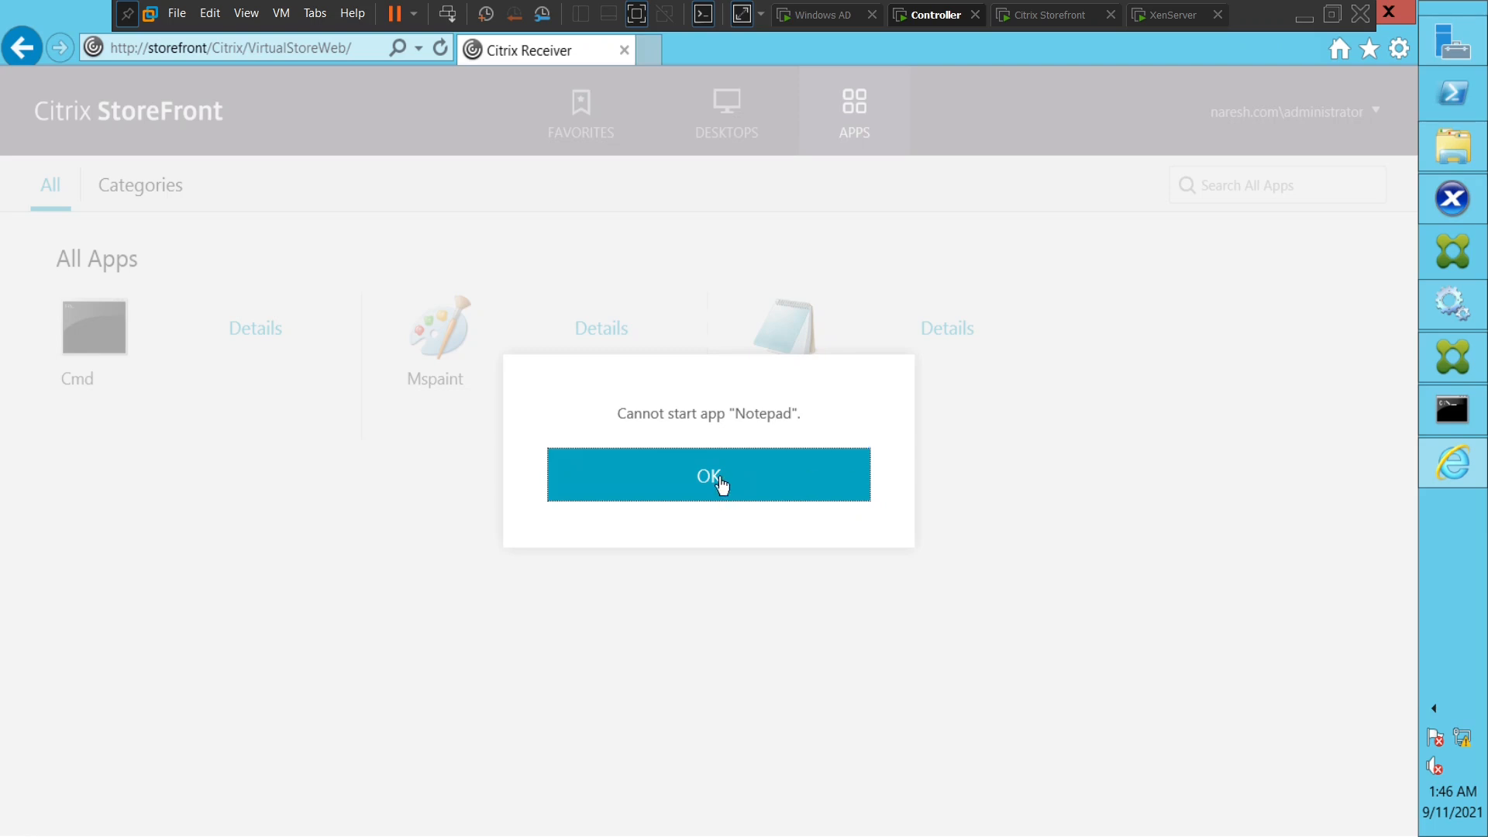
pyautogui.click(708, 475)
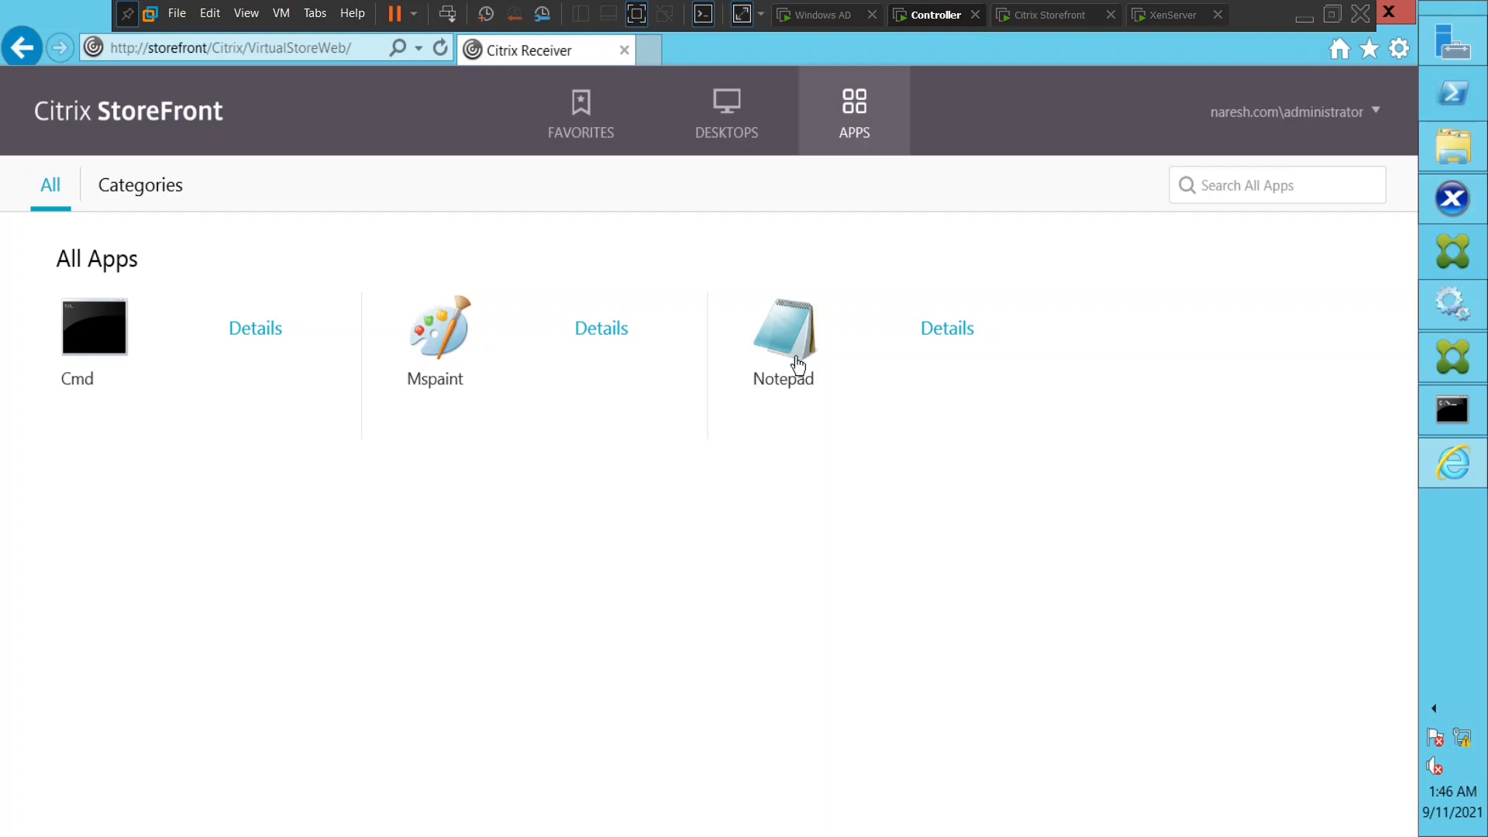
pyautogui.click(783, 327)
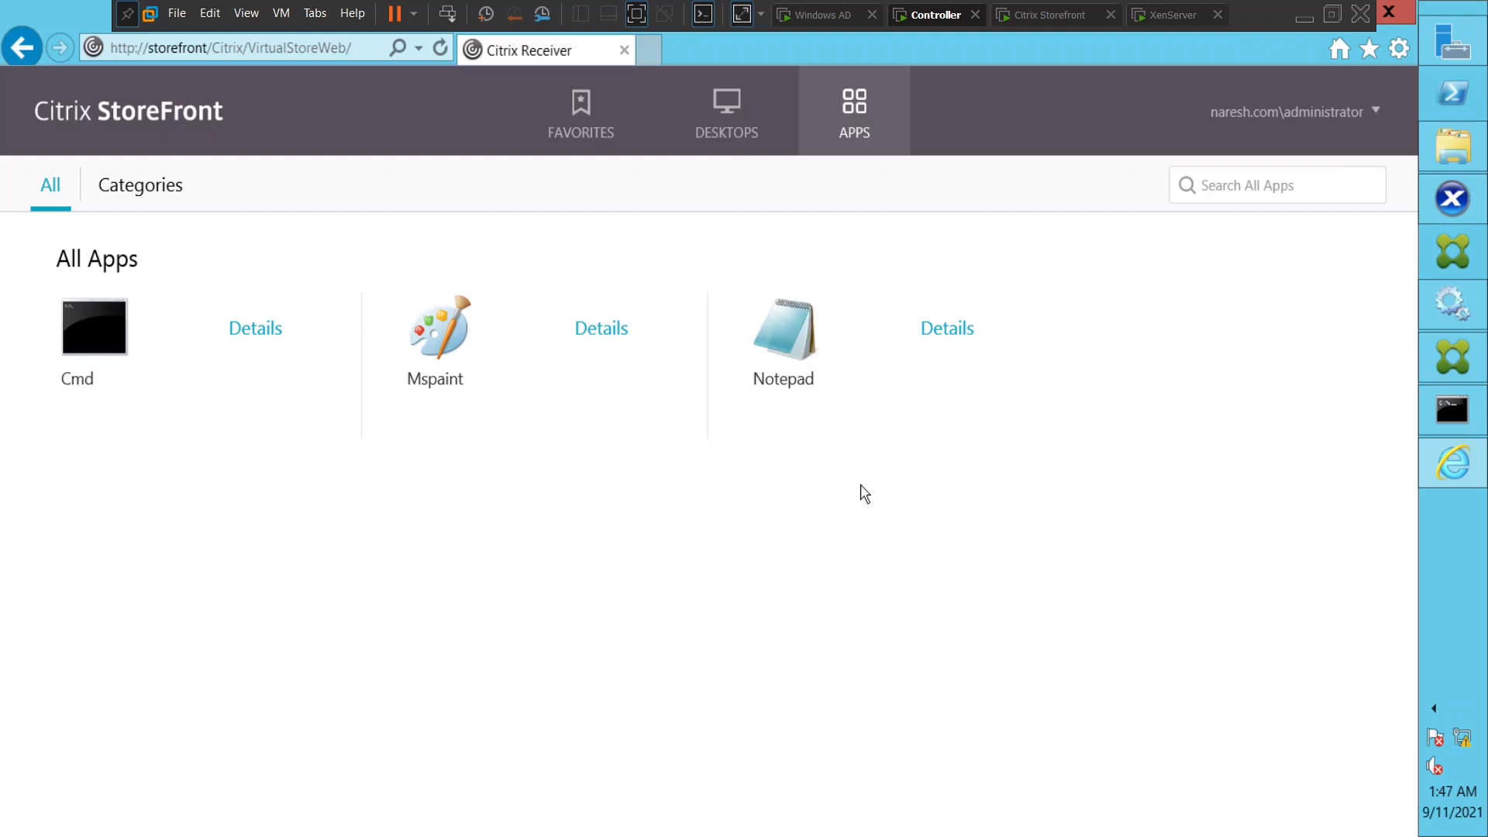
# Relaunch Notepad from the Apps page and show the launch progress details
pyautogui.click(782, 327)
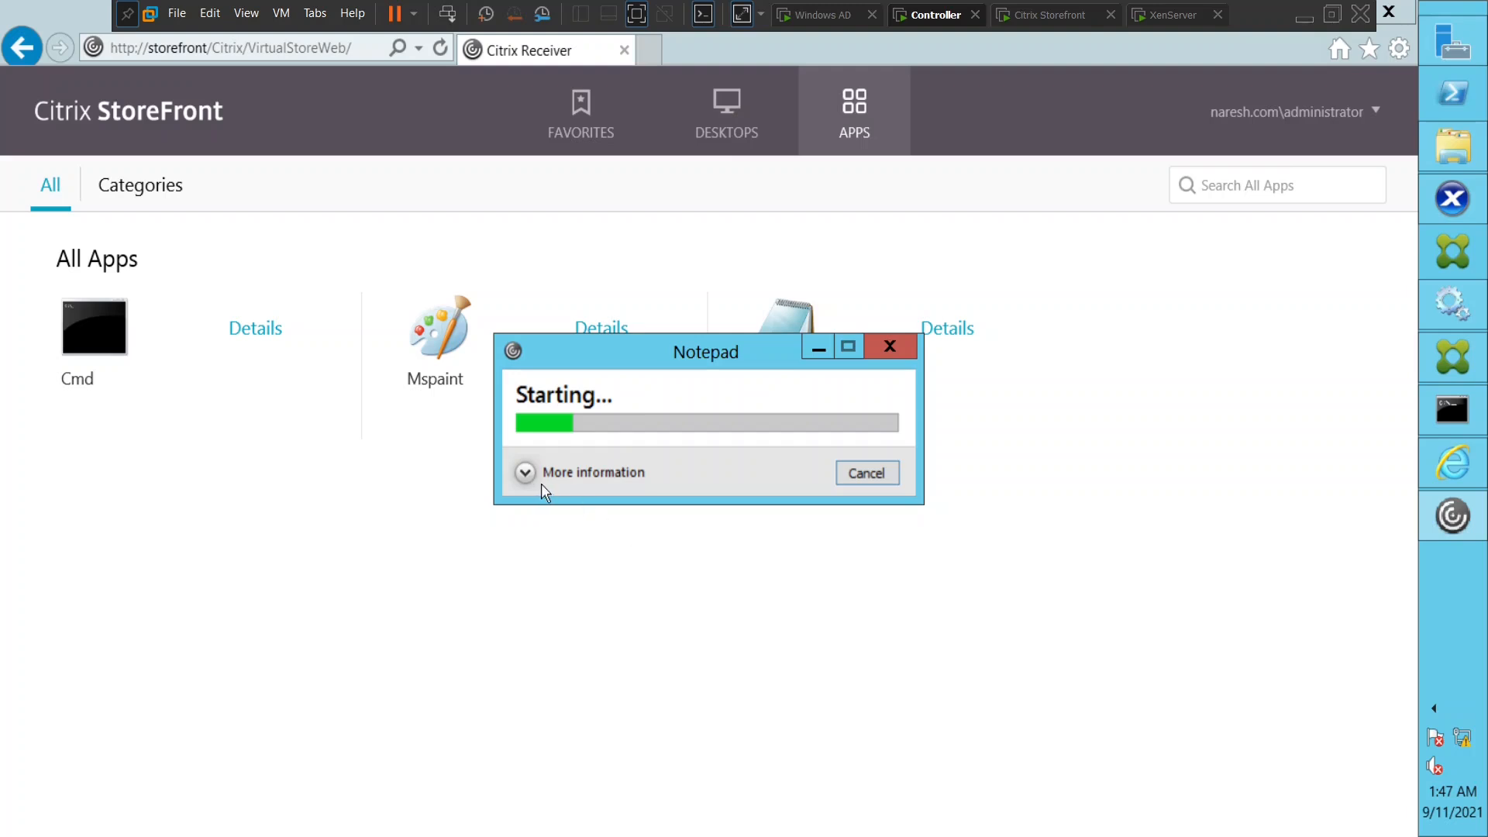
pyautogui.click(524, 472)
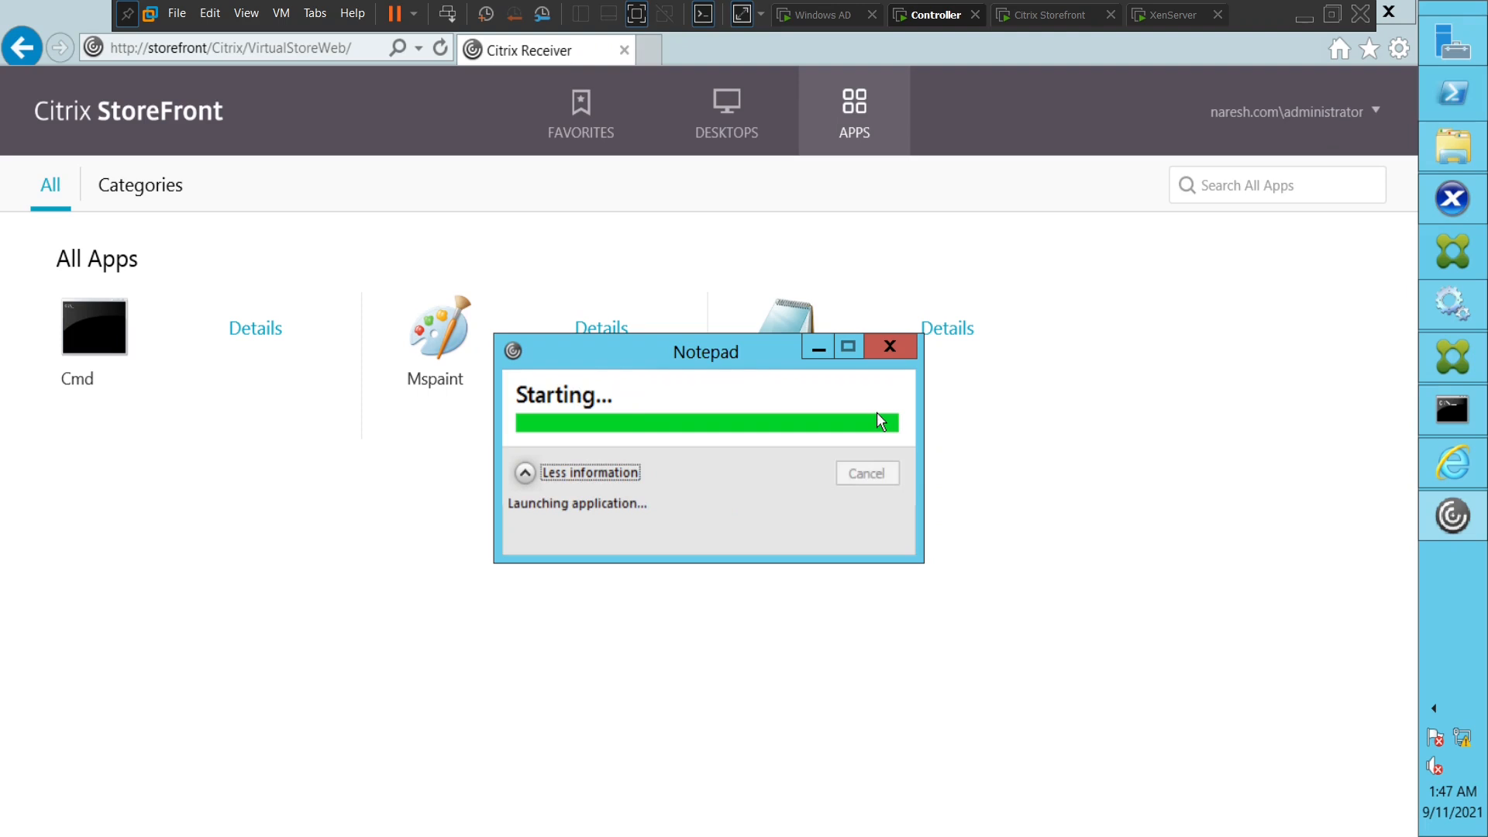
pyautogui.moveTo(734, 377)
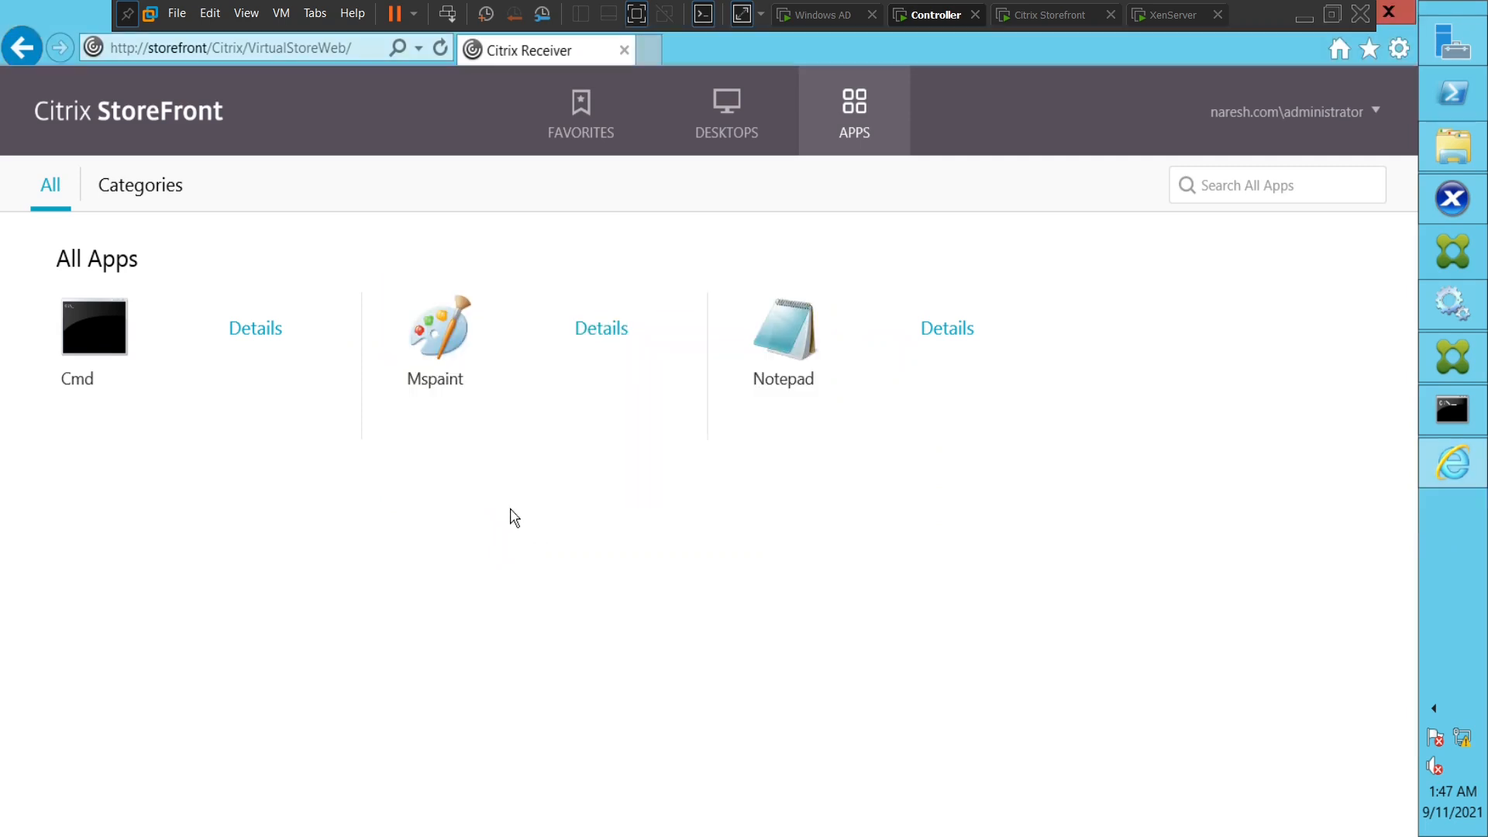
pyautogui.moveTo(1075, 572)
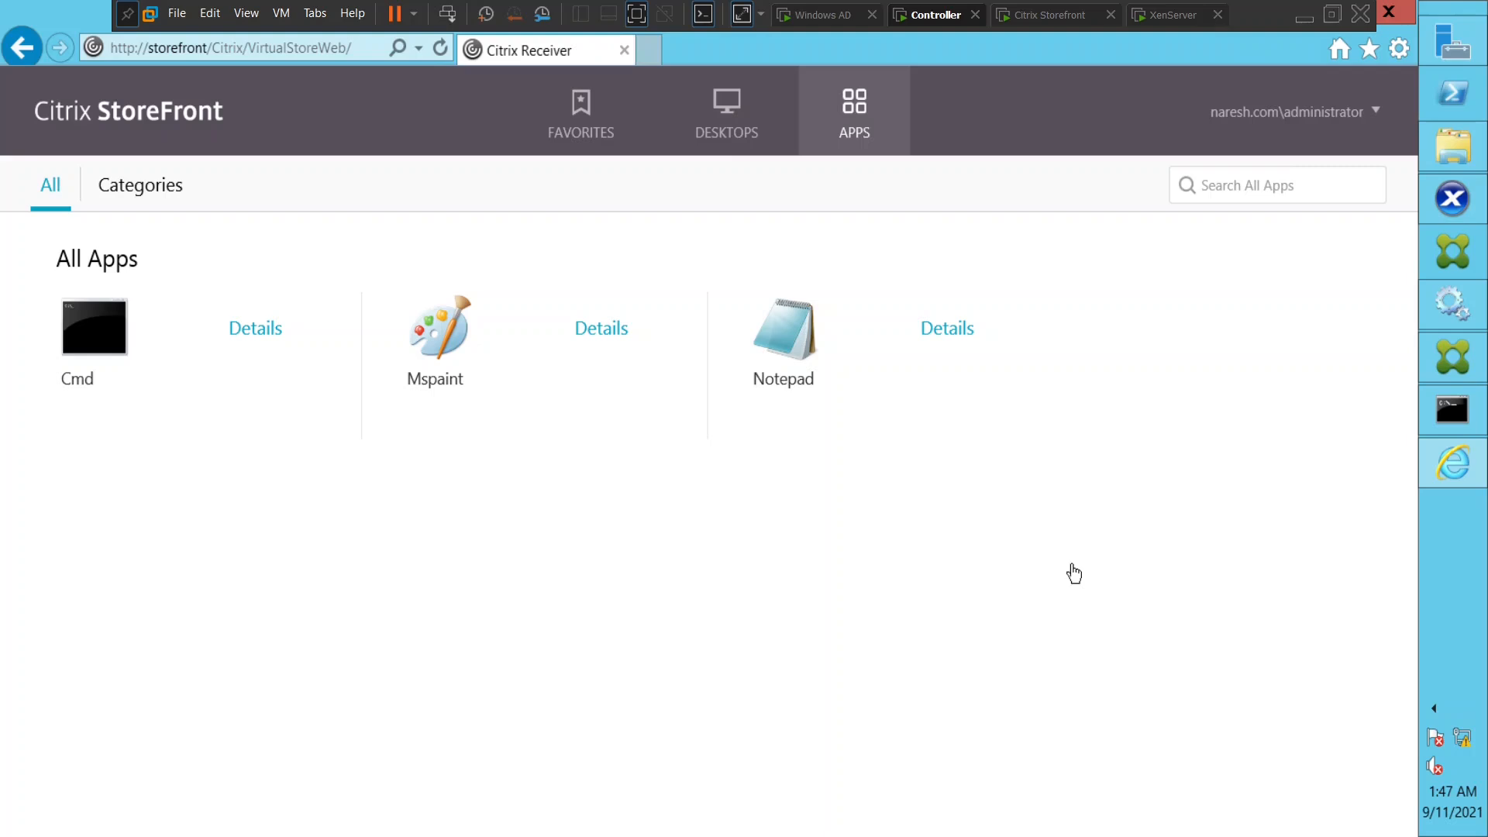
pyautogui.moveTo(921, 561)
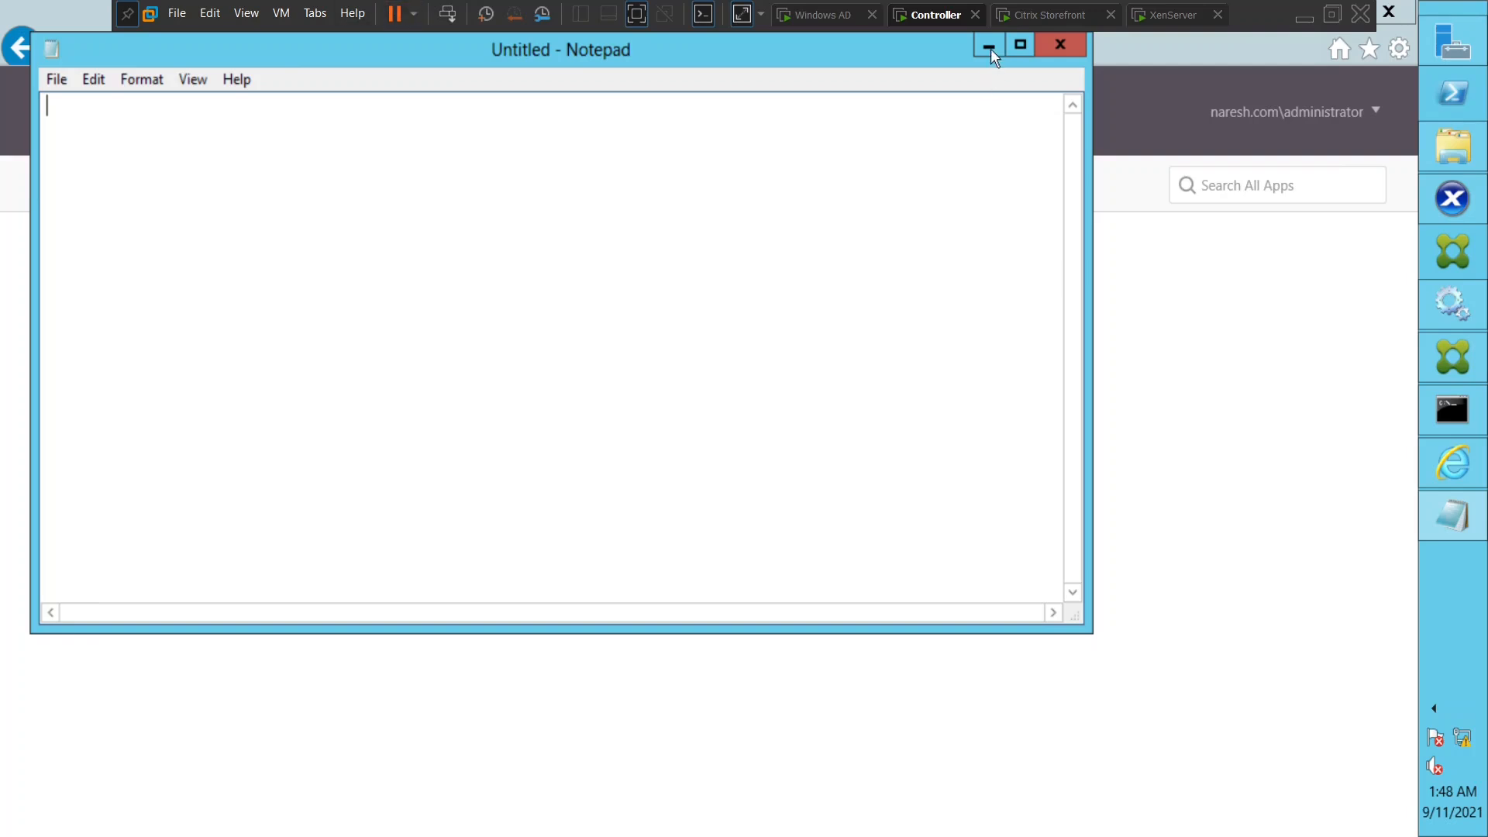
# Minimize Notepad and open the downloaded .ica file from the Downloads folder
pyautogui.click(988, 45)
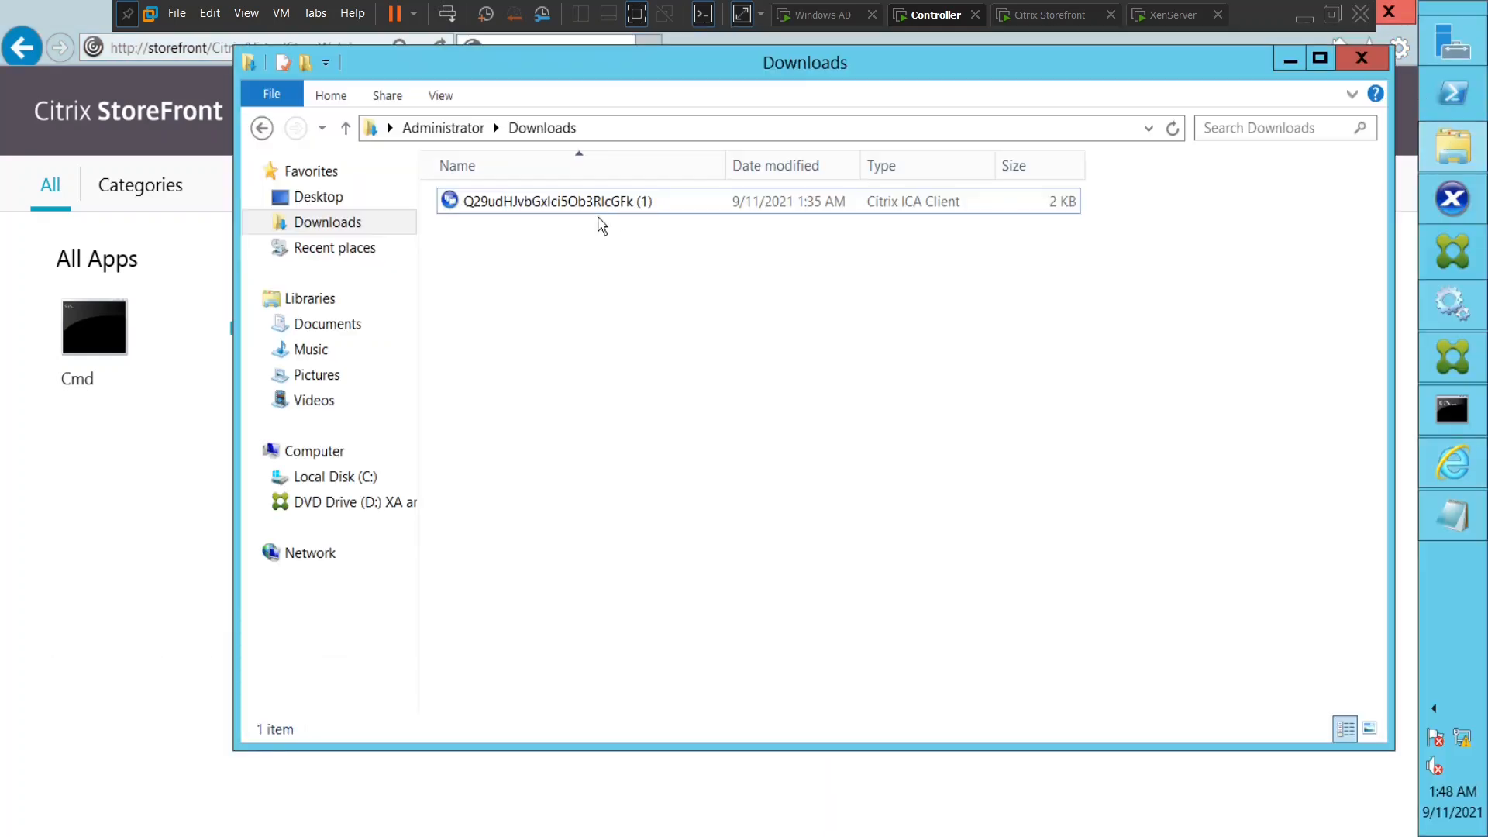
pyautogui.rightClick(559, 200)
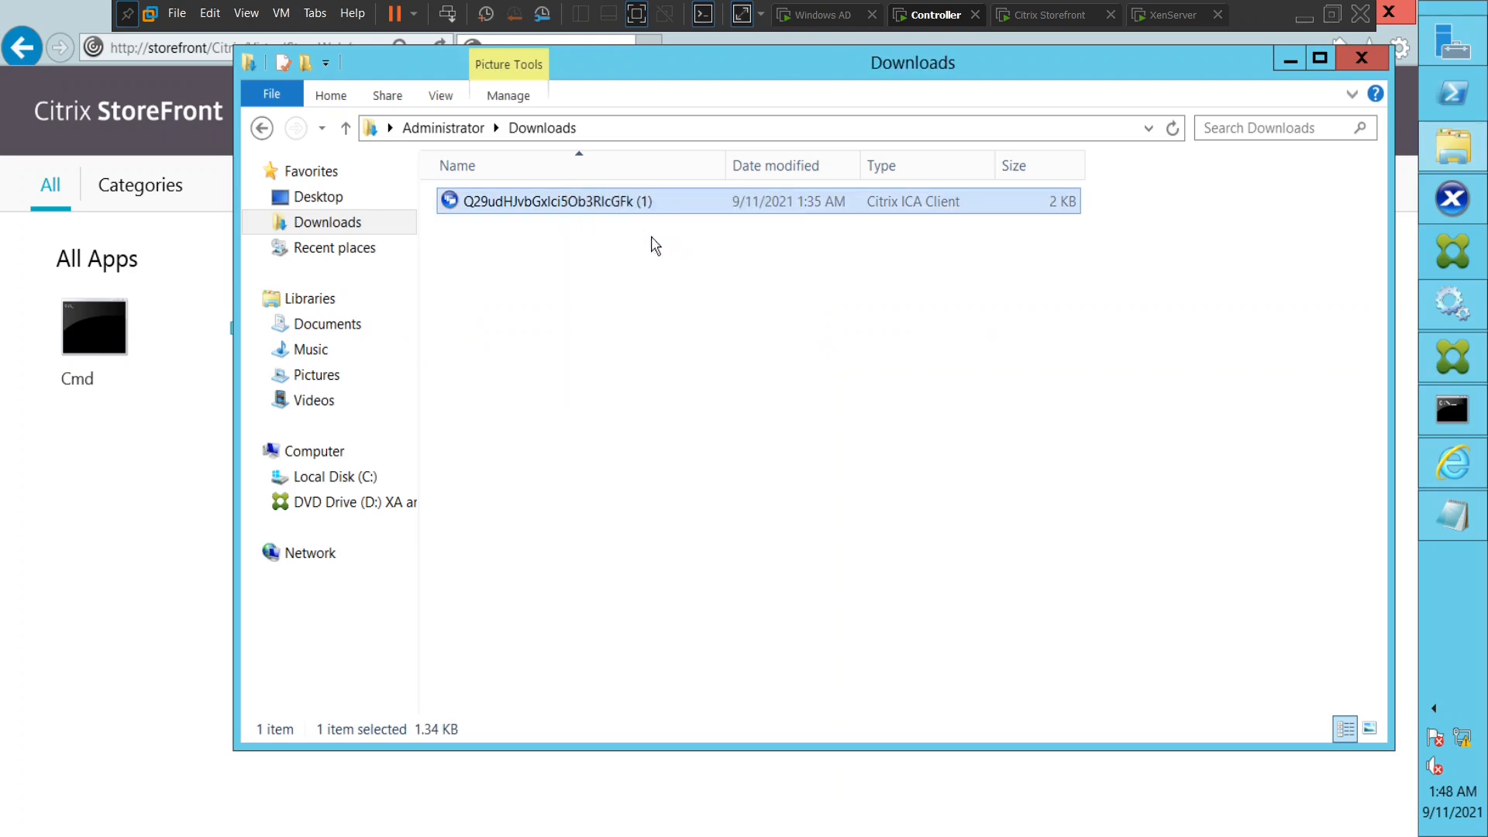
pyautogui.doubleClick(550, 200)
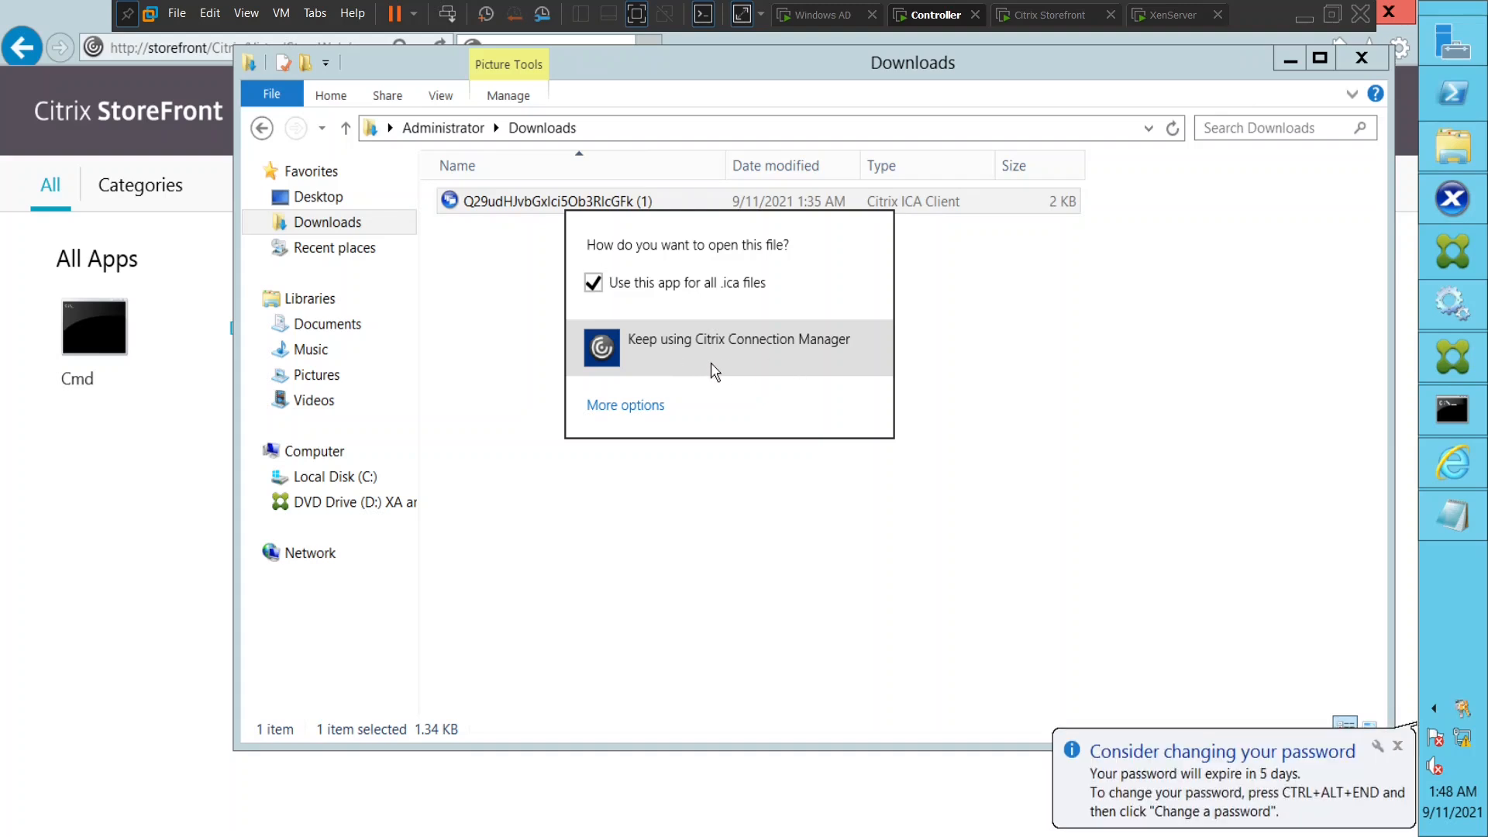
pyautogui.moveTo(744, 373)
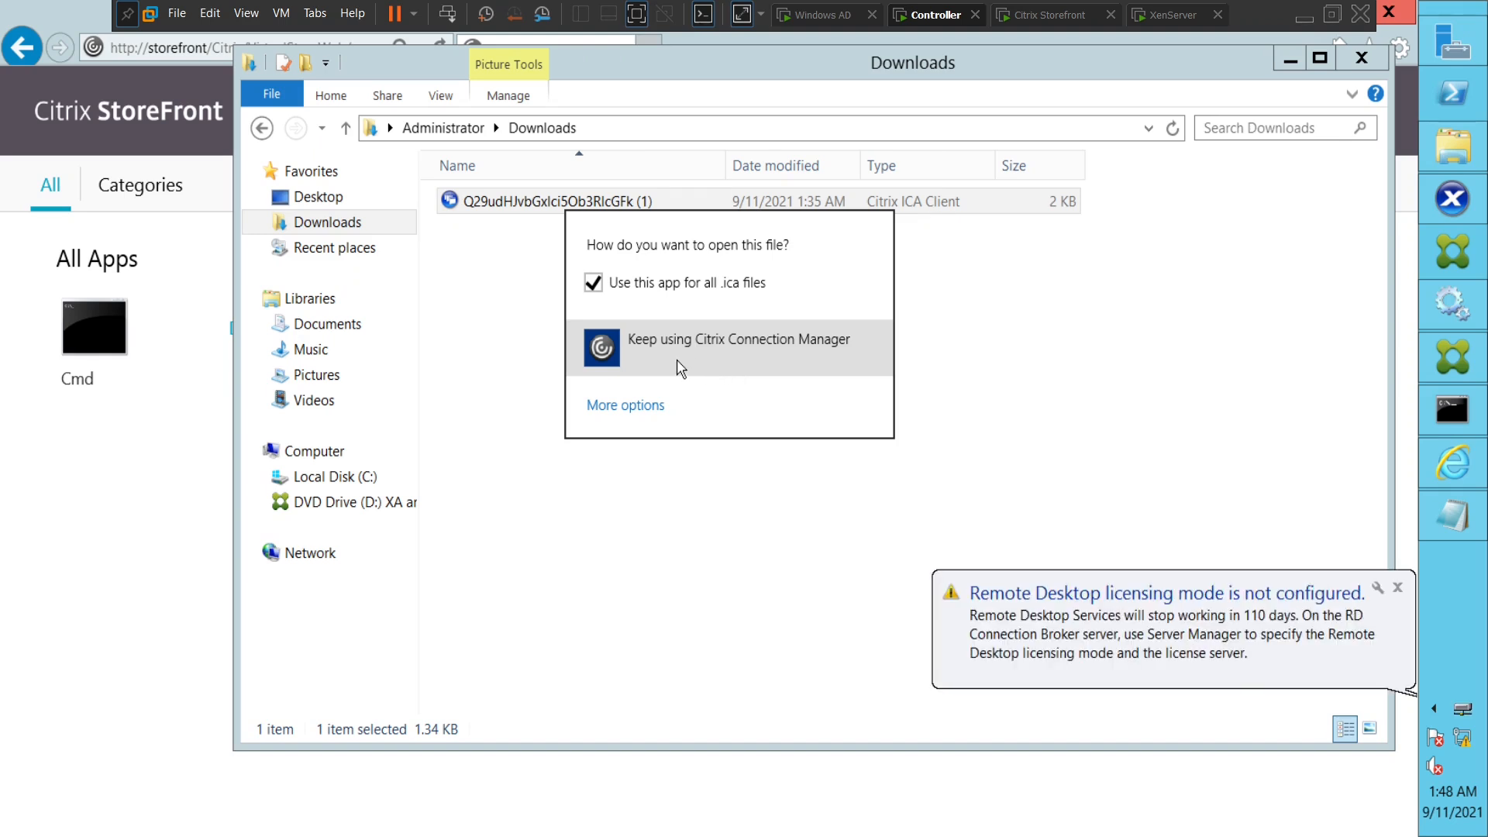
pyautogui.moveTo(665, 381)
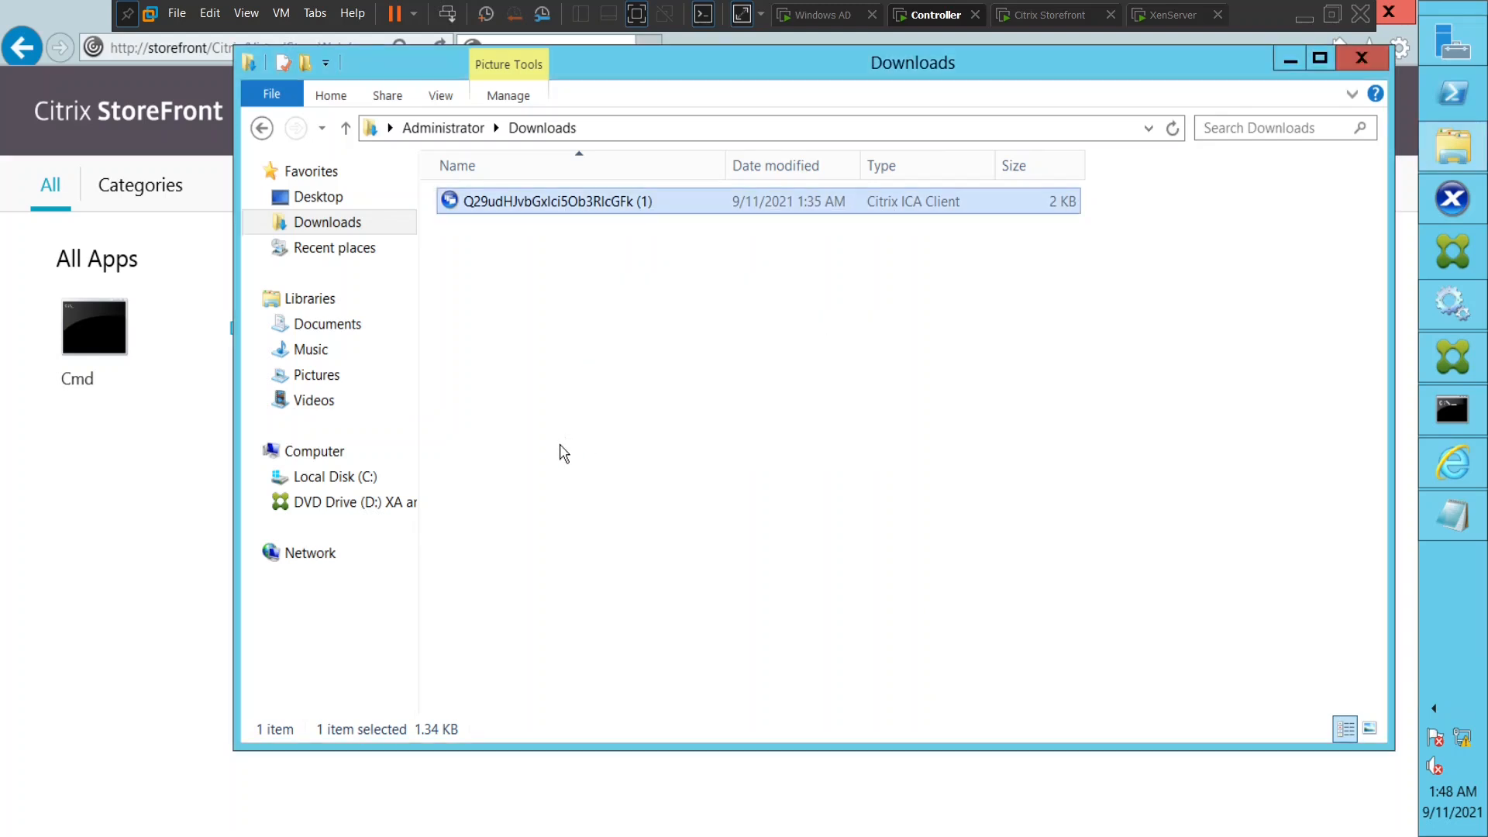
pyautogui.moveTo(539, 204)
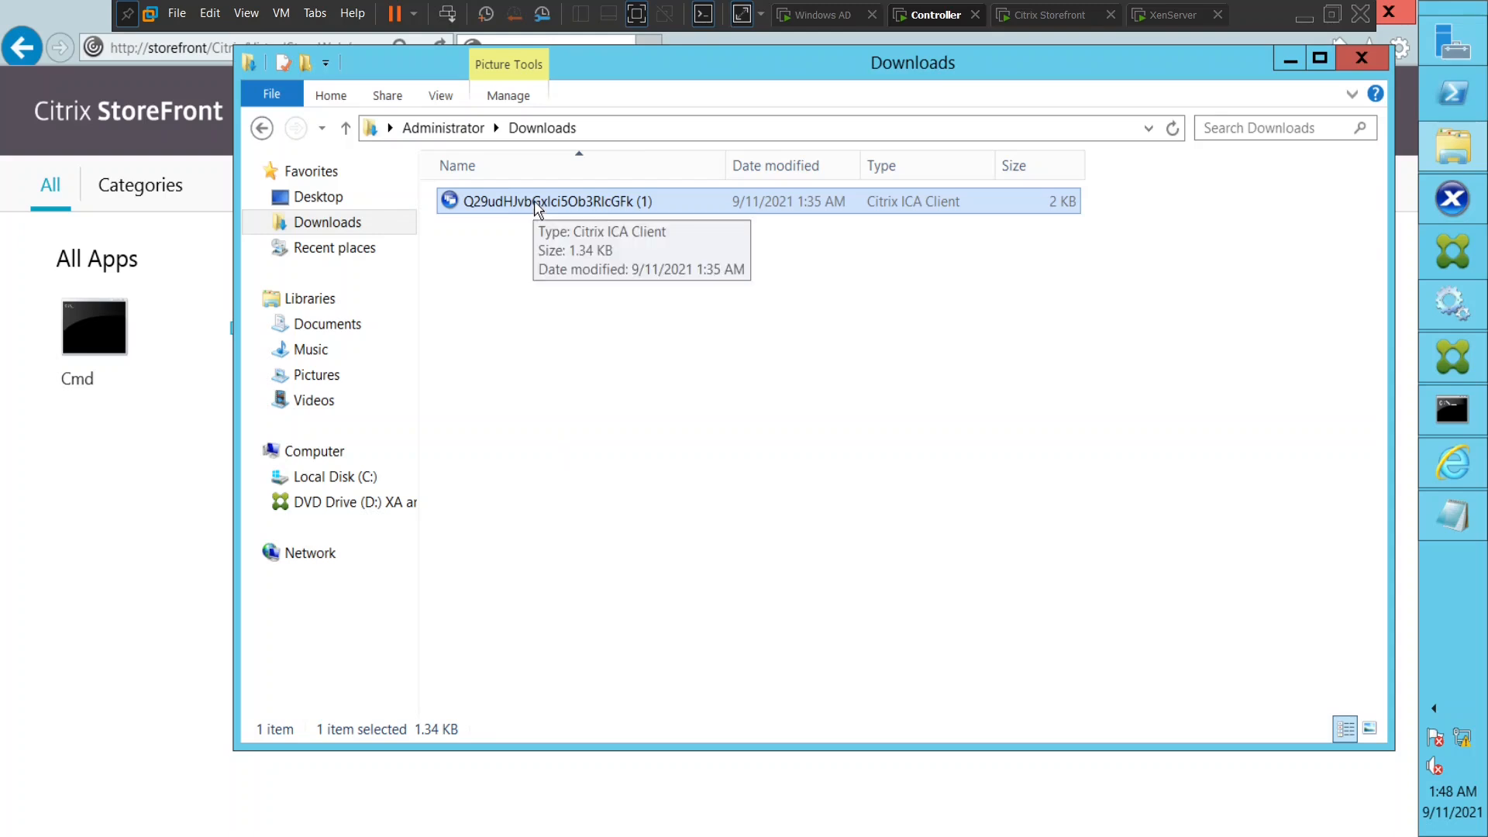
# Show the full Open with app list for the .ica file, including Notepad, Paint and WordPad
pyautogui.rightClick(545, 200)
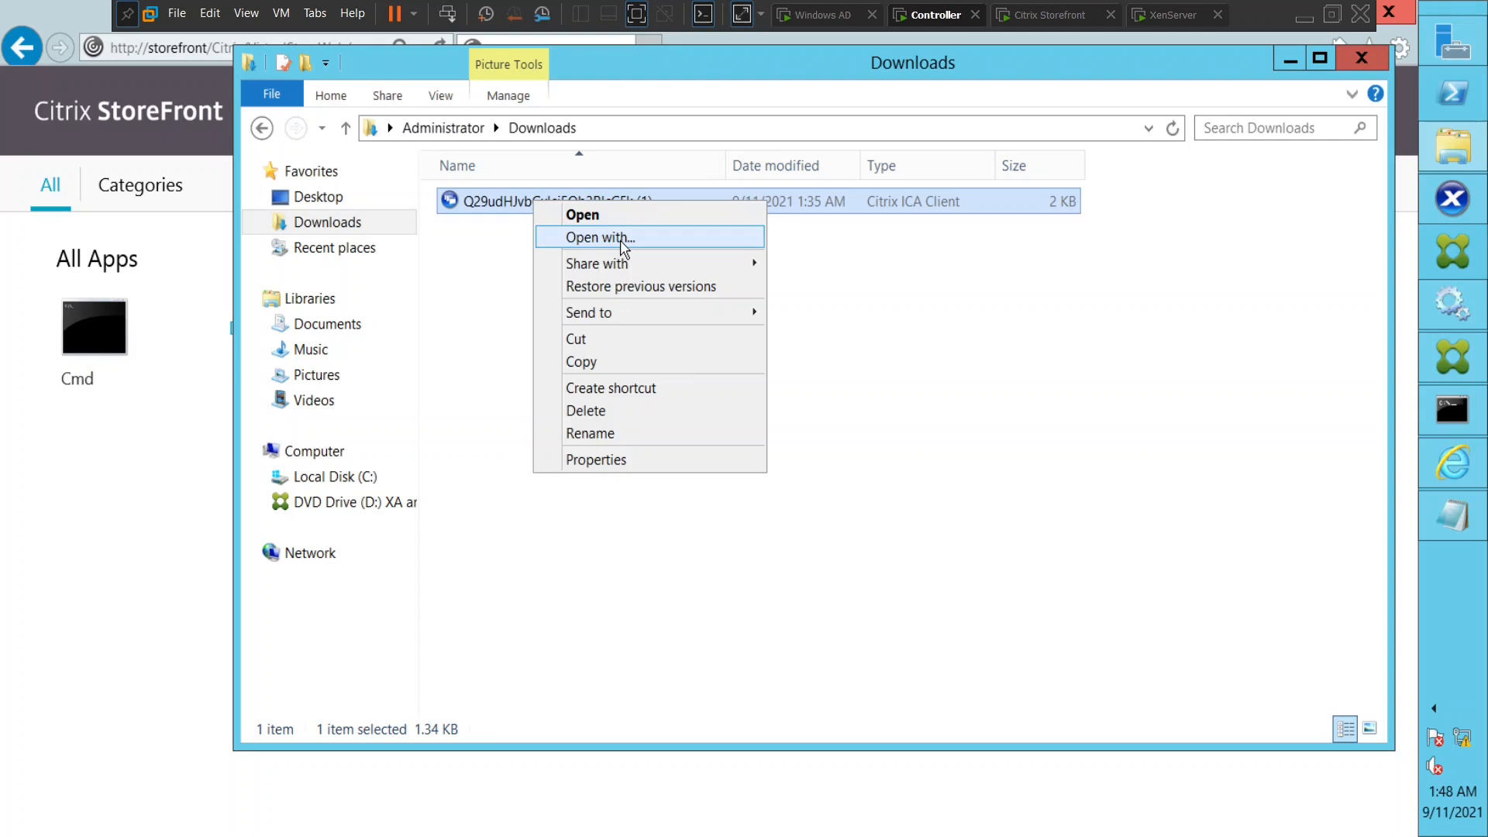
pyautogui.click(599, 238)
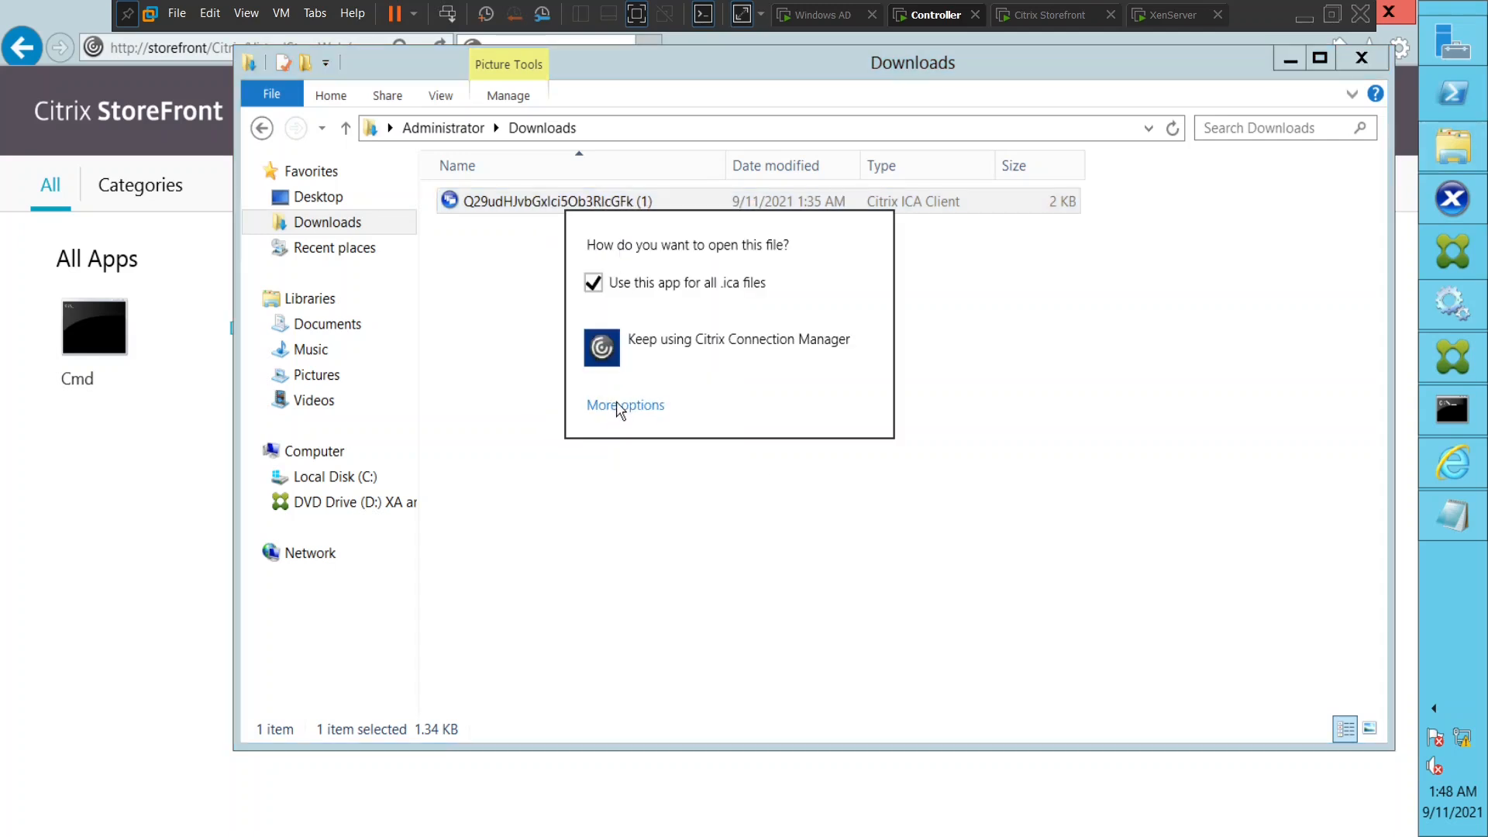
pyautogui.click(625, 405)
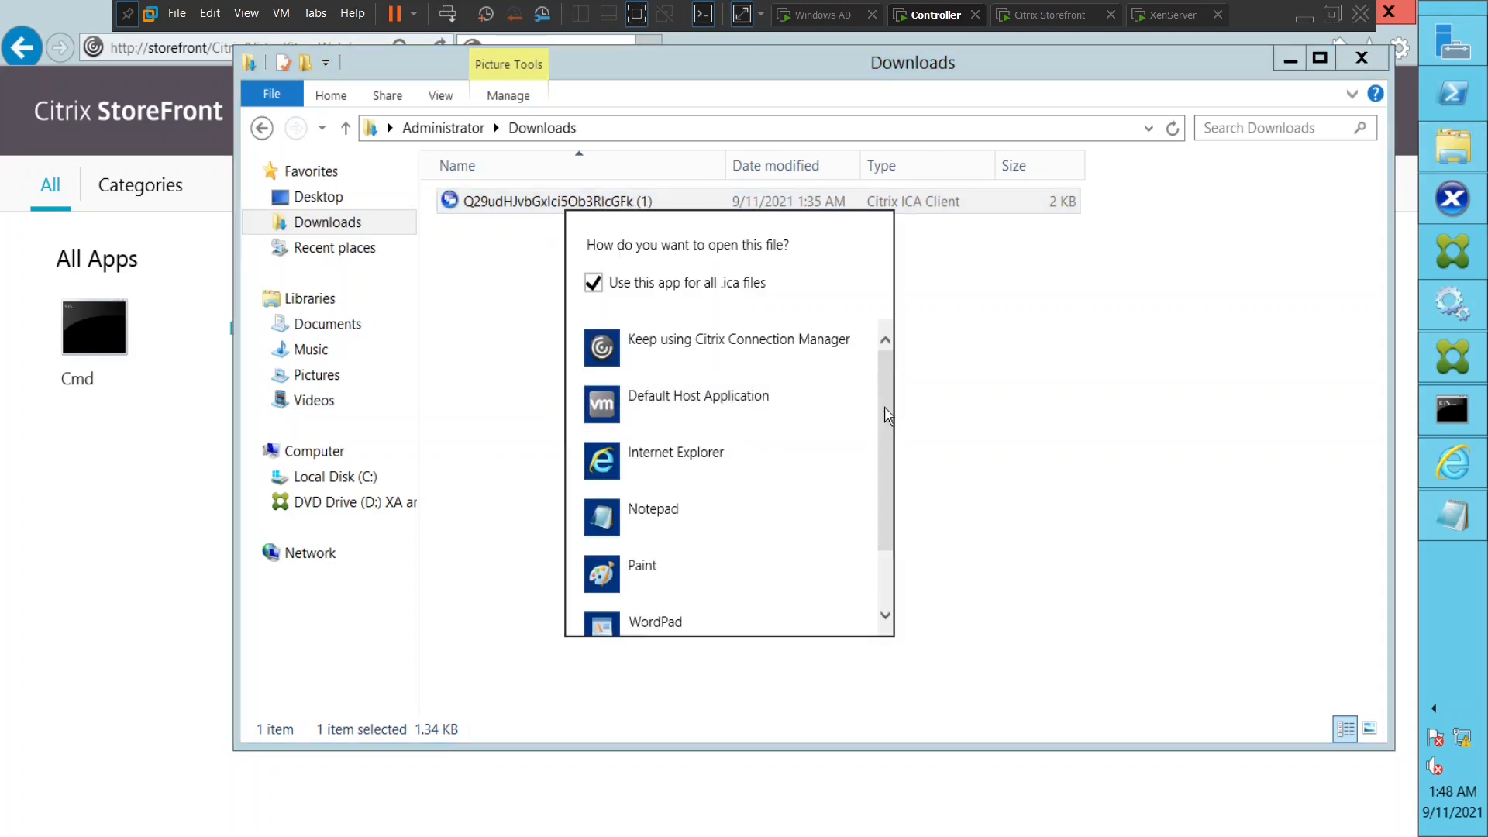
pyautogui.scroll(-3)
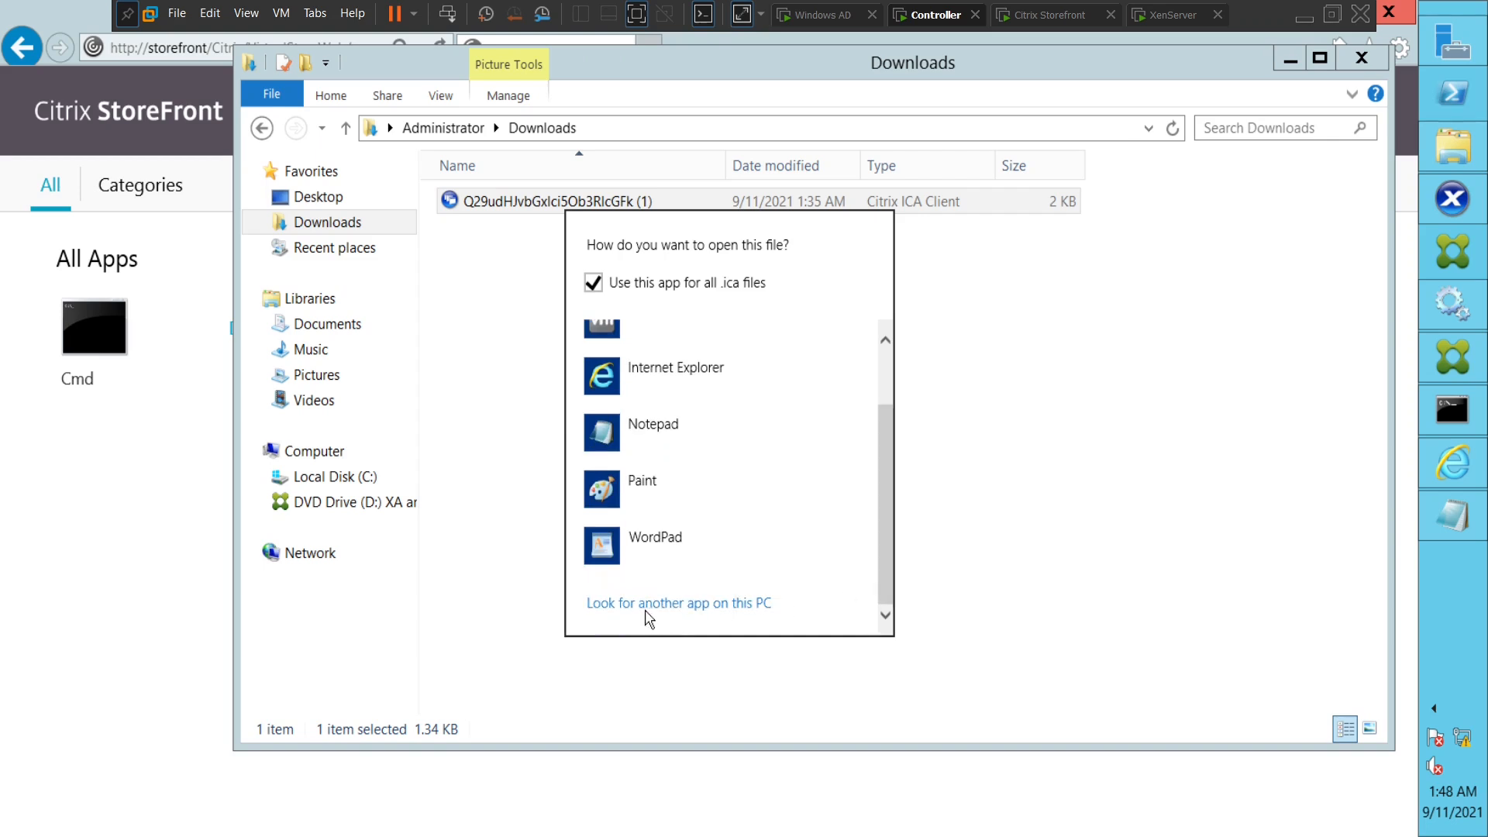
pyautogui.moveTo(672, 616)
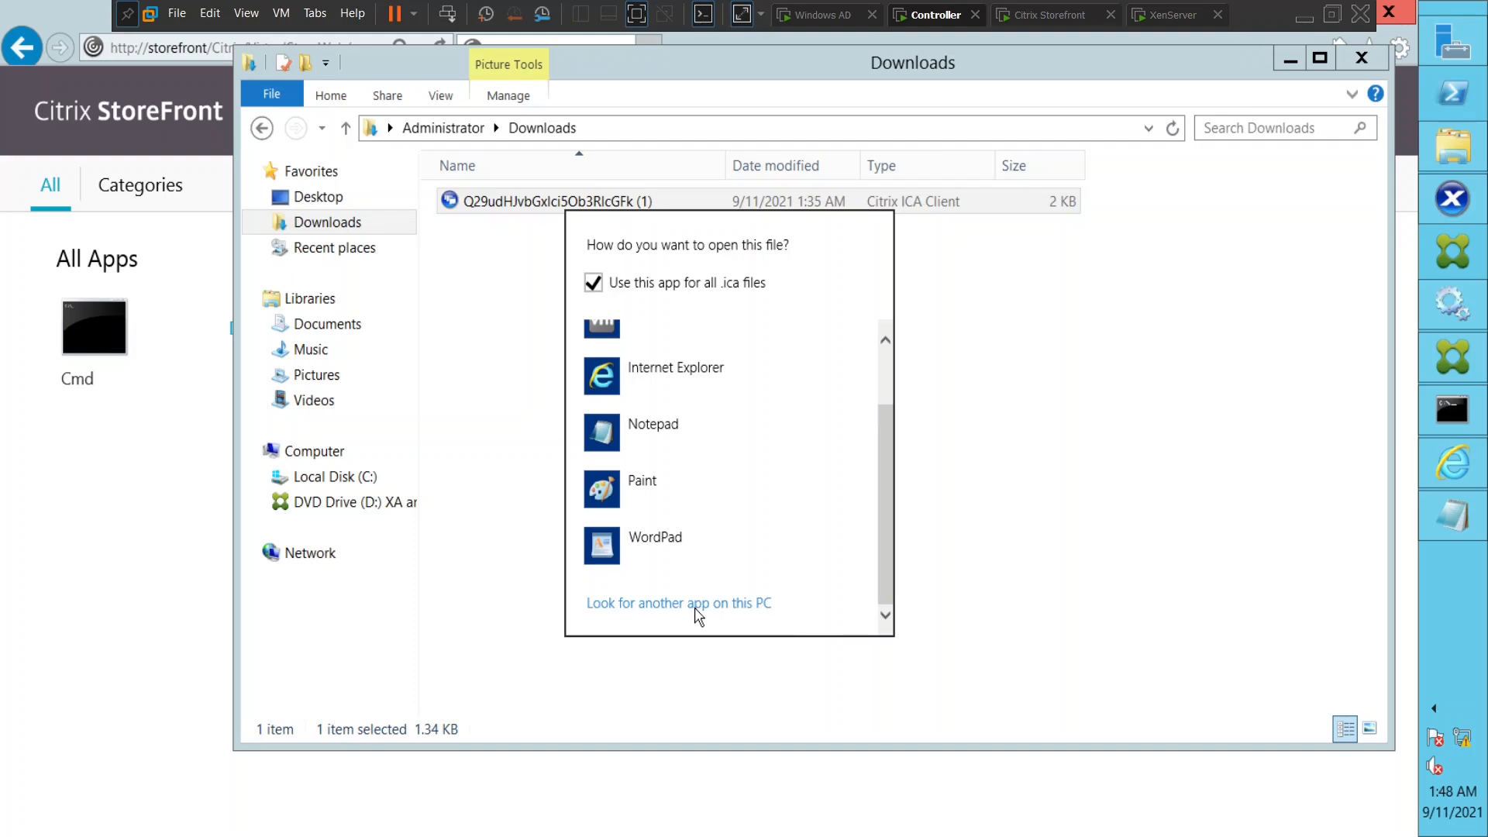
# Browse this PC to C:\Program Files (x86)\Citrix\ICA Client
pyautogui.click(677, 603)
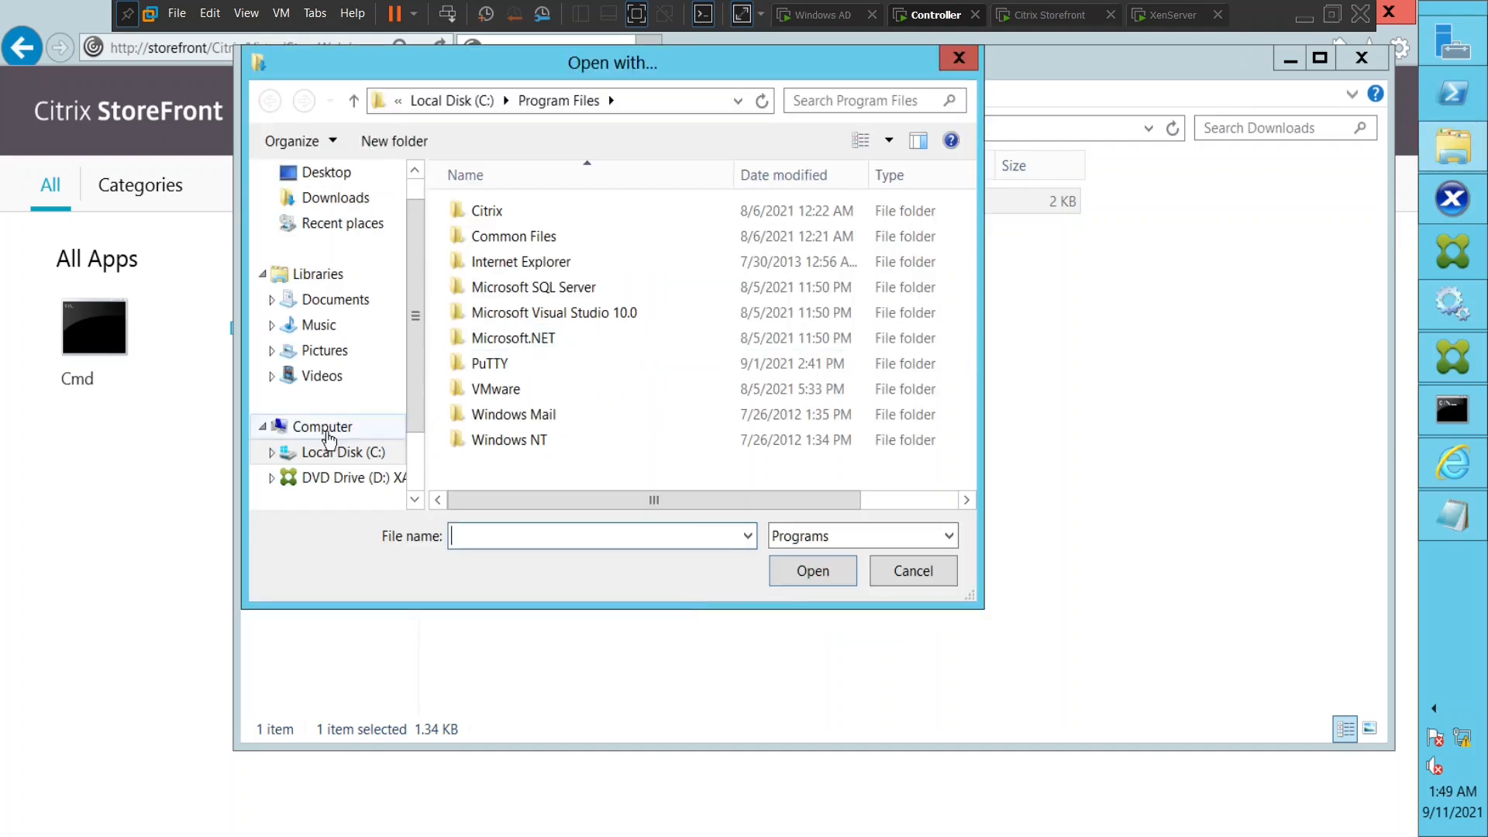
pyautogui.click(341, 452)
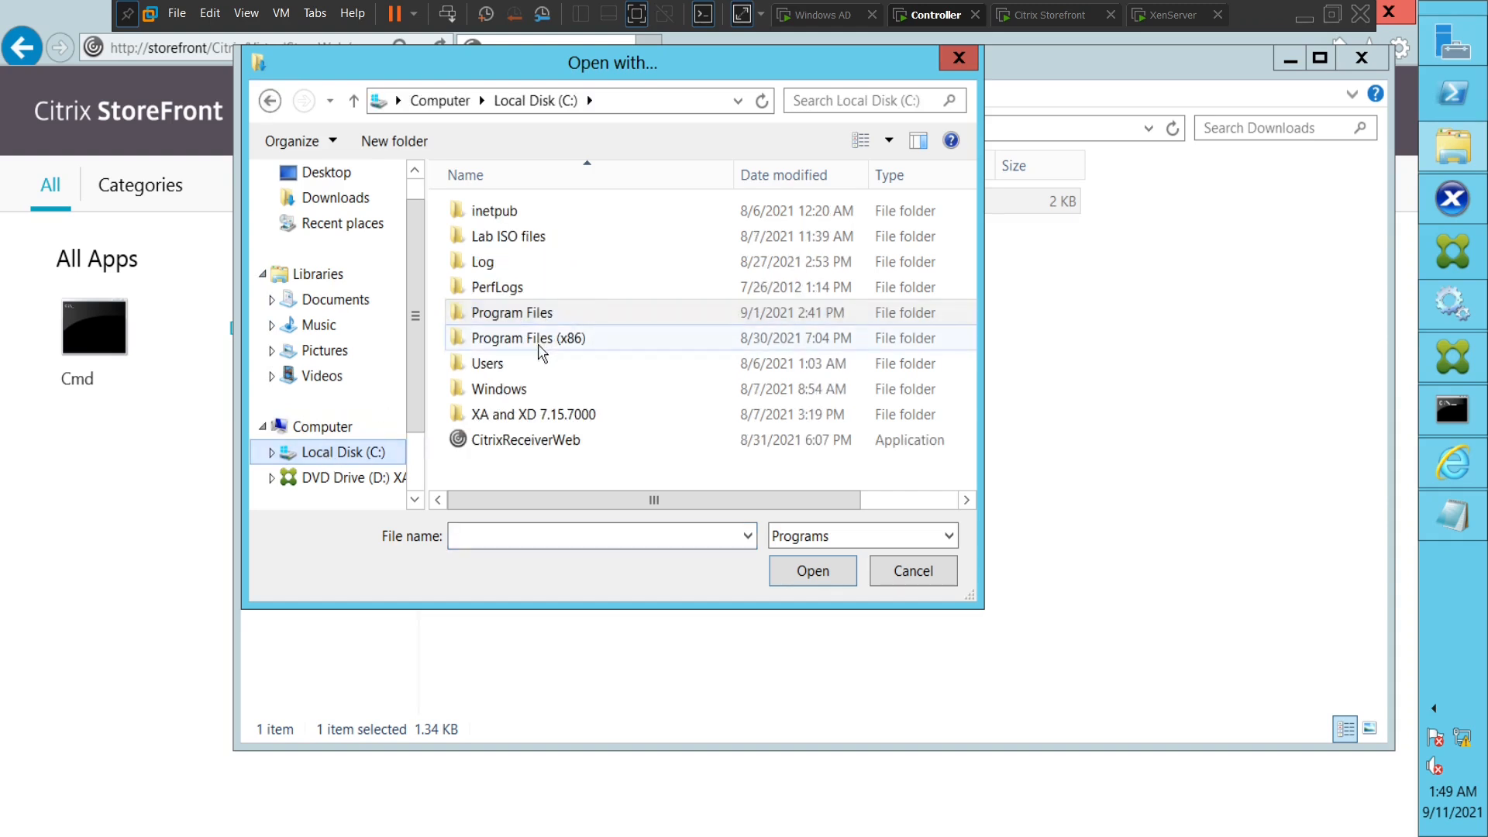
pyautogui.moveTo(529, 338)
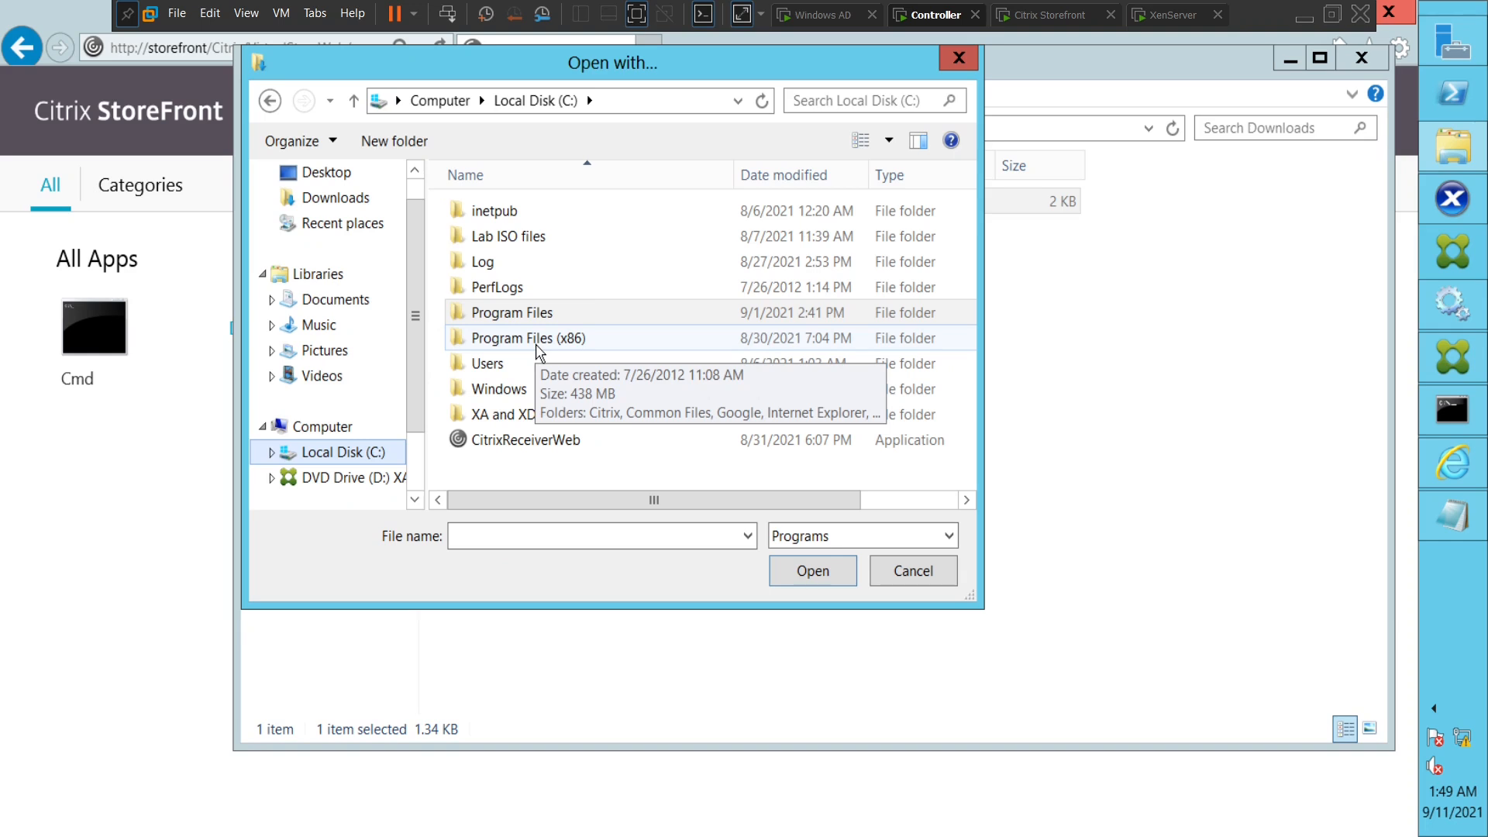
pyautogui.doubleClick(528, 338)
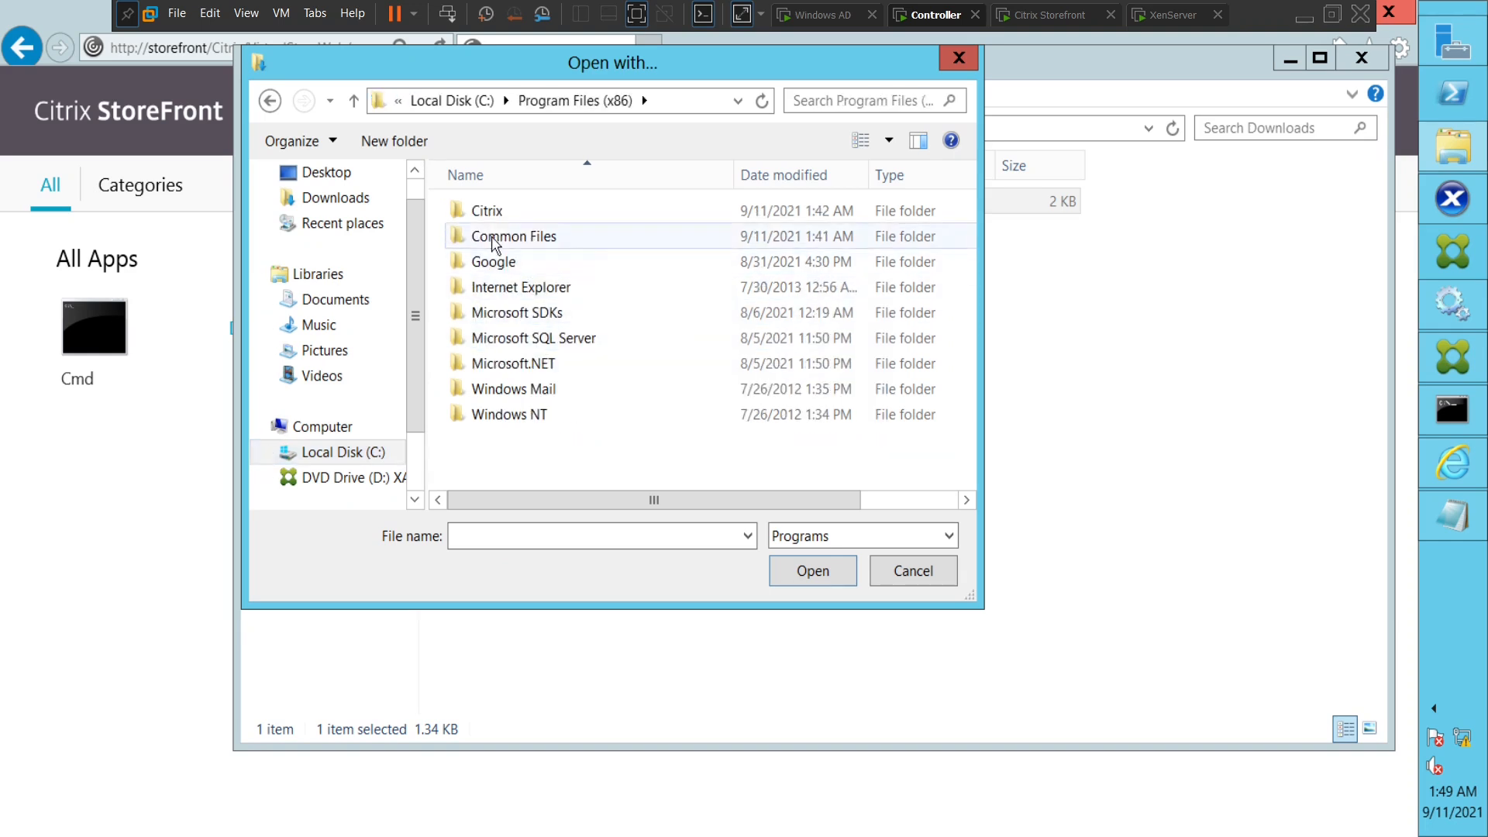
pyautogui.doubleClick(486, 210)
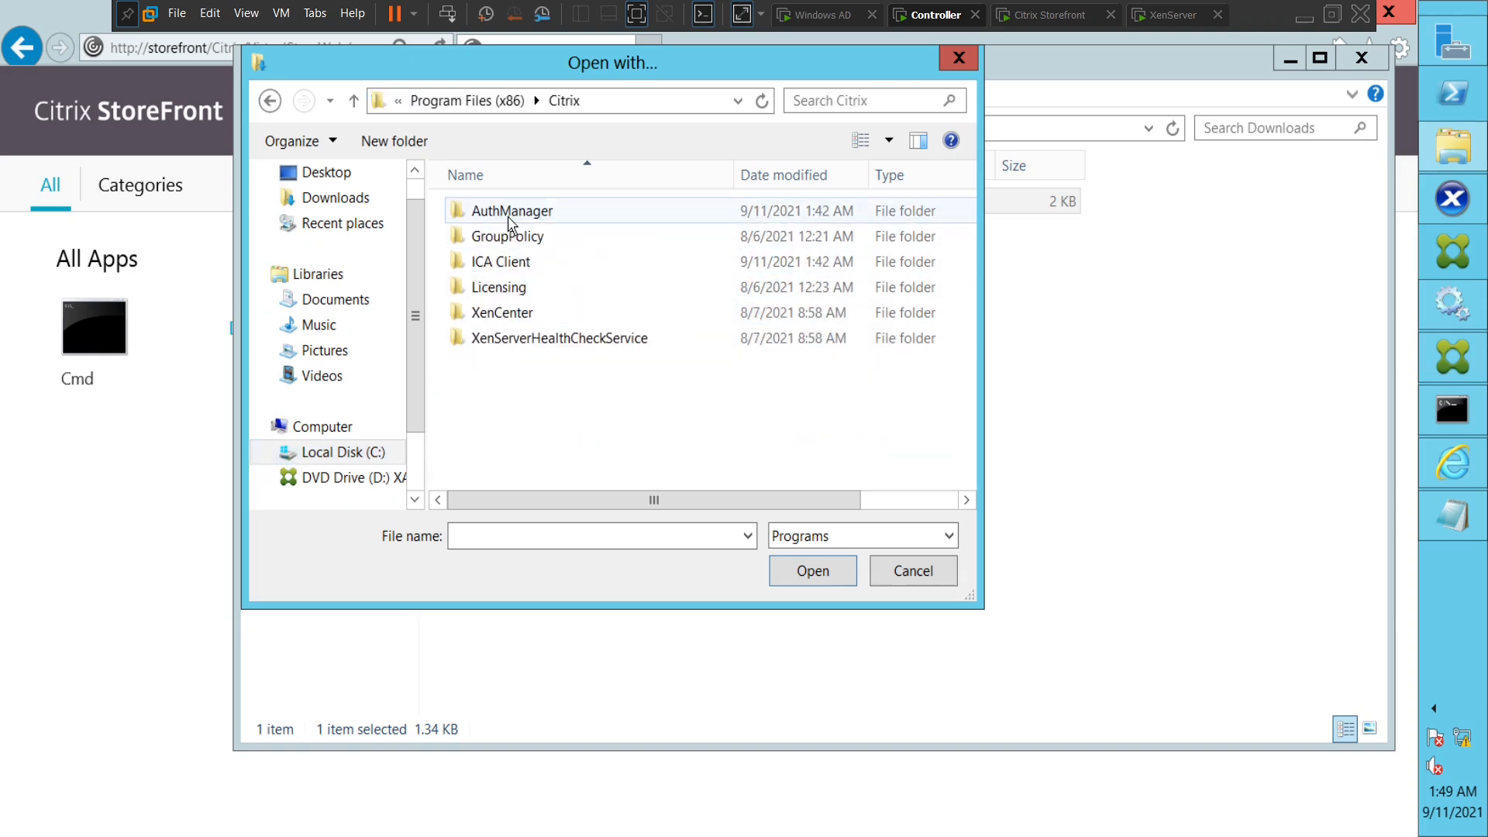
pyautogui.click(499, 261)
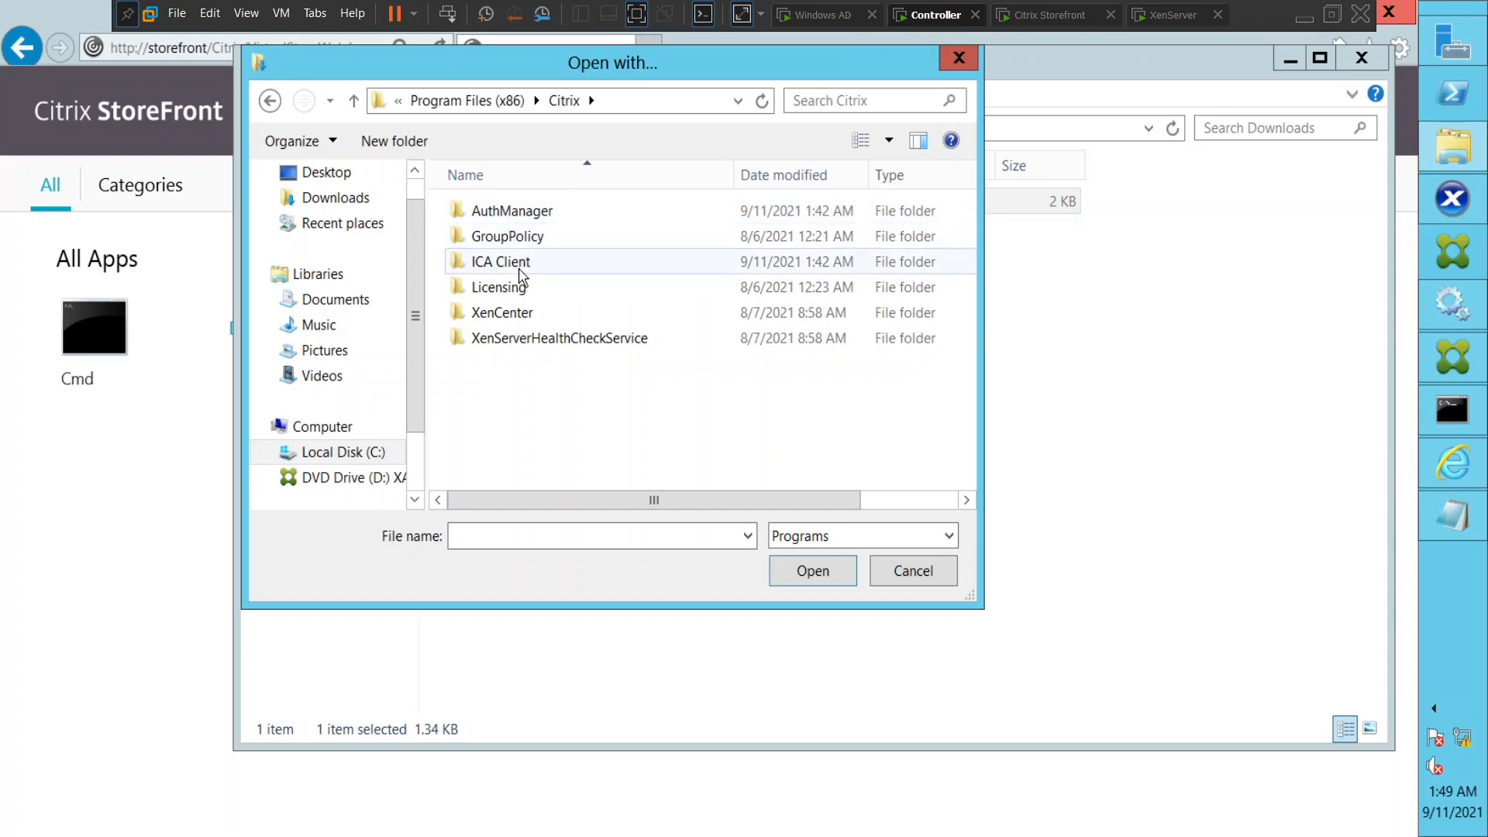
pyautogui.click(498, 261)
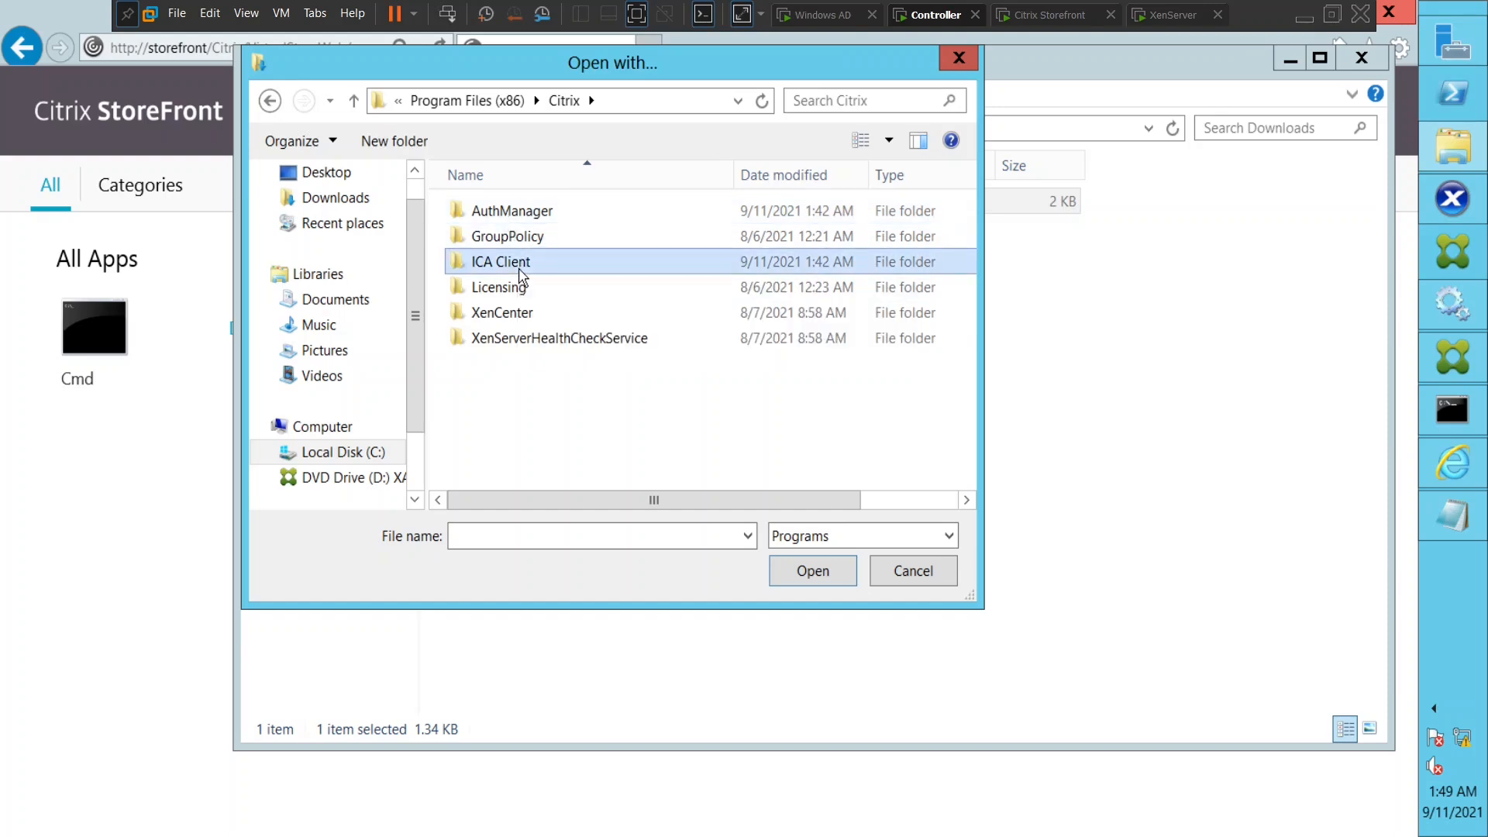
pyautogui.doubleClick(499, 261)
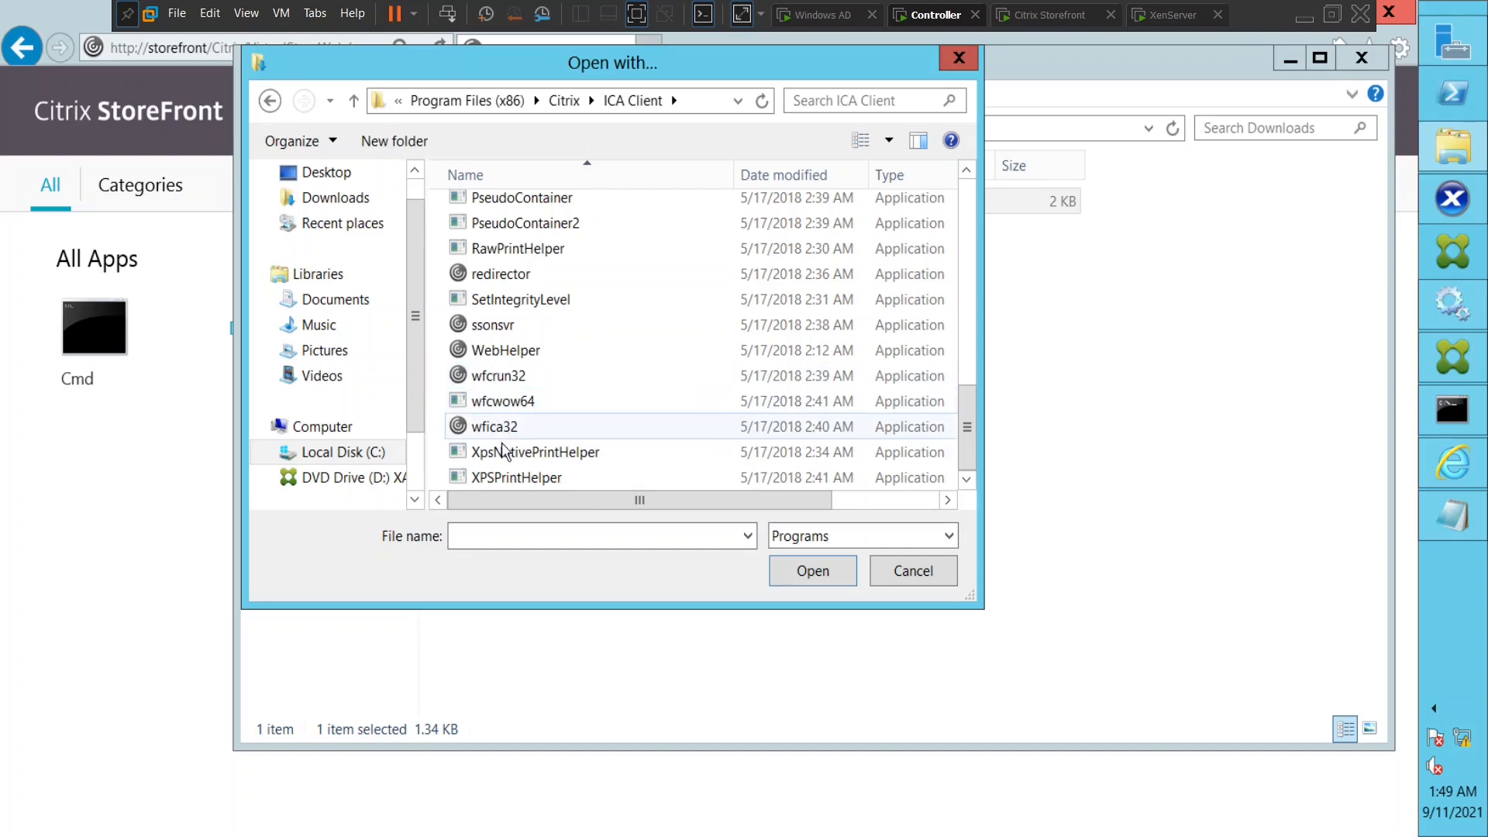
pyautogui.moveTo(489, 437)
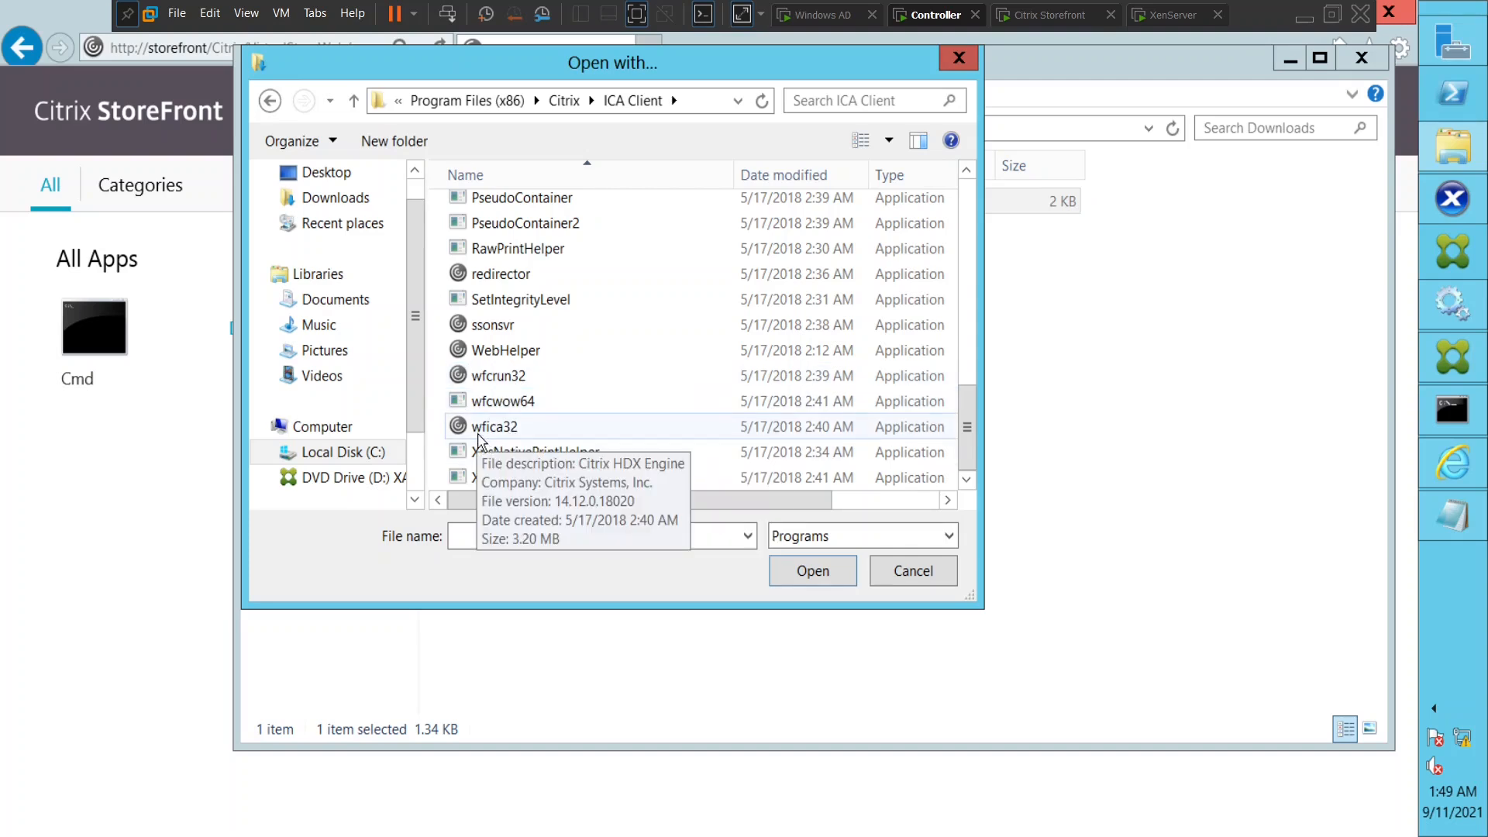
pyautogui.moveTo(510, 441)
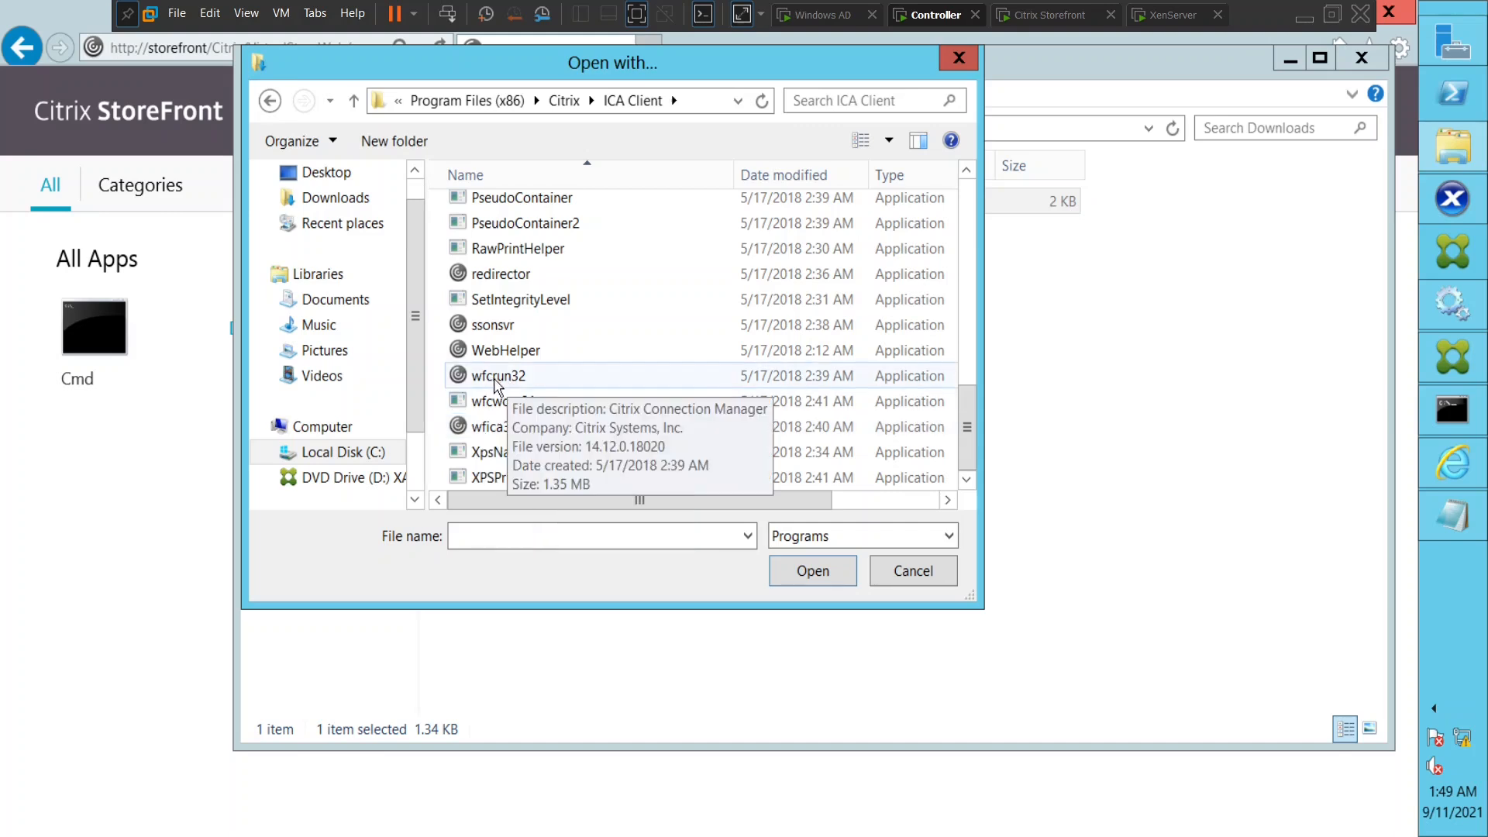
# Select wfcrun32 and confirm it as the app for all .ica files
pyautogui.click(497, 375)
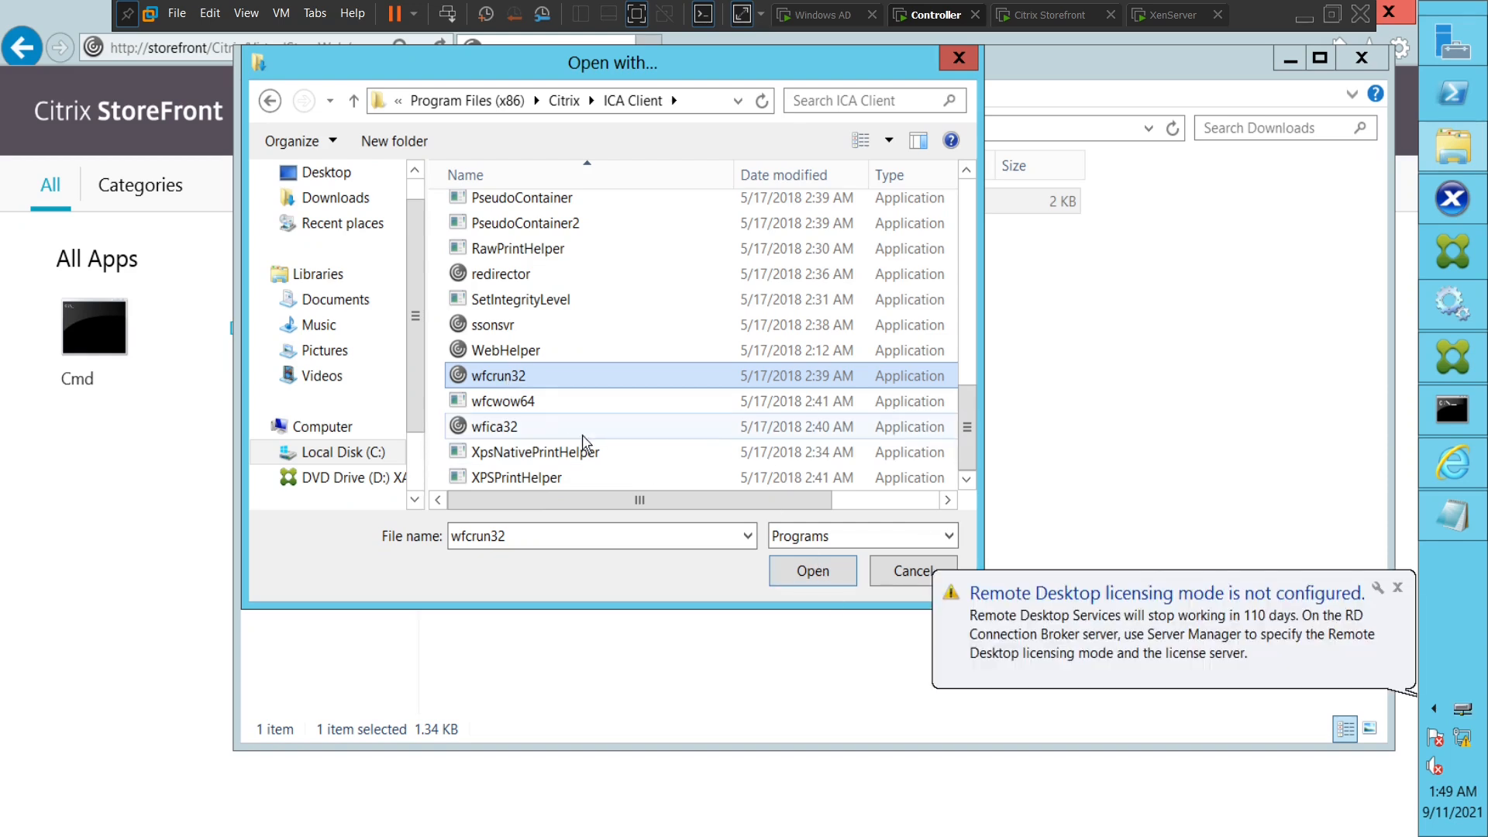
pyautogui.click(1397, 587)
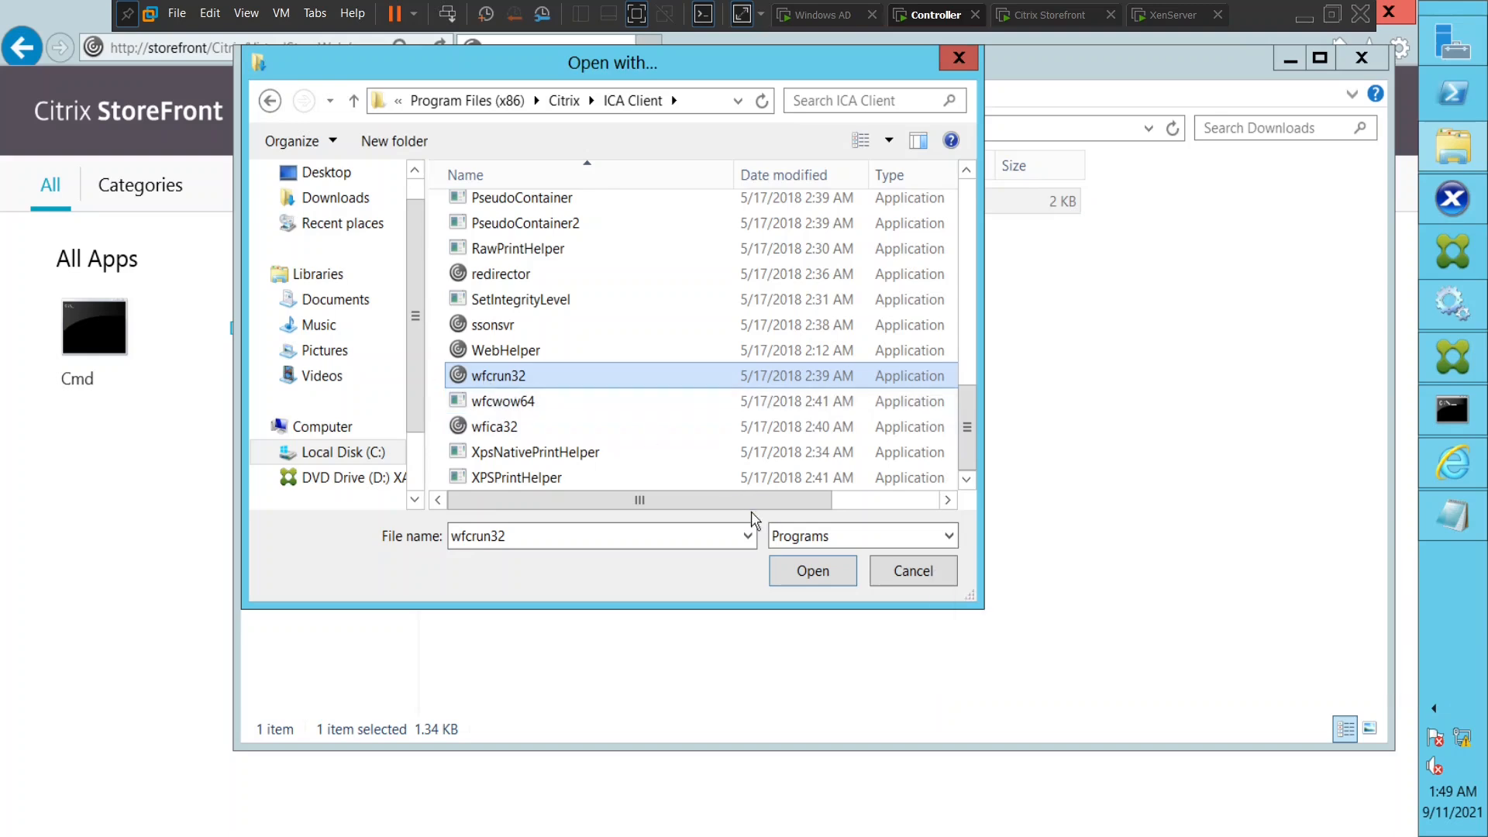
pyautogui.click(812, 571)
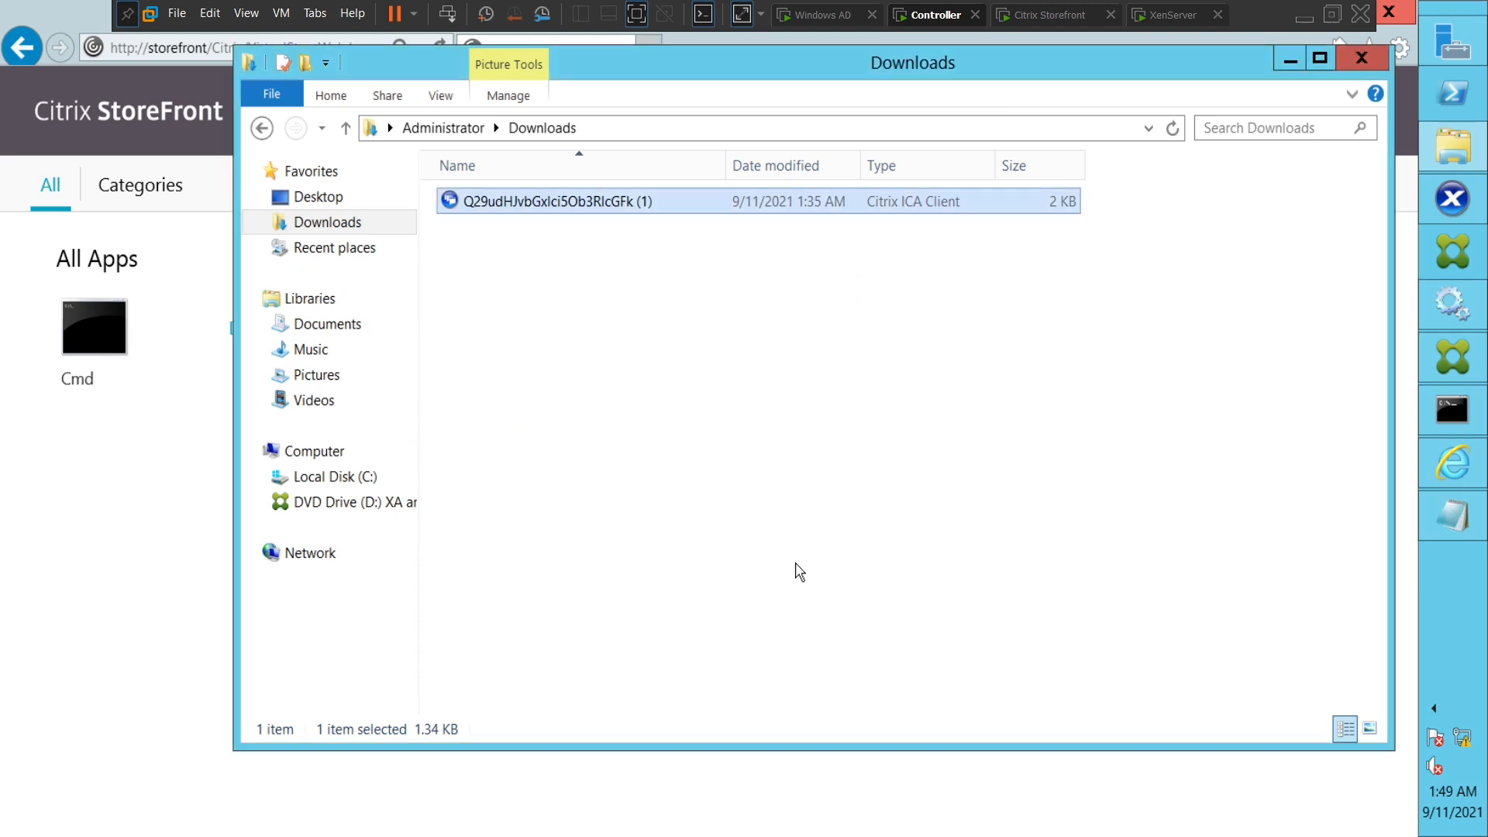
# Minimize the Downloads window, then launch Notepad from StoreFront and close it
pyautogui.press('Delete')
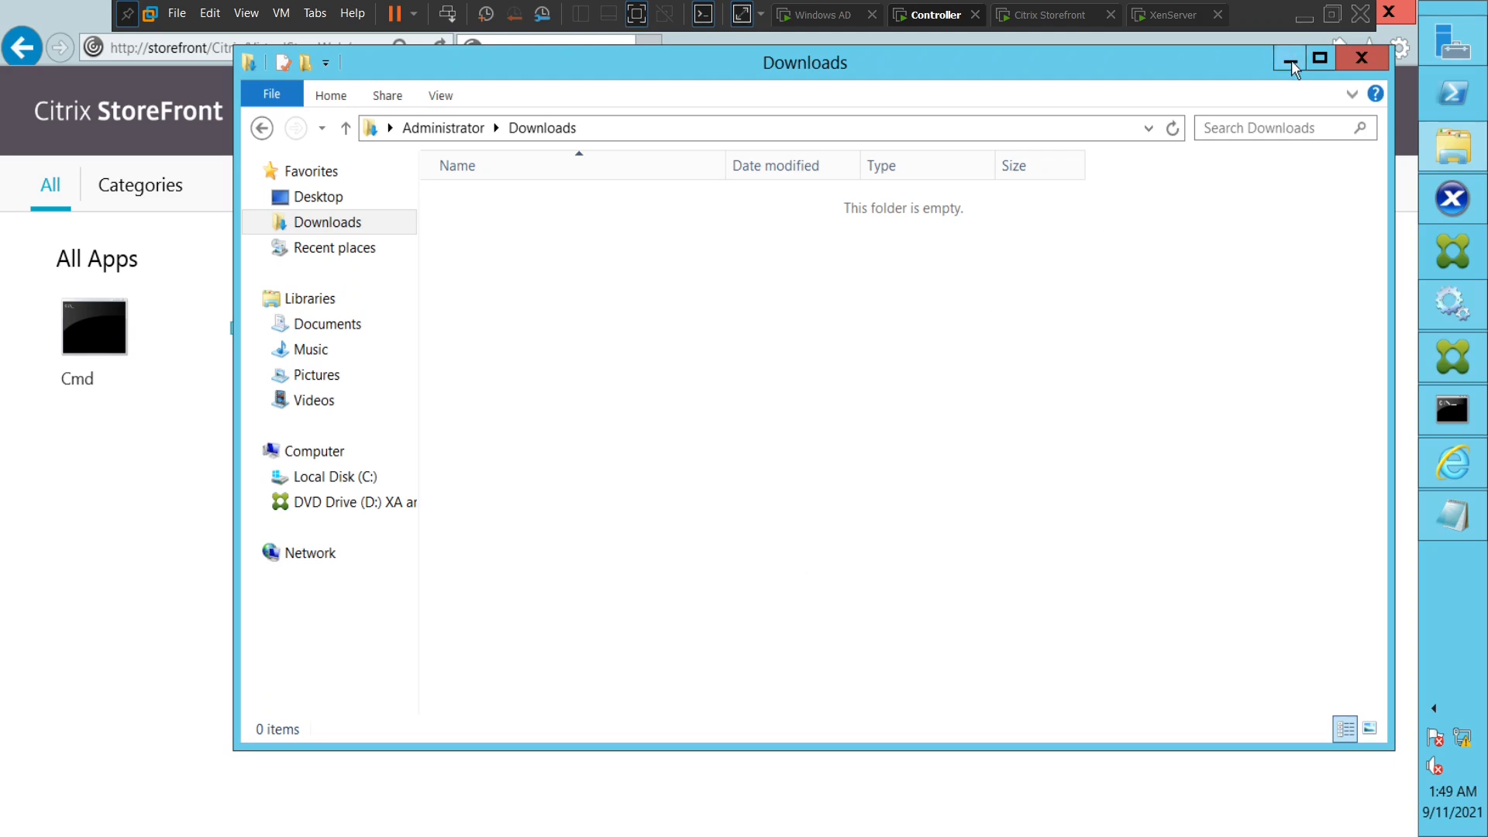
pyautogui.click(1288, 56)
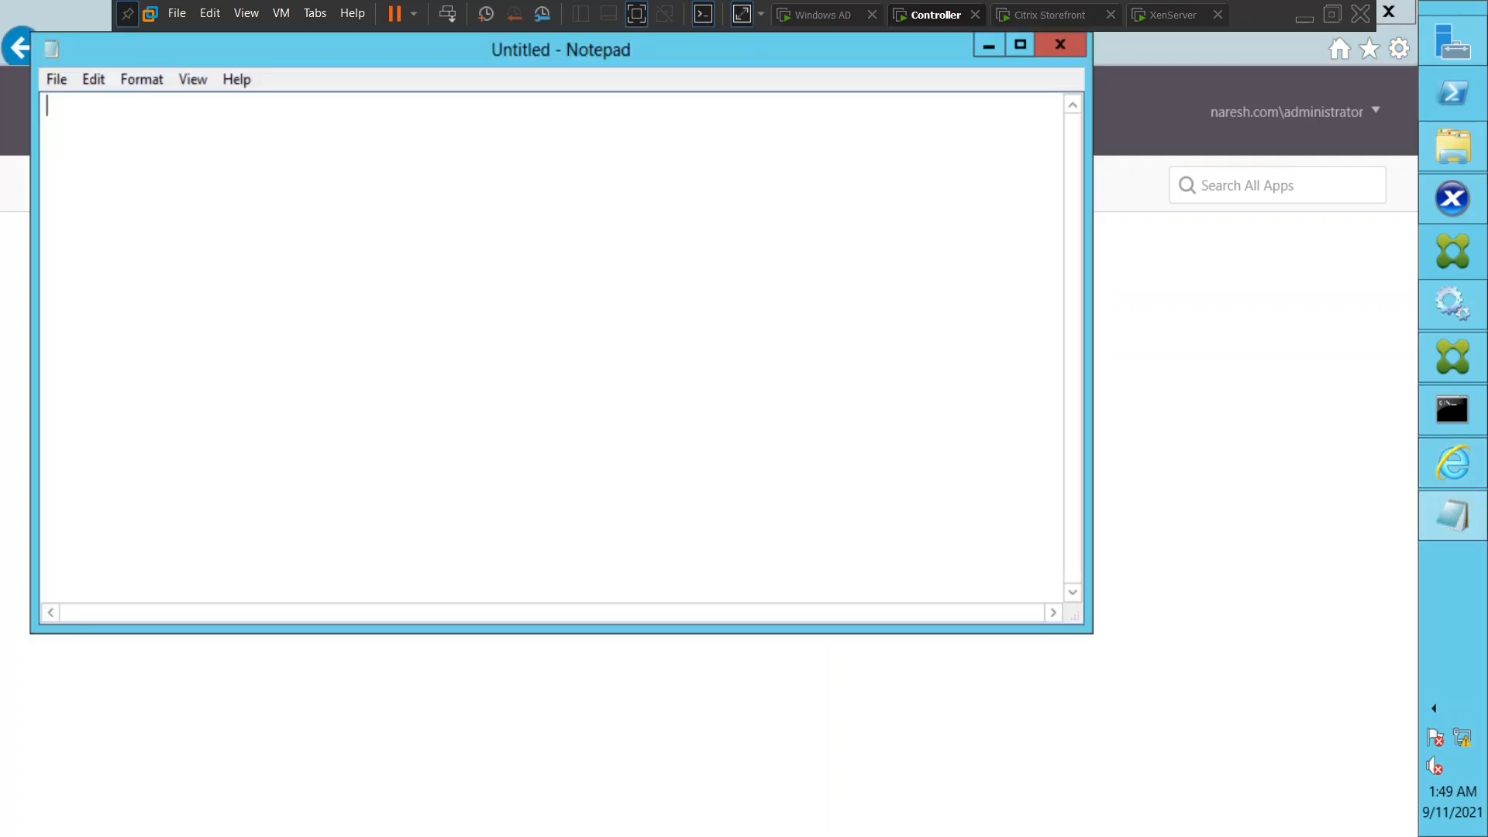
pyautogui.click(1060, 45)
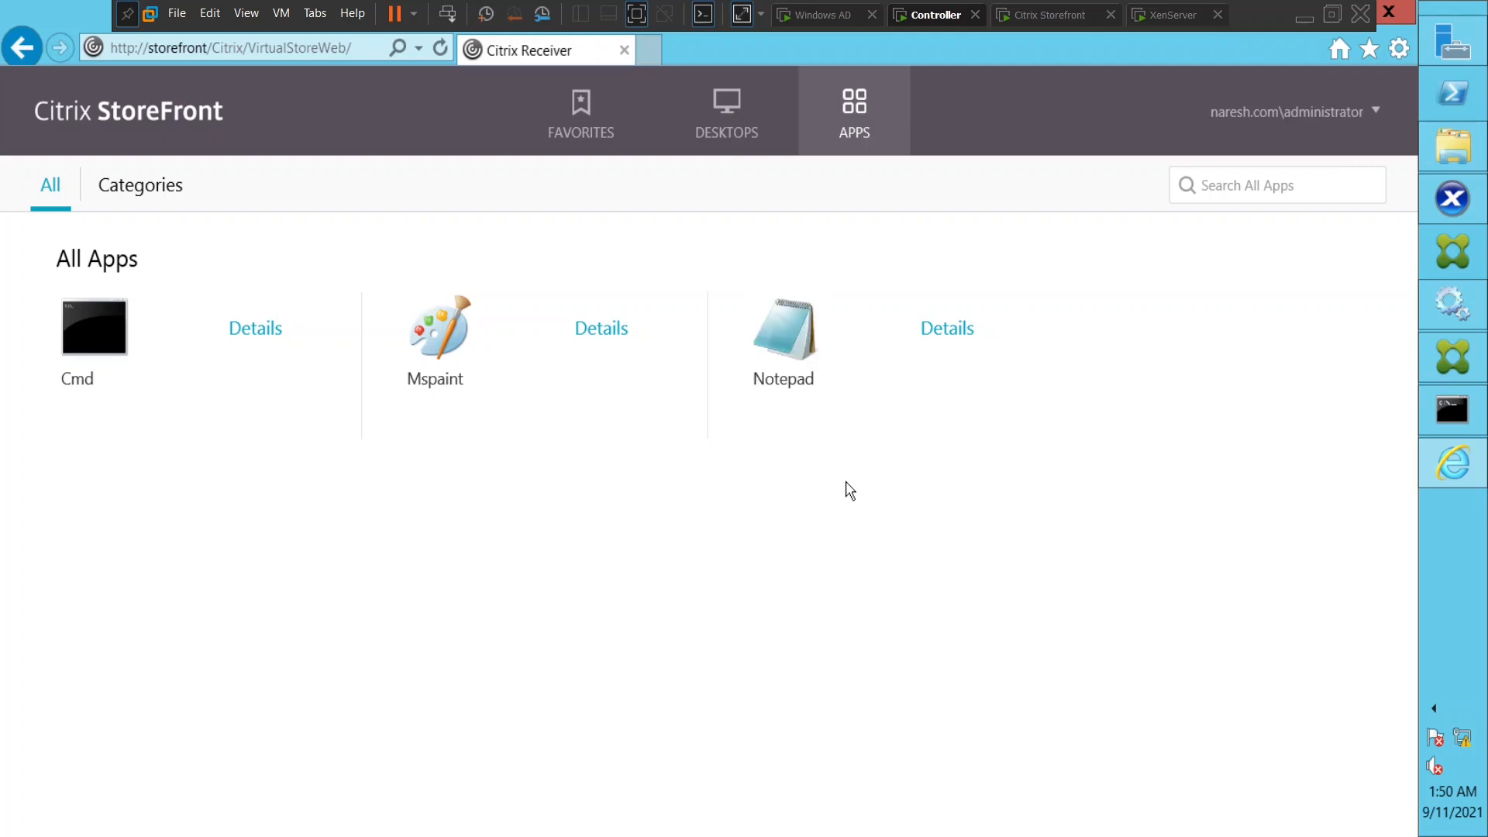
pyautogui.click(783, 327)
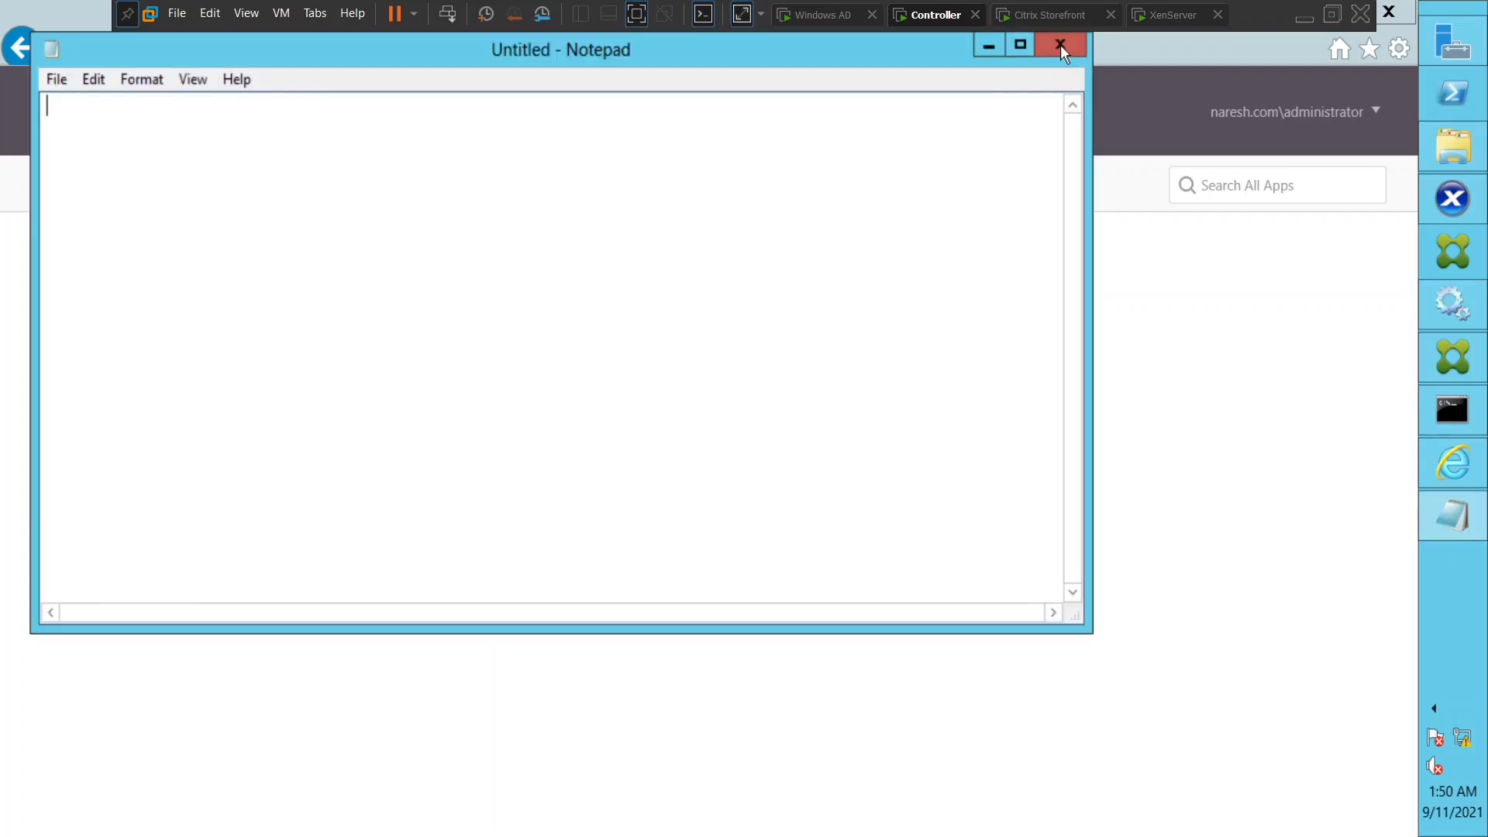
pyautogui.click(1061, 45)
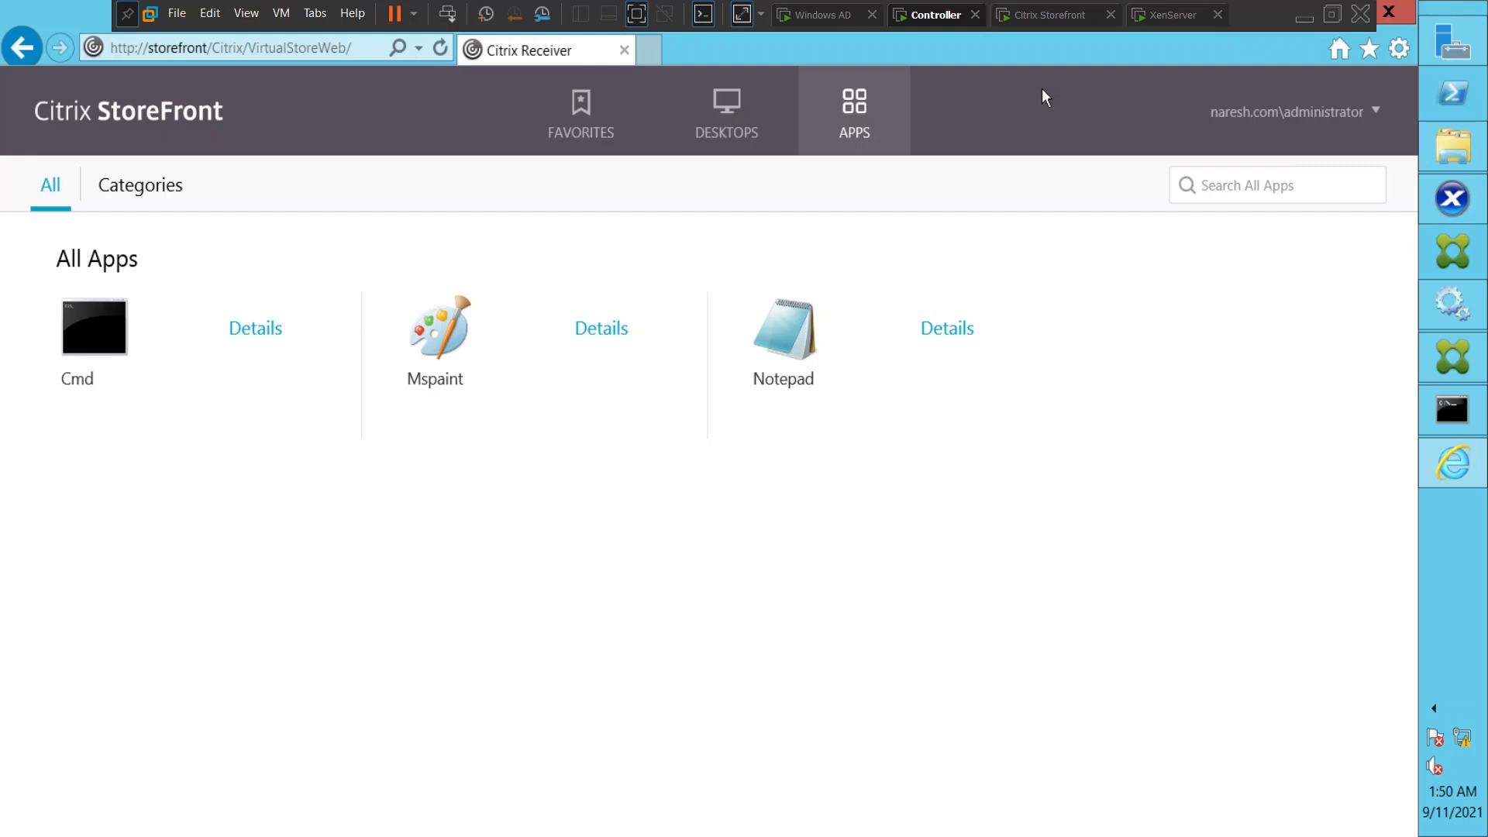
pyautogui.moveTo(901, 295)
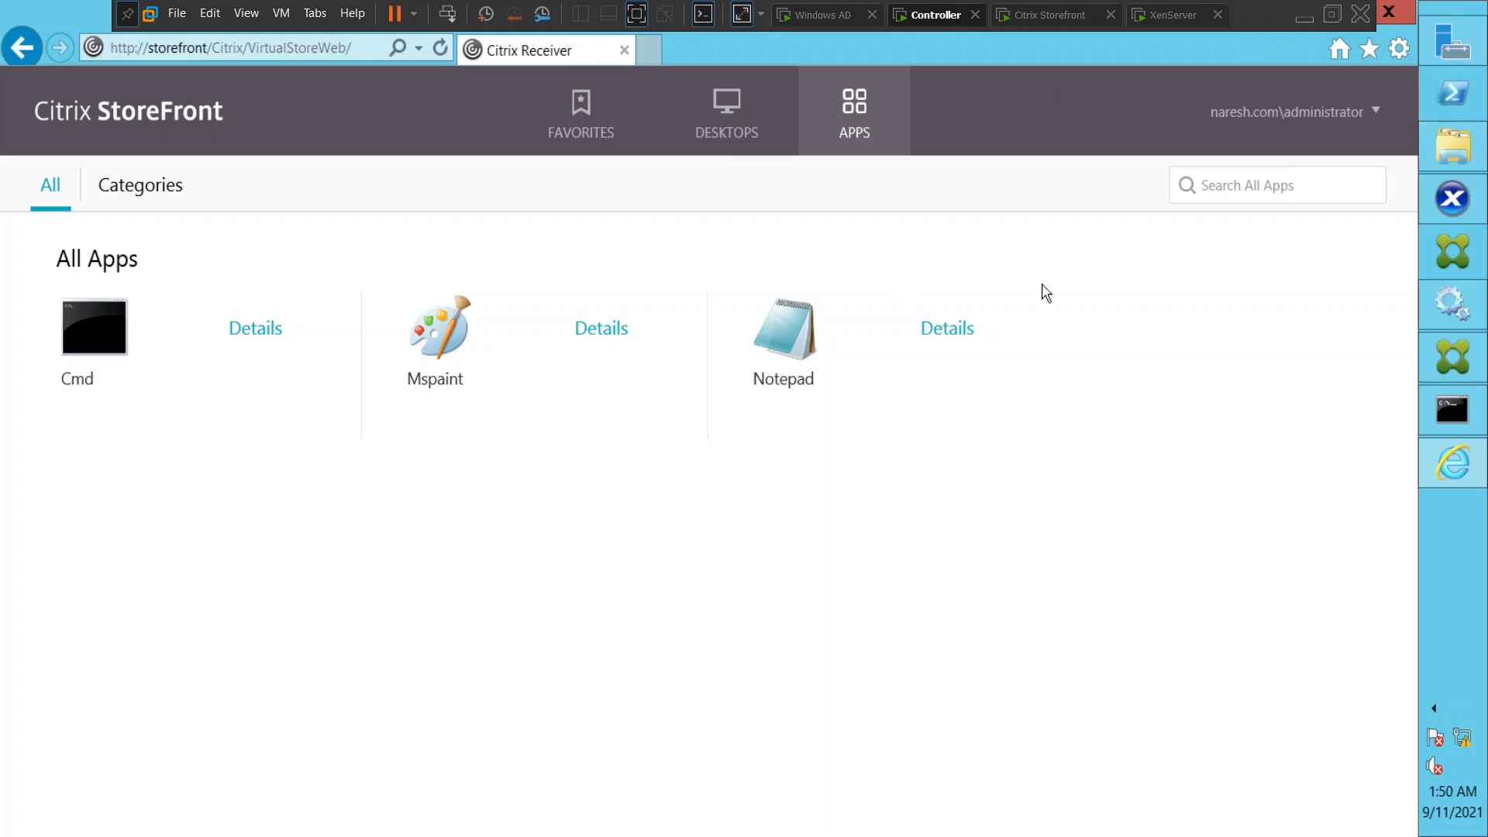
pyautogui.moveTo(1036, 499)
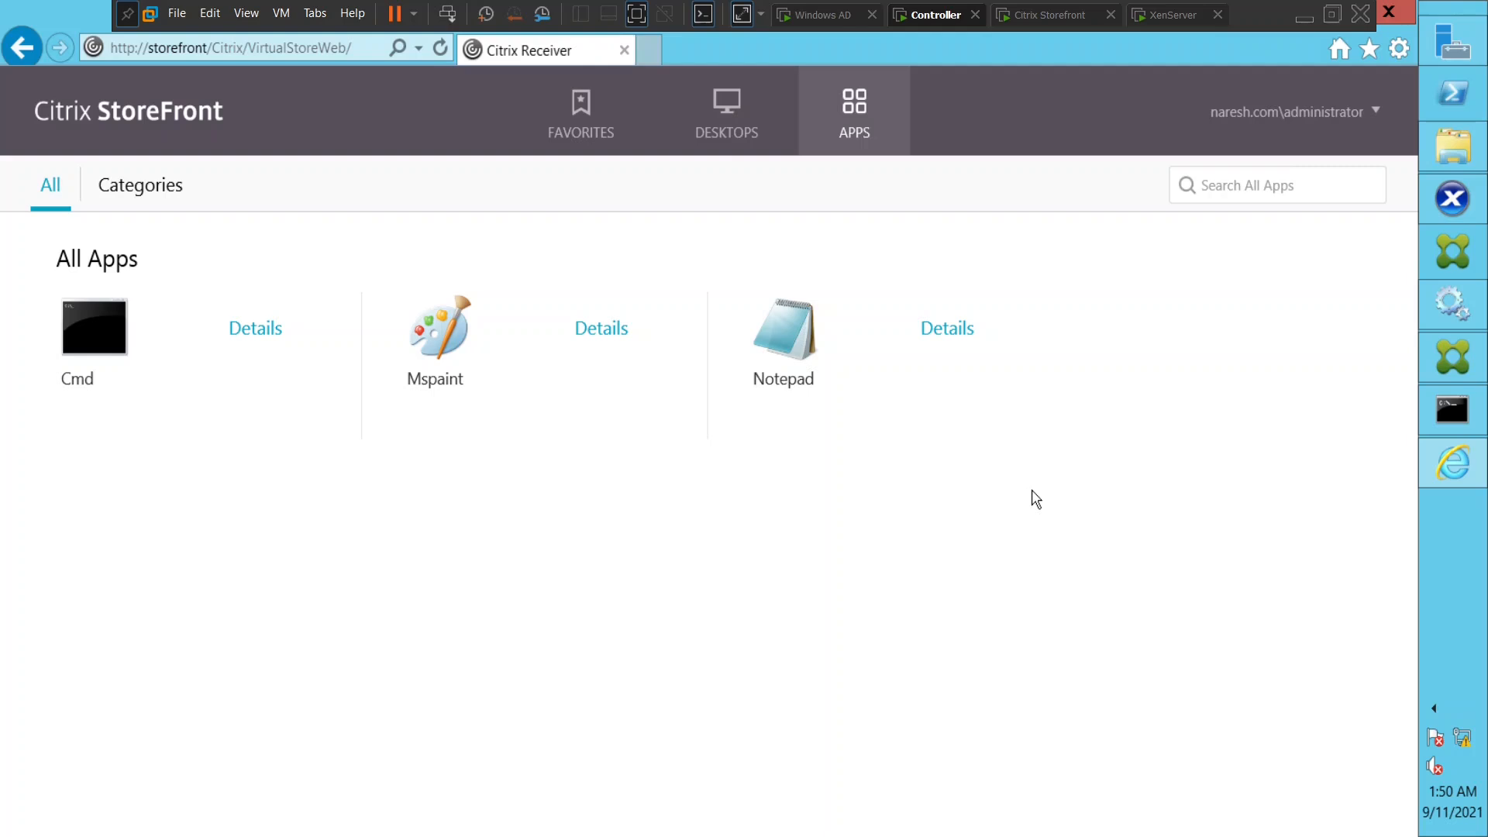
pyautogui.moveTo(1252, 337)
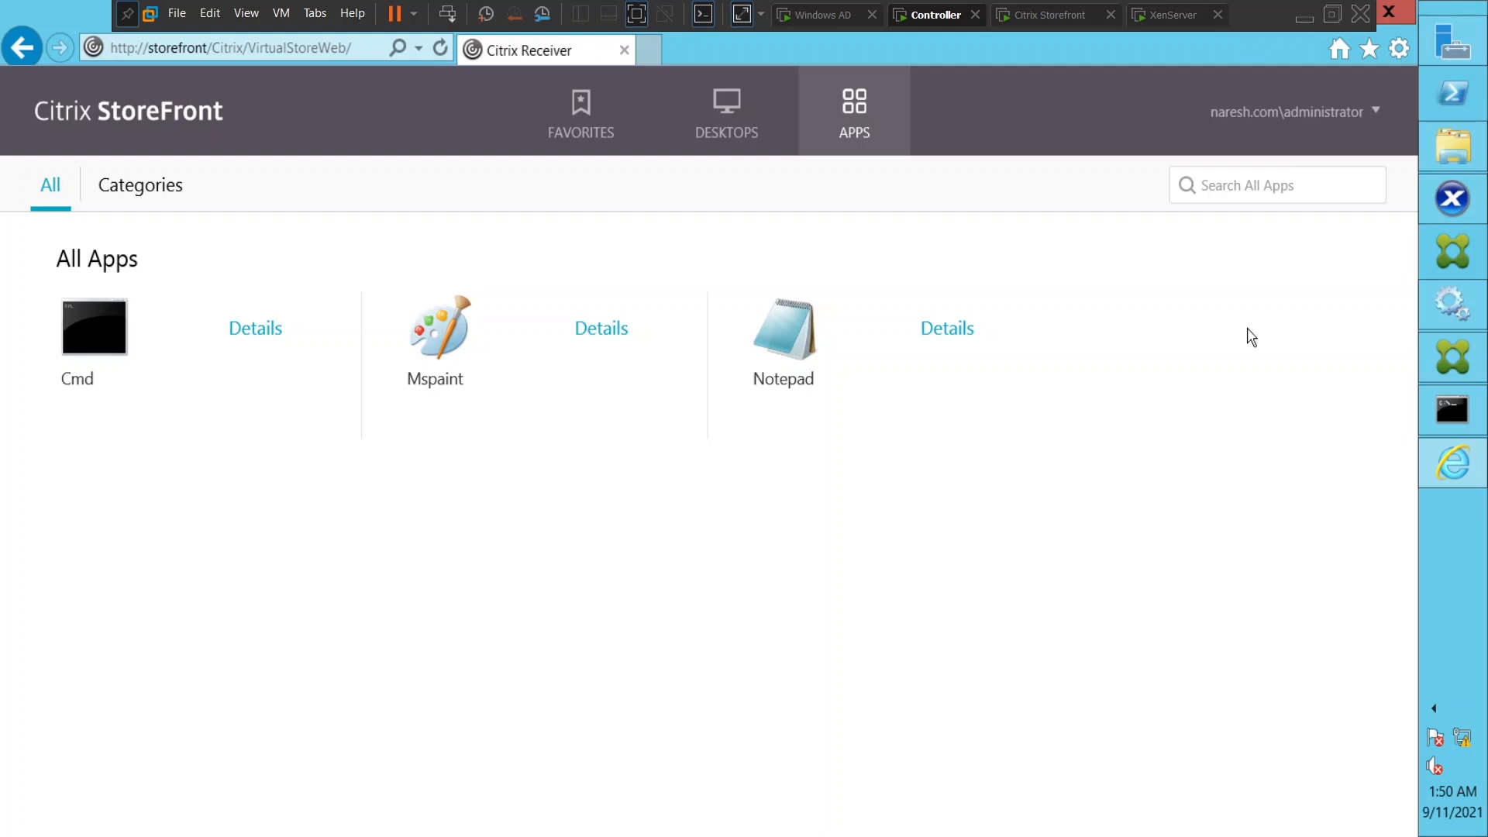
pyautogui.moveTo(1391, 245)
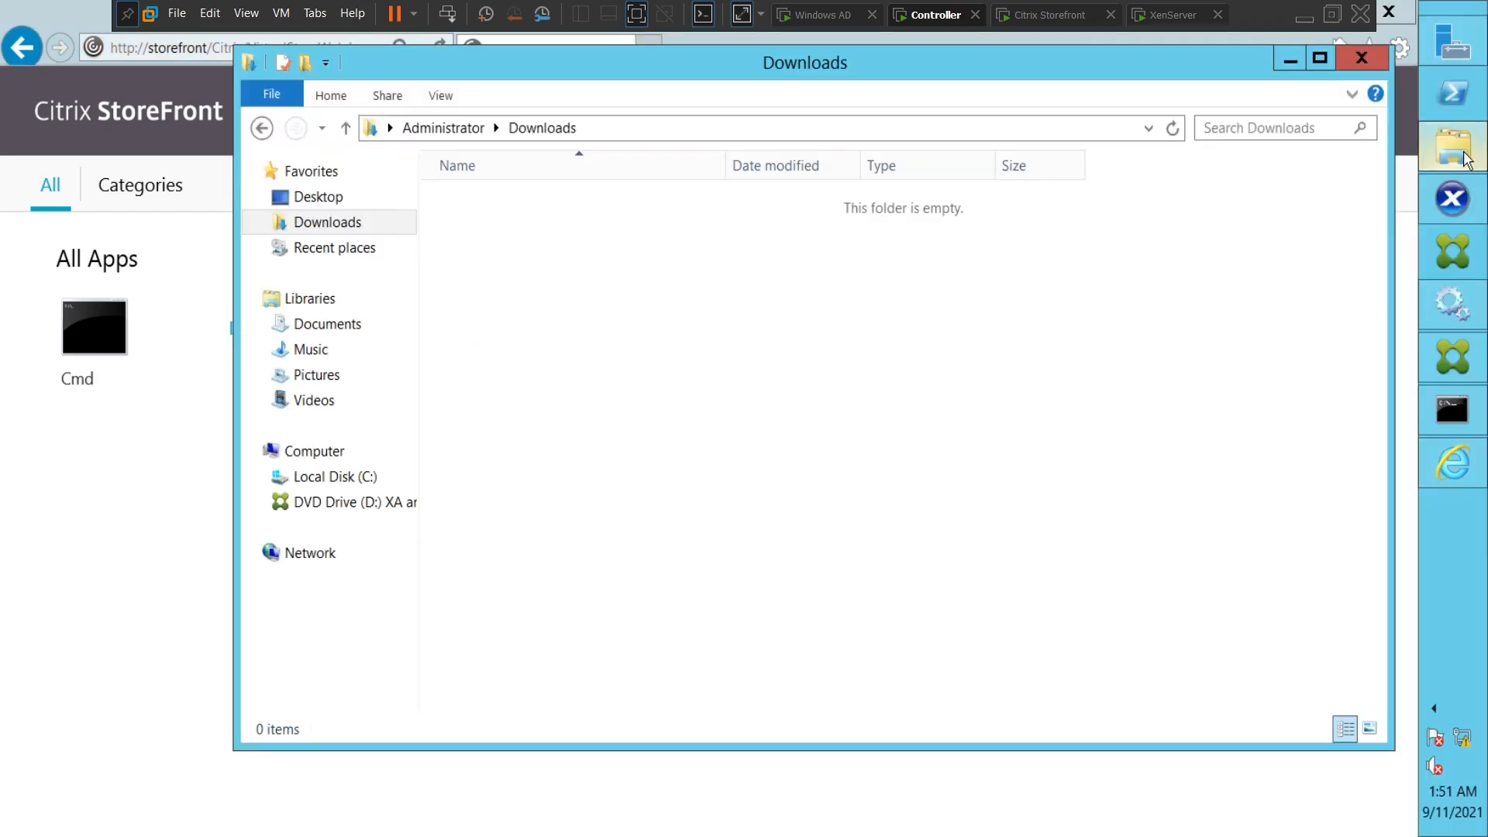
# Browse to C:\Program Files (x86)\Citrix\ICA Client and select wfcrun32
pyautogui.click(333, 476)
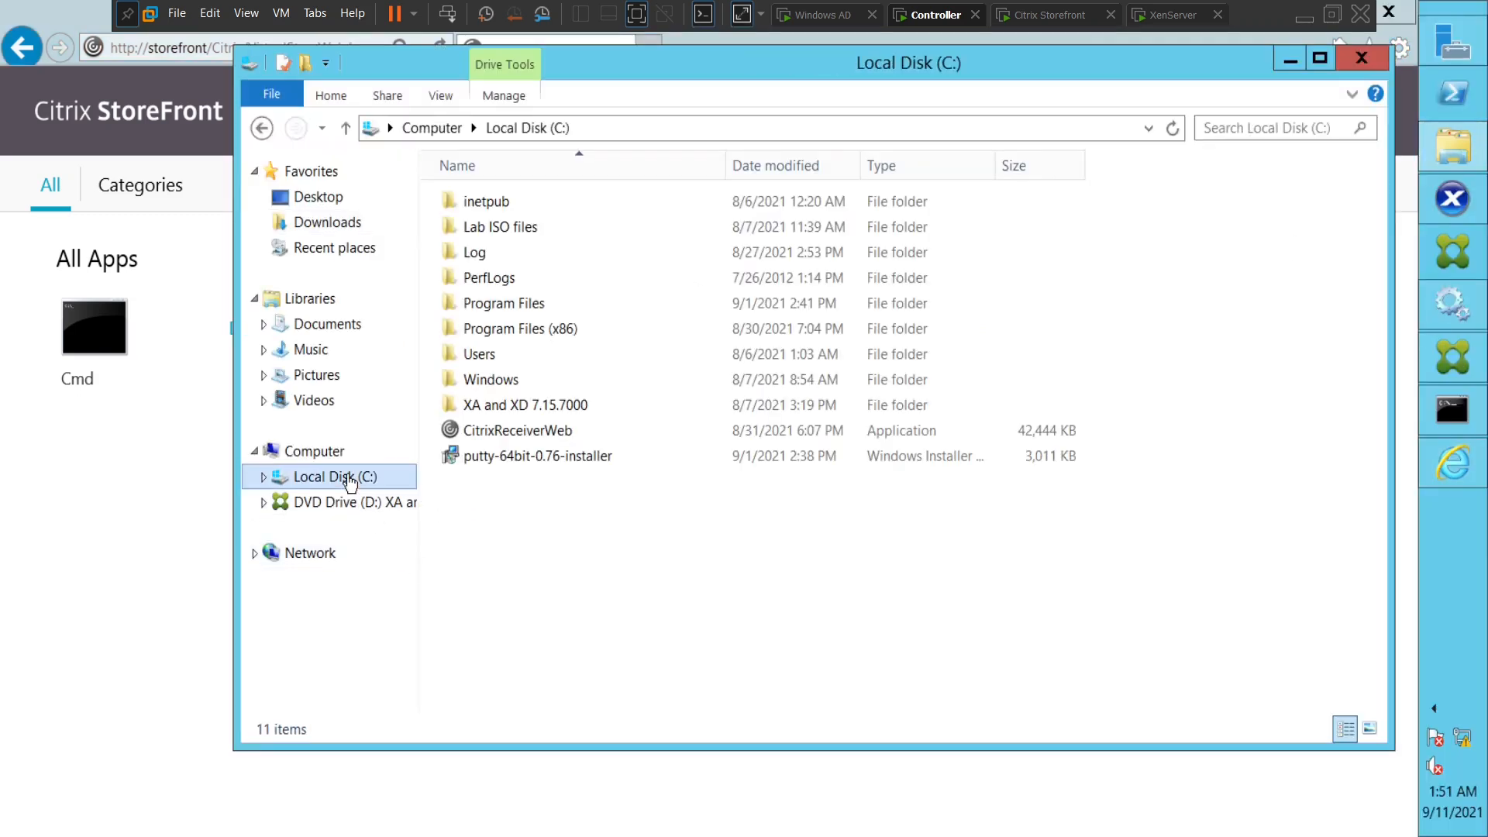
pyautogui.click(520, 329)
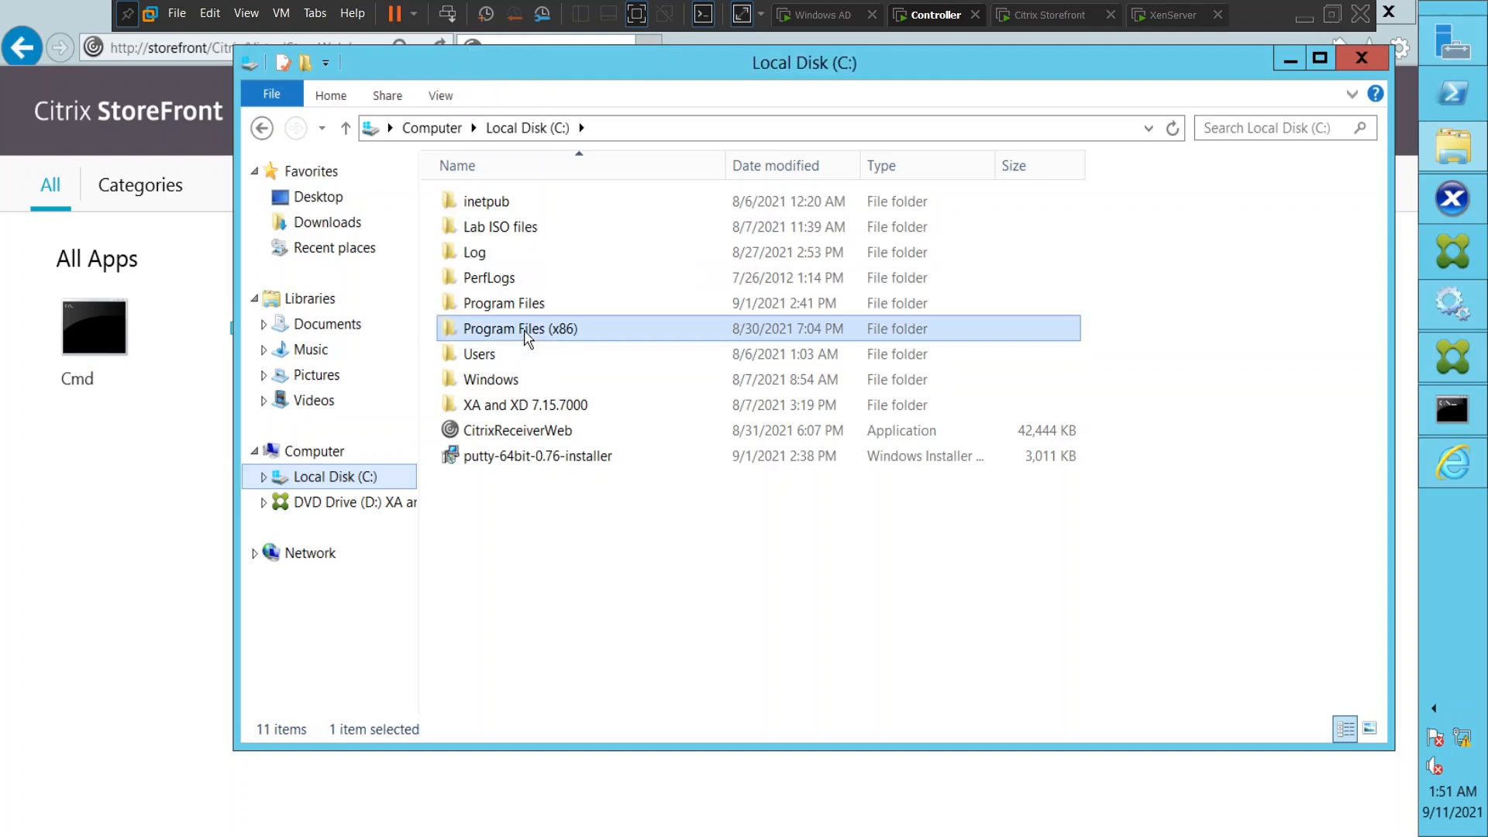
pyautogui.doubleClick(519, 327)
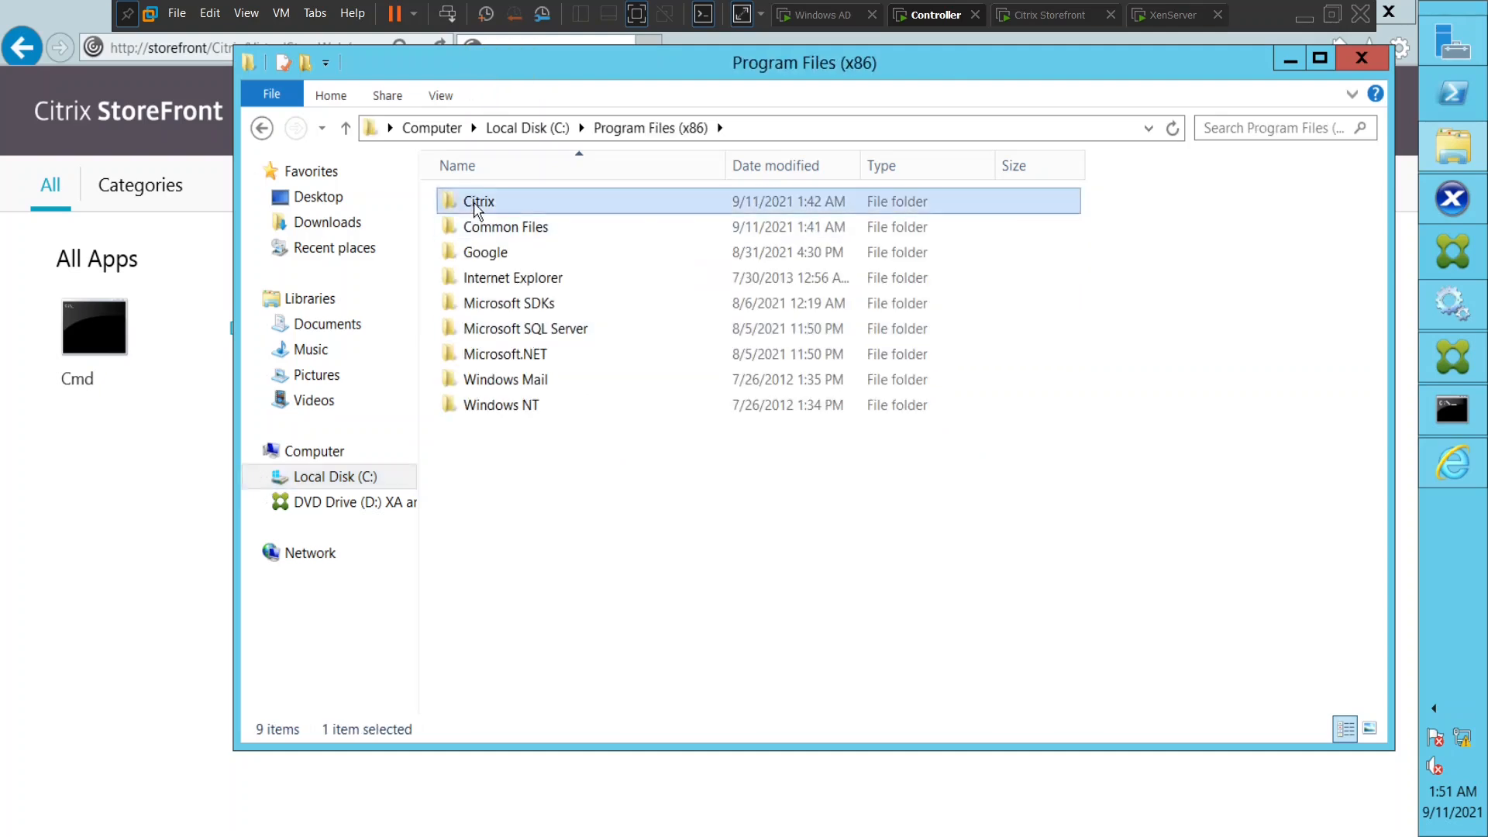
pyautogui.doubleClick(477, 200)
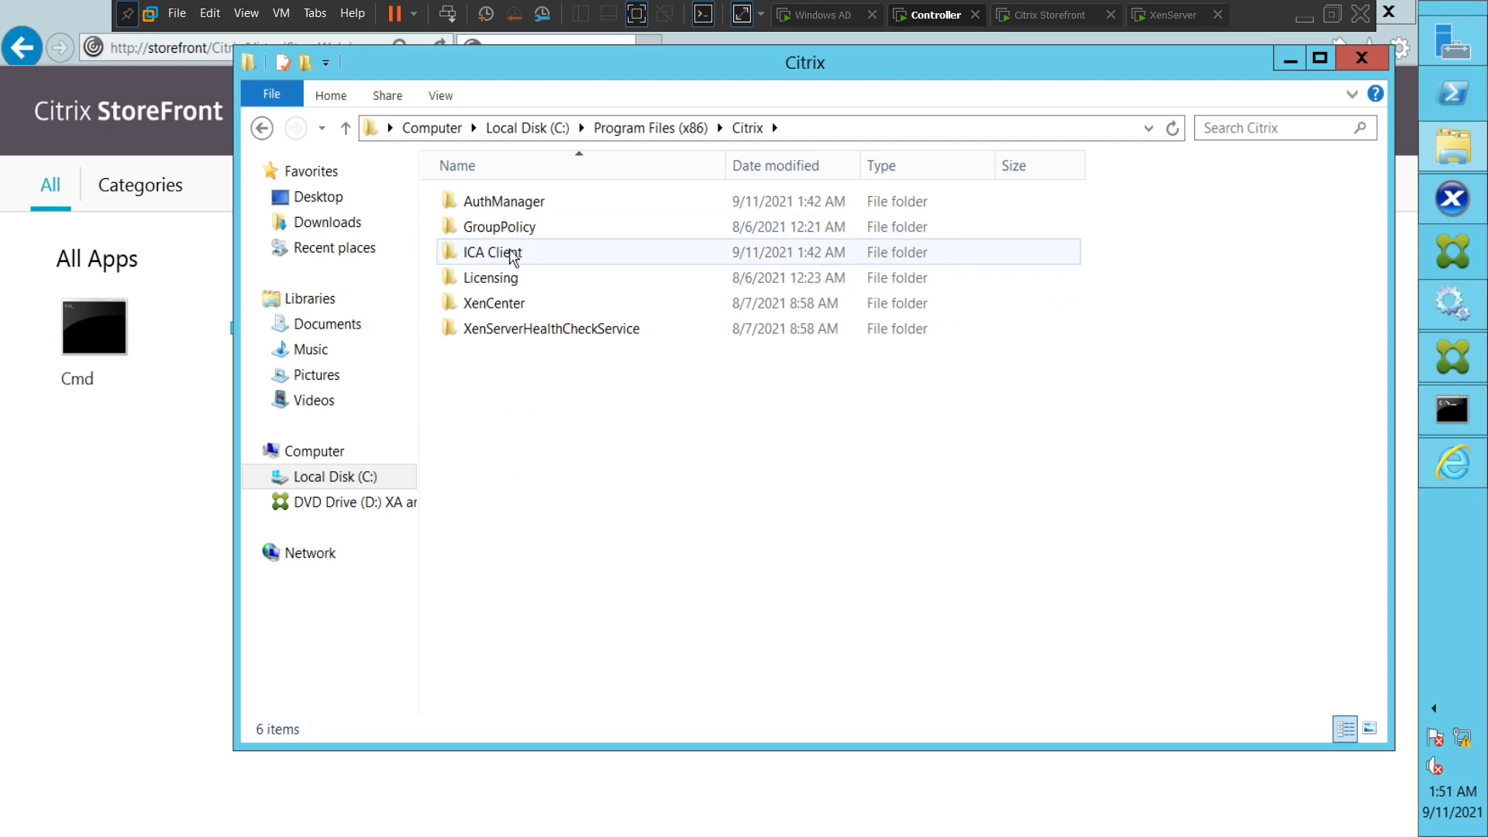
pyautogui.doubleClick(493, 252)
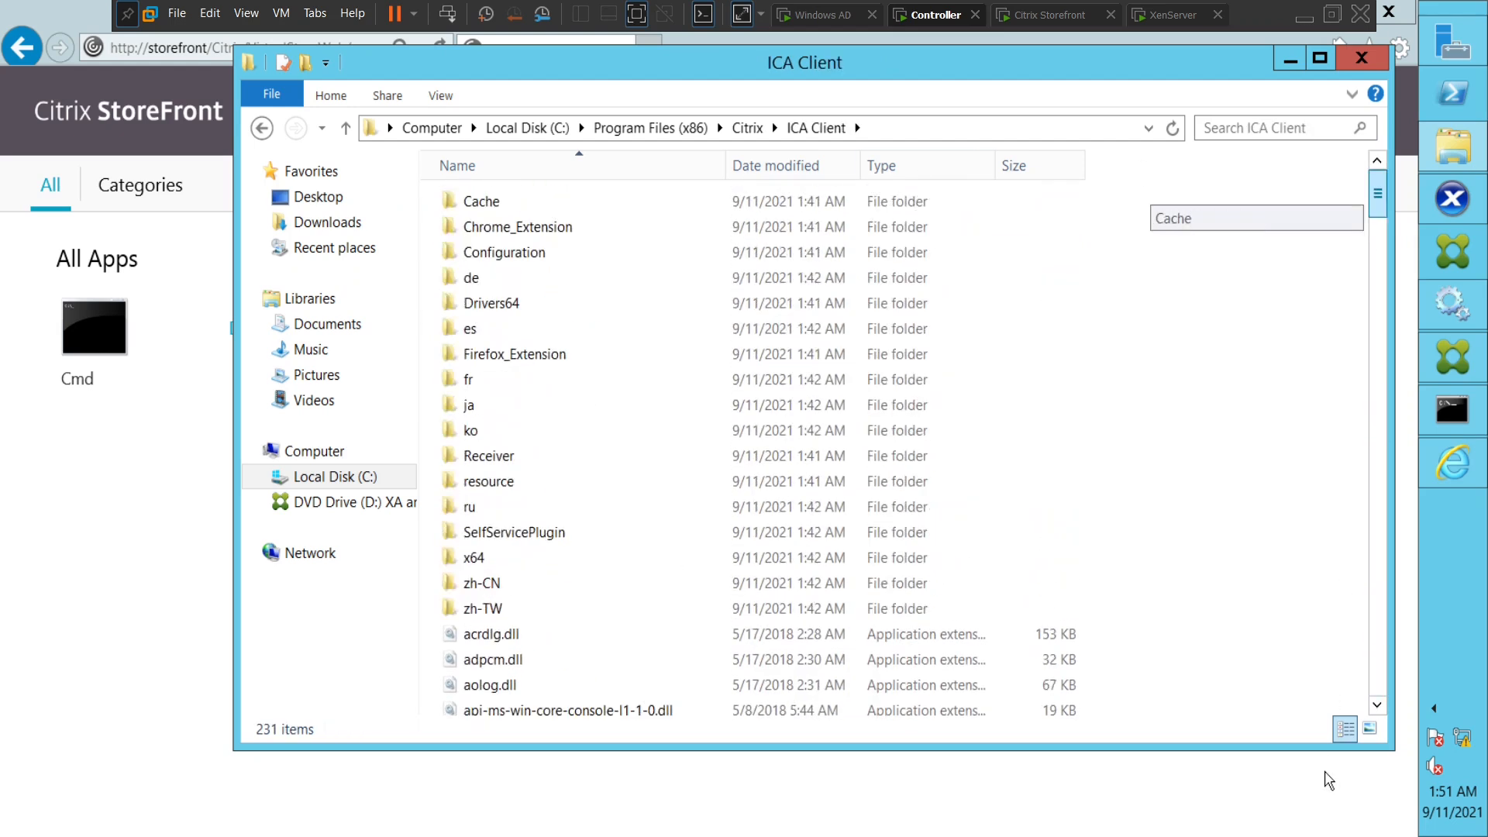
pyautogui.scroll(-3)
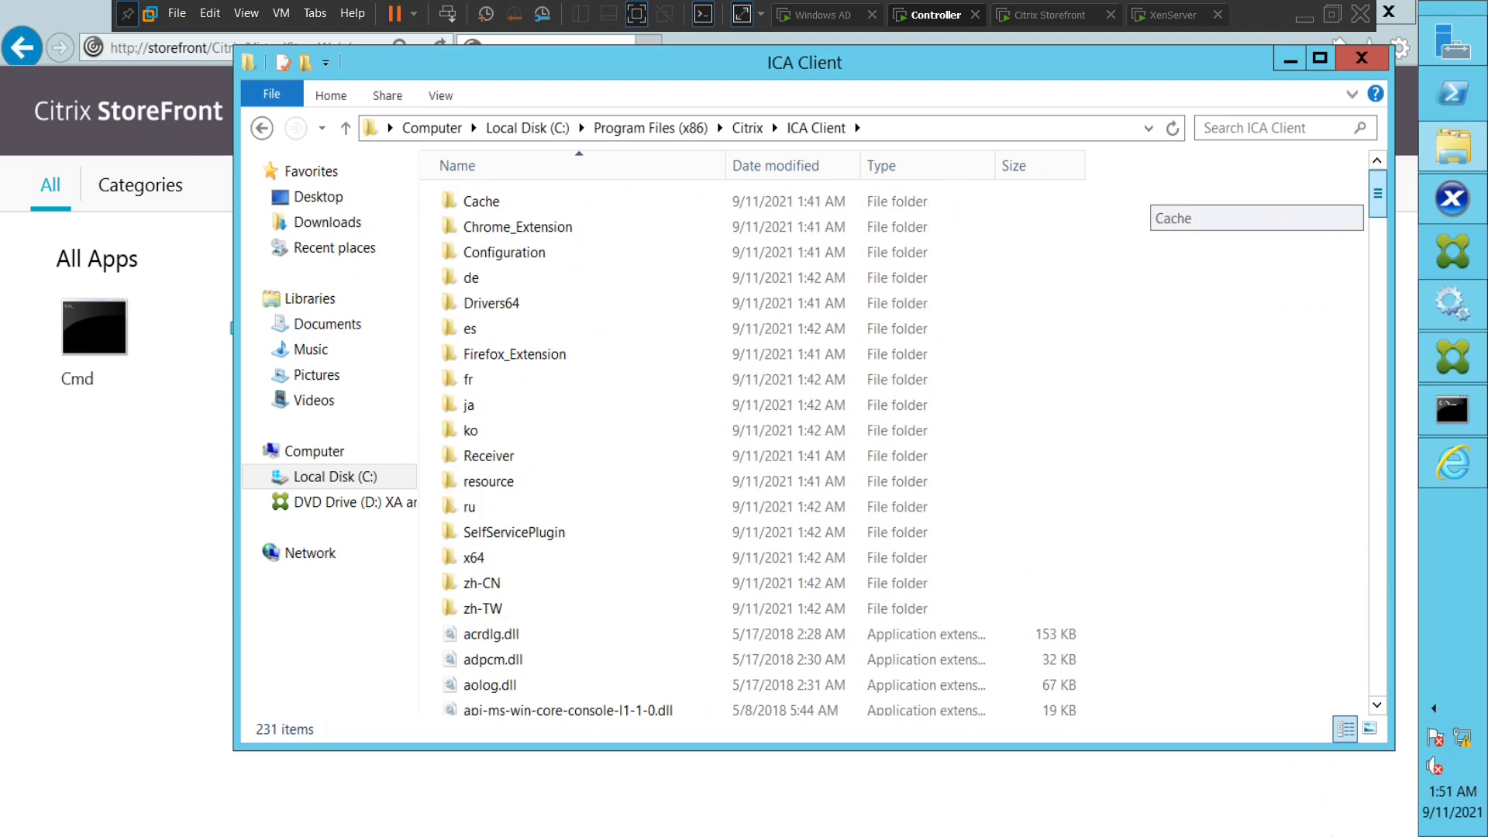
pyautogui.click(513, 532)
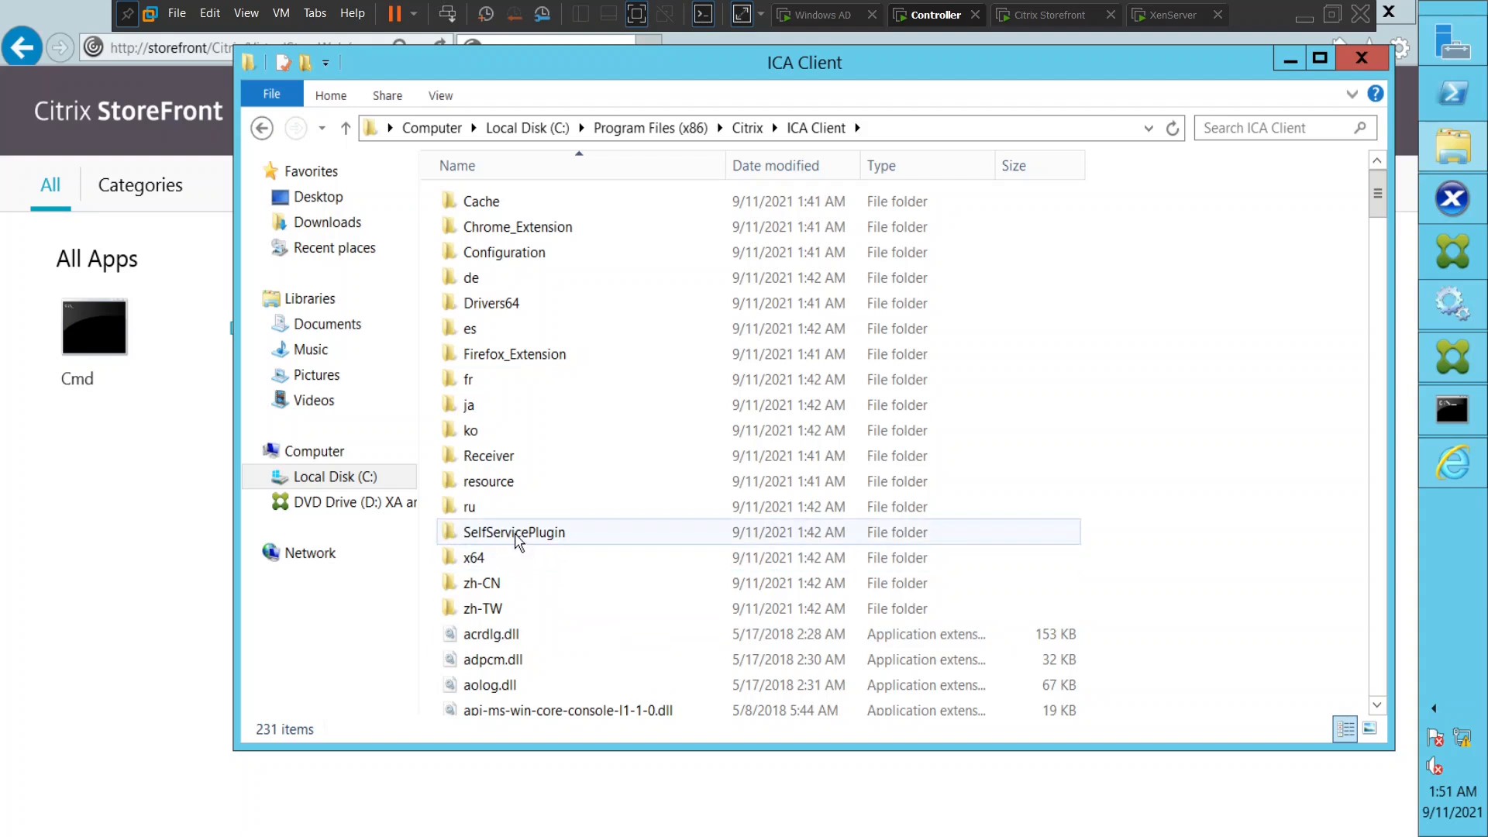
pyautogui.click(498, 372)
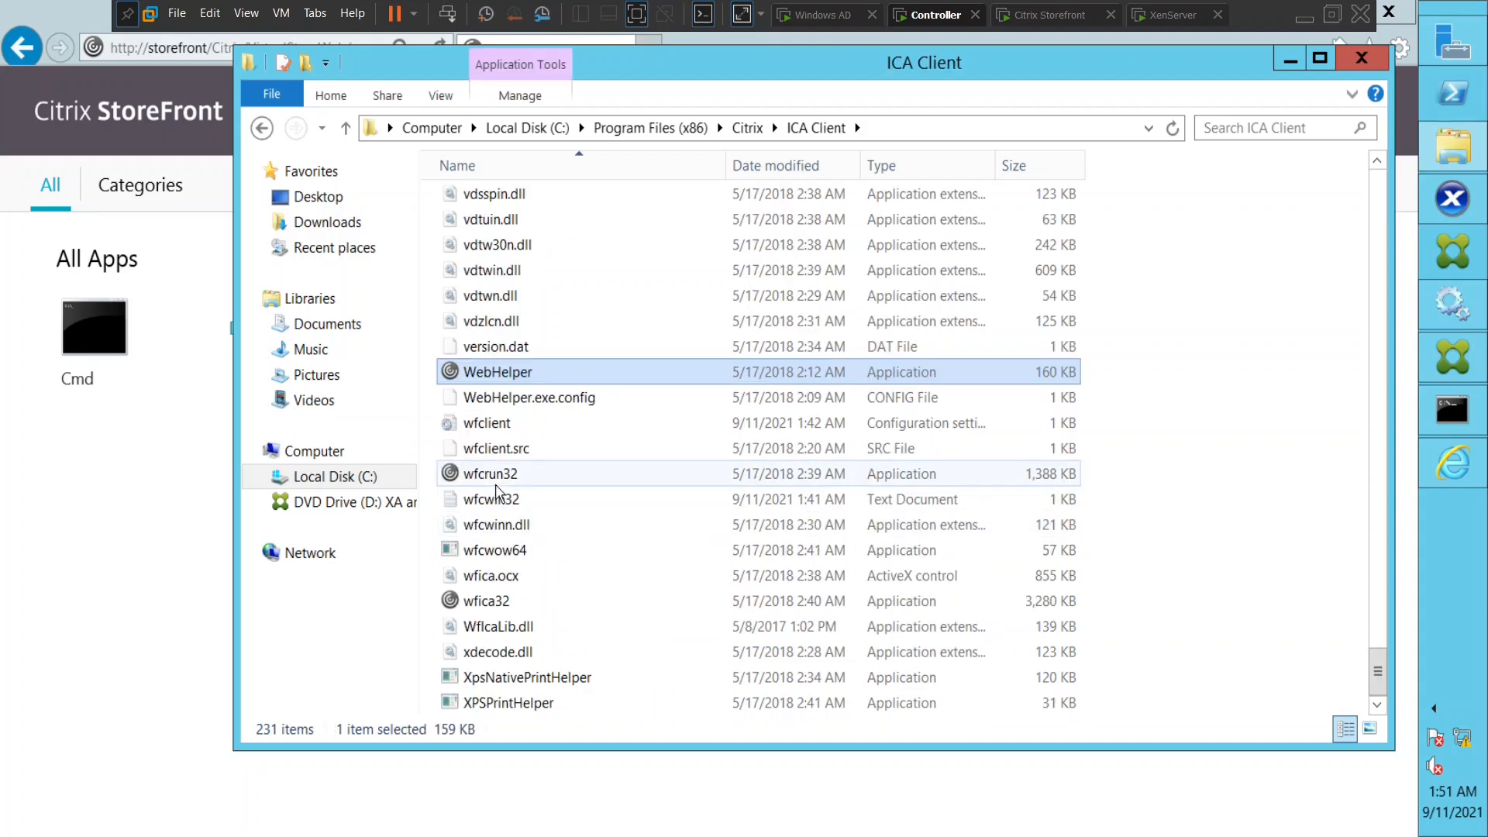
pyautogui.click(489, 473)
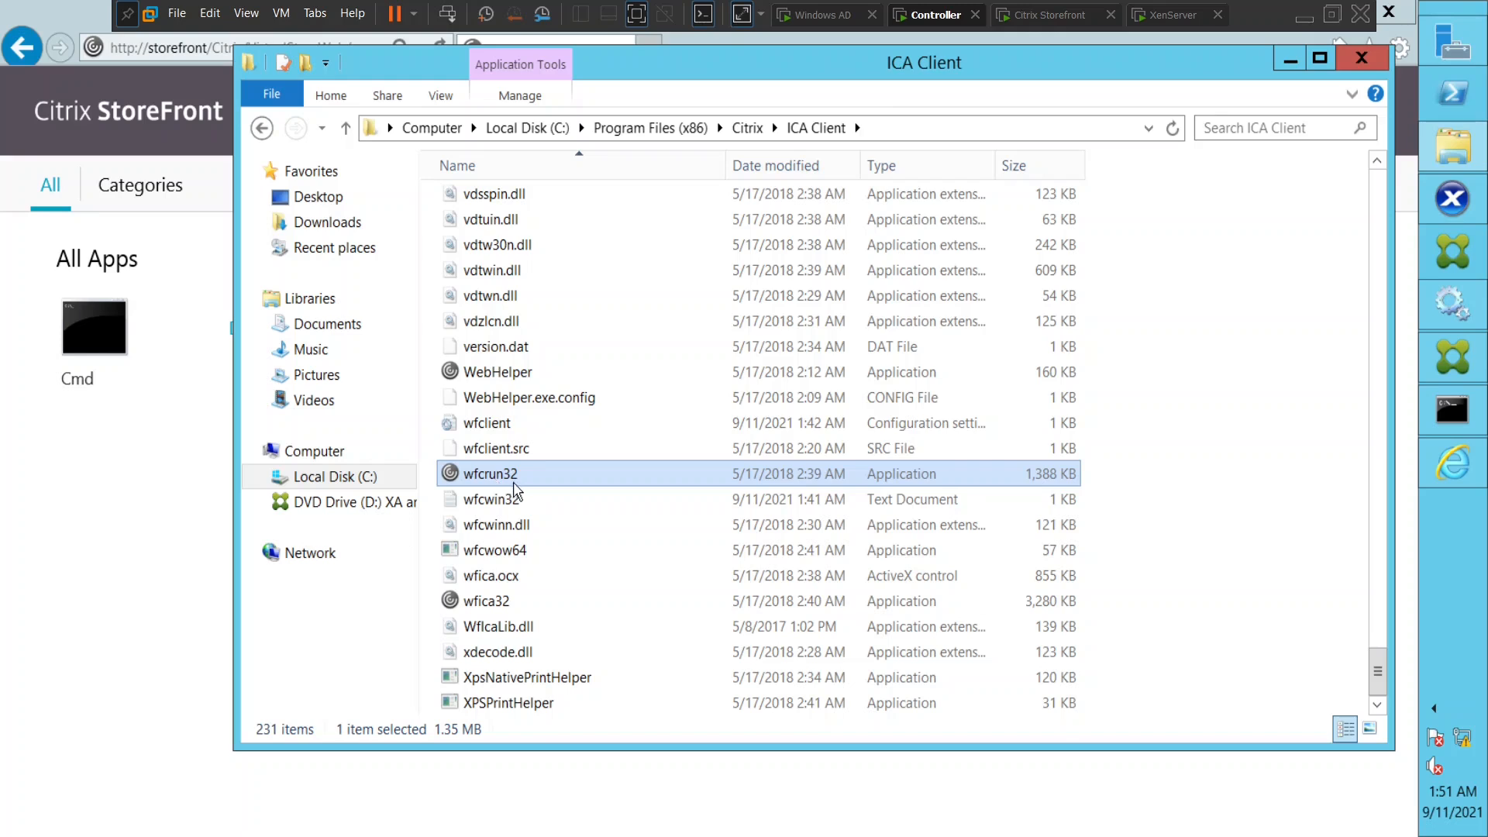
pyautogui.moveTo(513, 483)
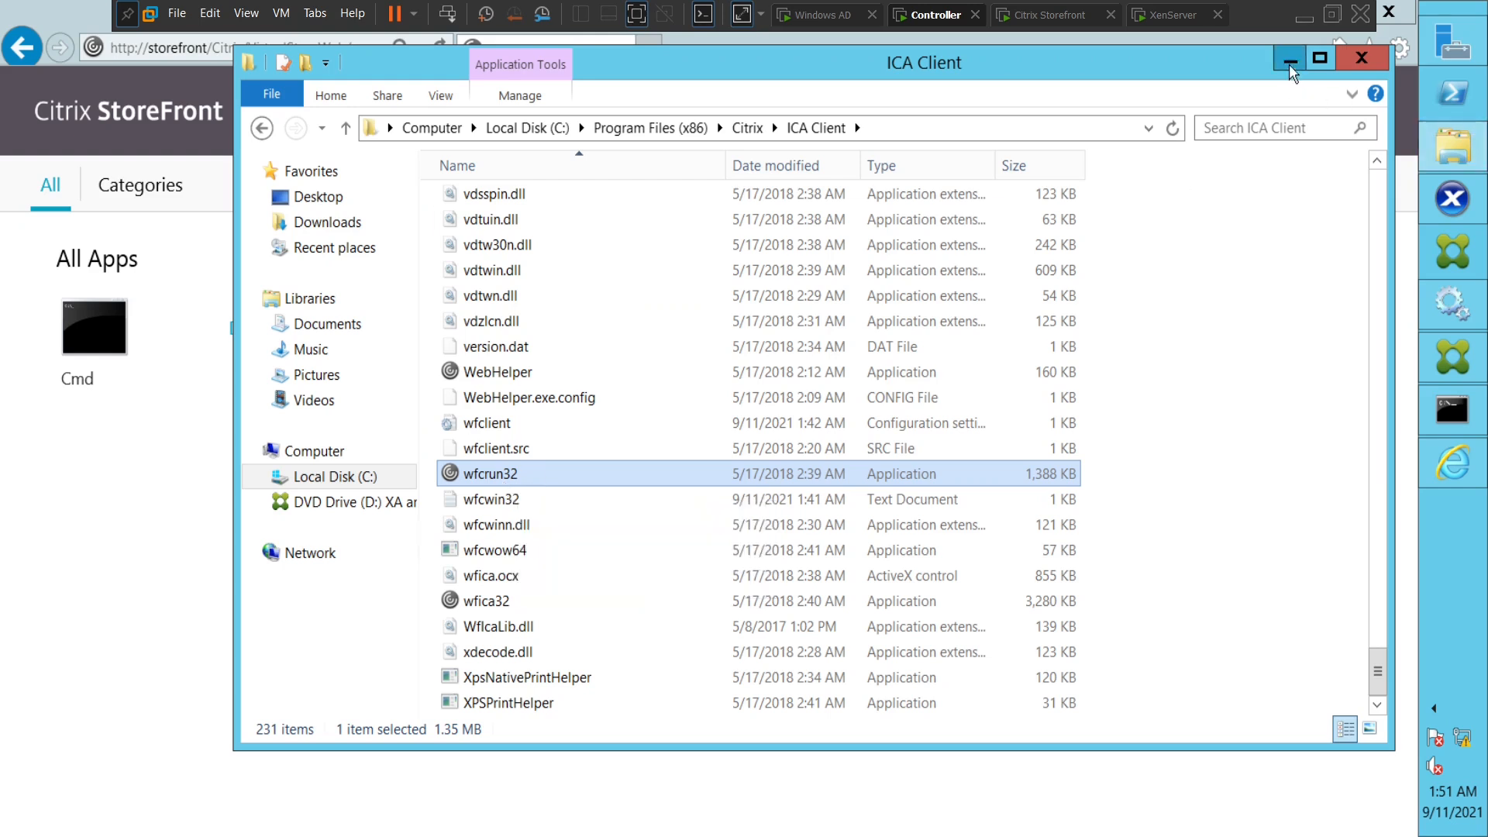
# Minimize Explorer and open Internet Options from the Internet Explorer gear menu
pyautogui.click(1289, 57)
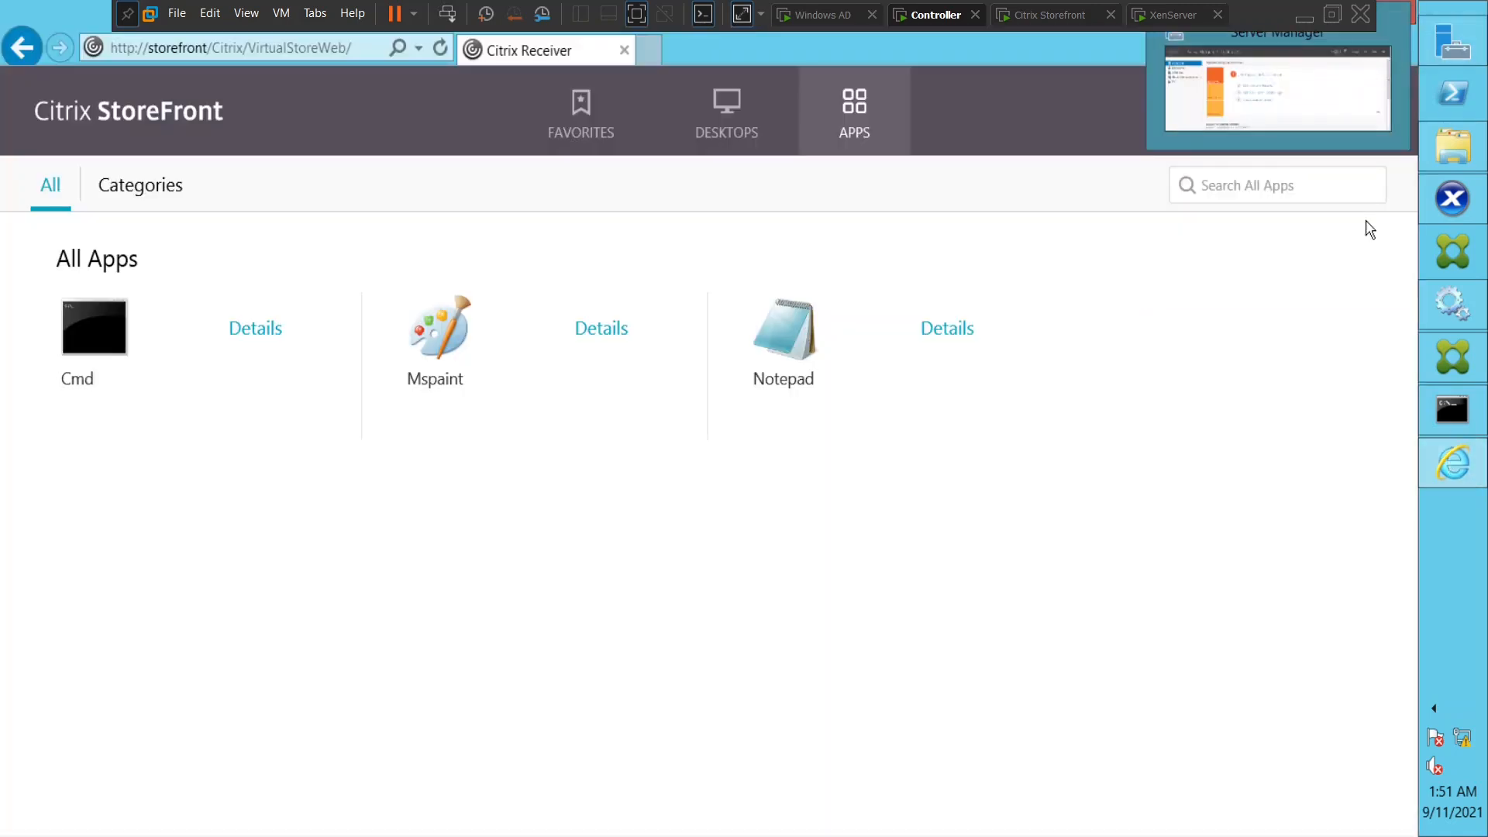
pyautogui.click(1406, 48)
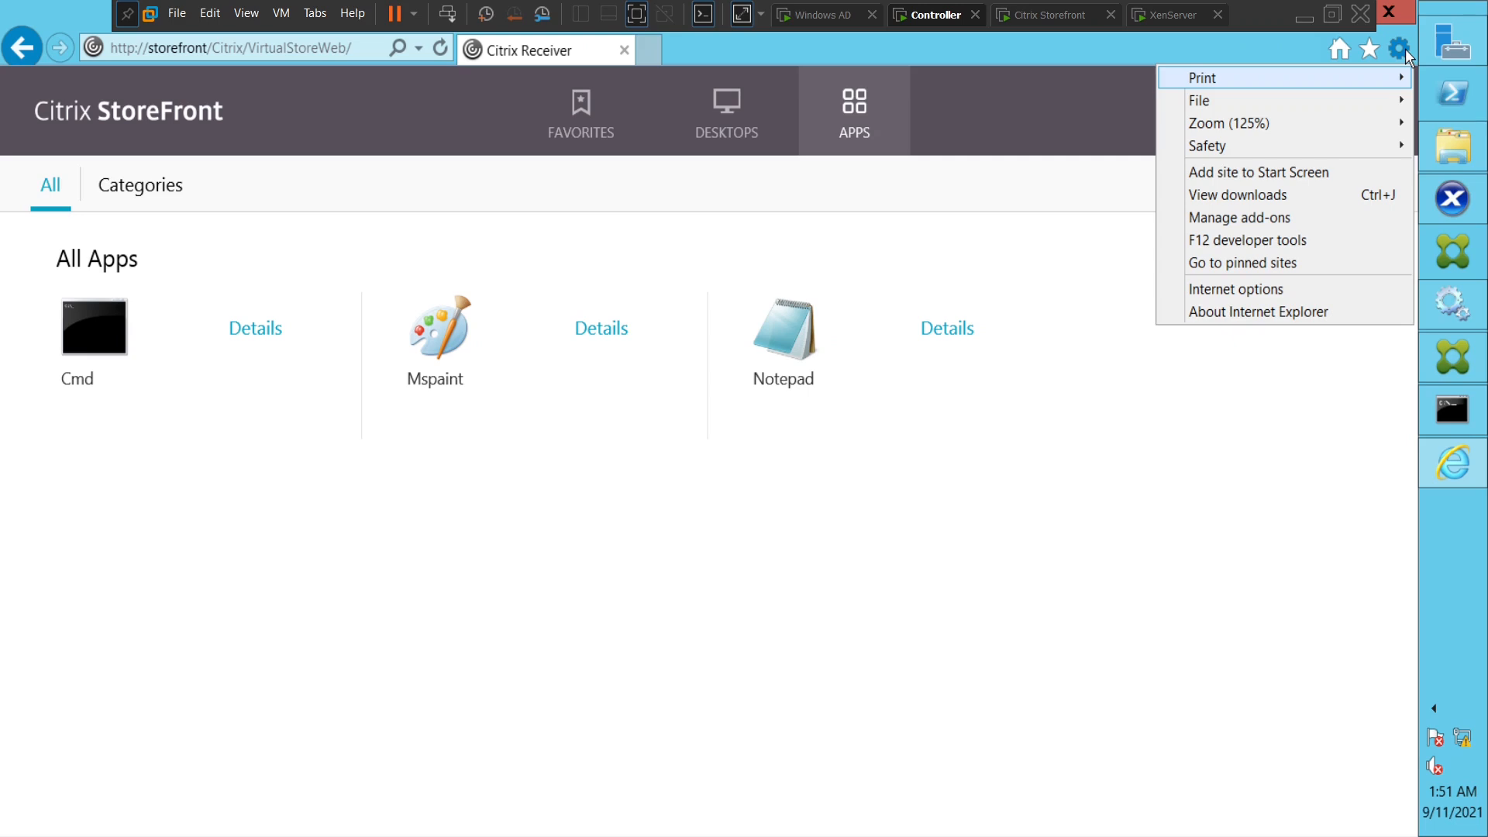
pyautogui.moveTo(1276, 295)
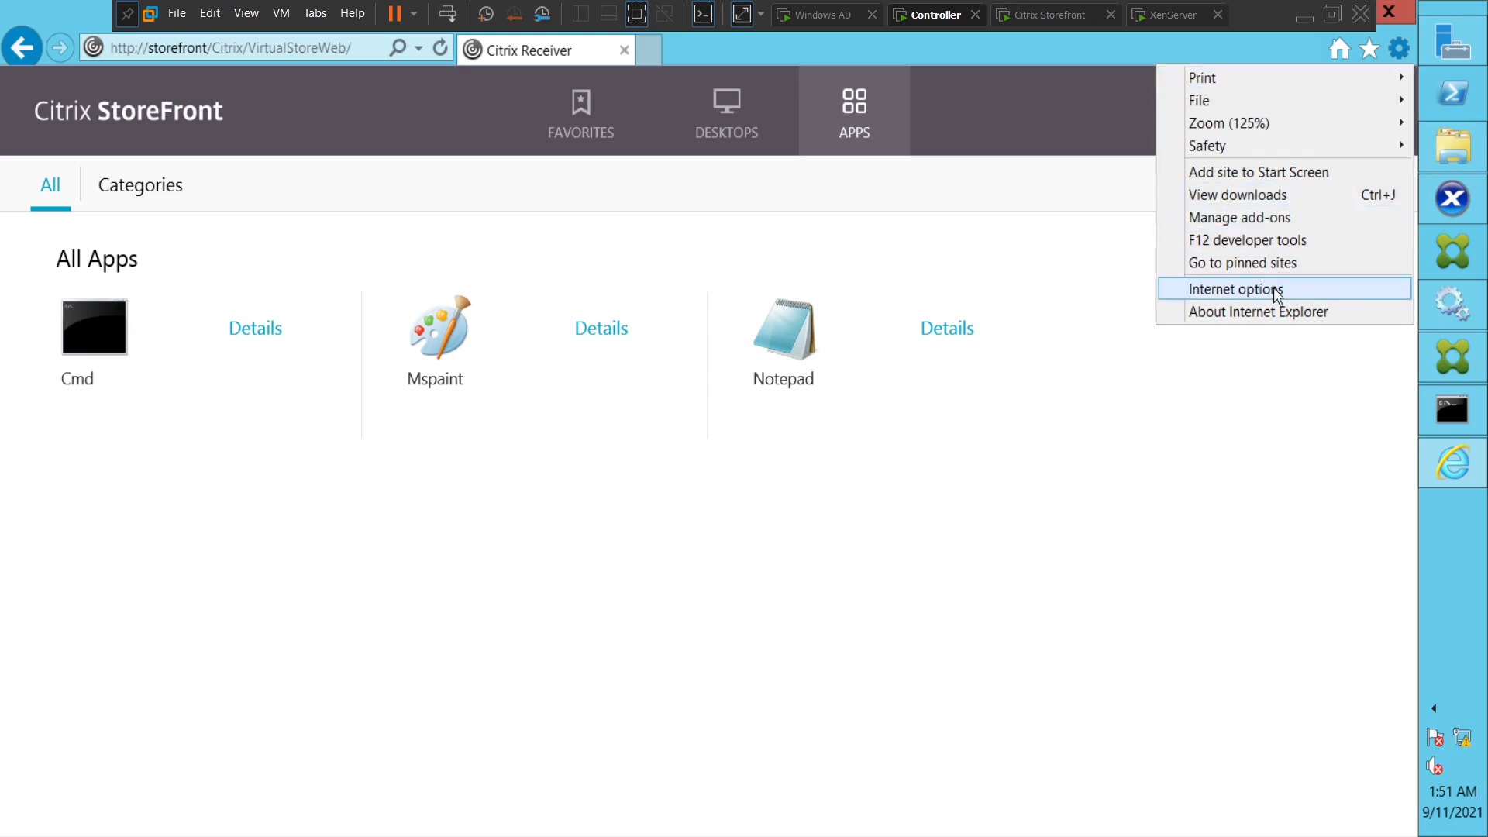
pyautogui.click(1236, 289)
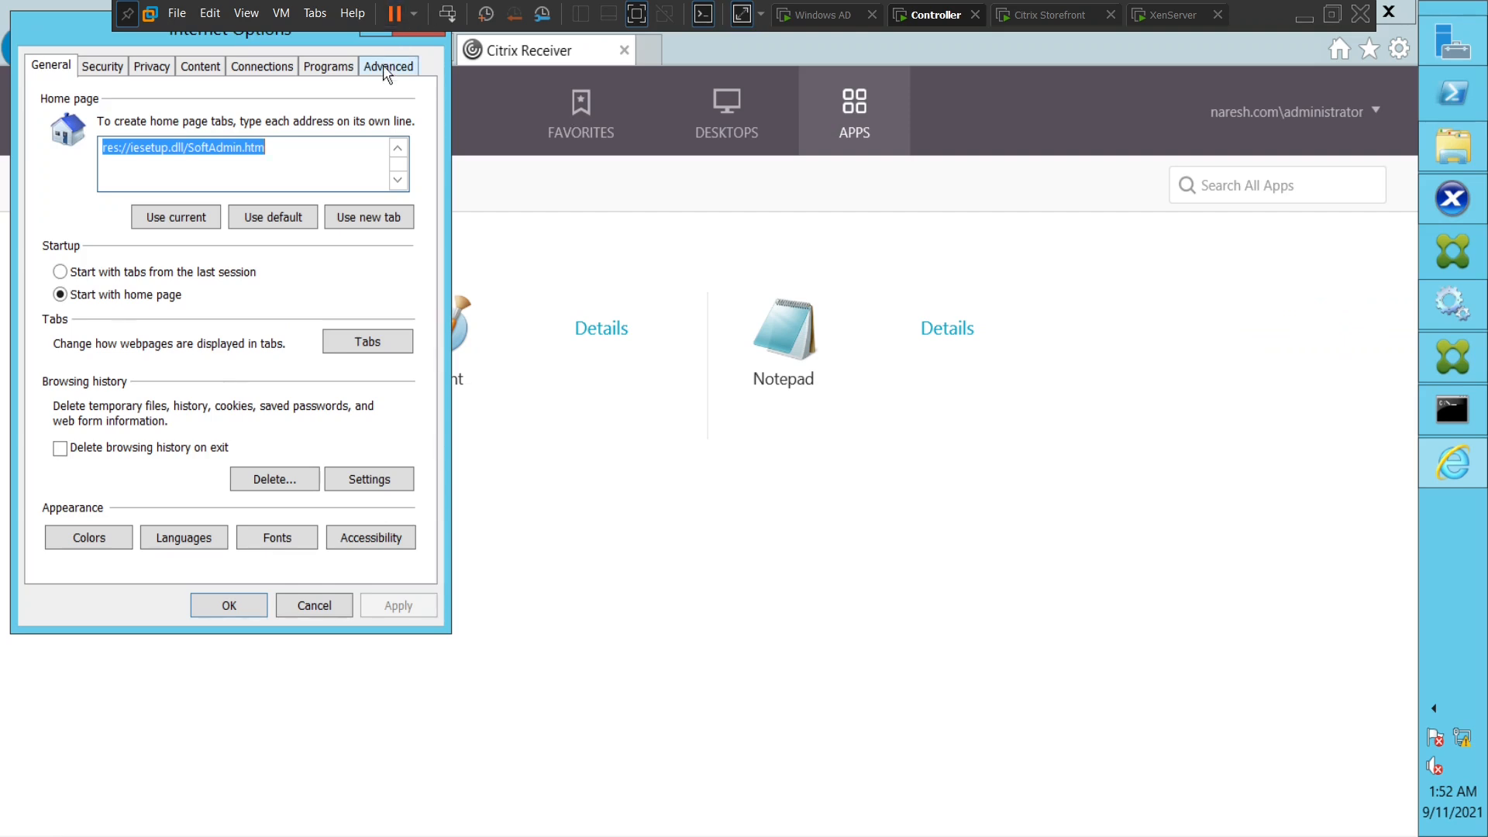
# On the Advanced tab, toggle emptying Temporary Internet Files when the browser closes
pyautogui.click(388, 65)
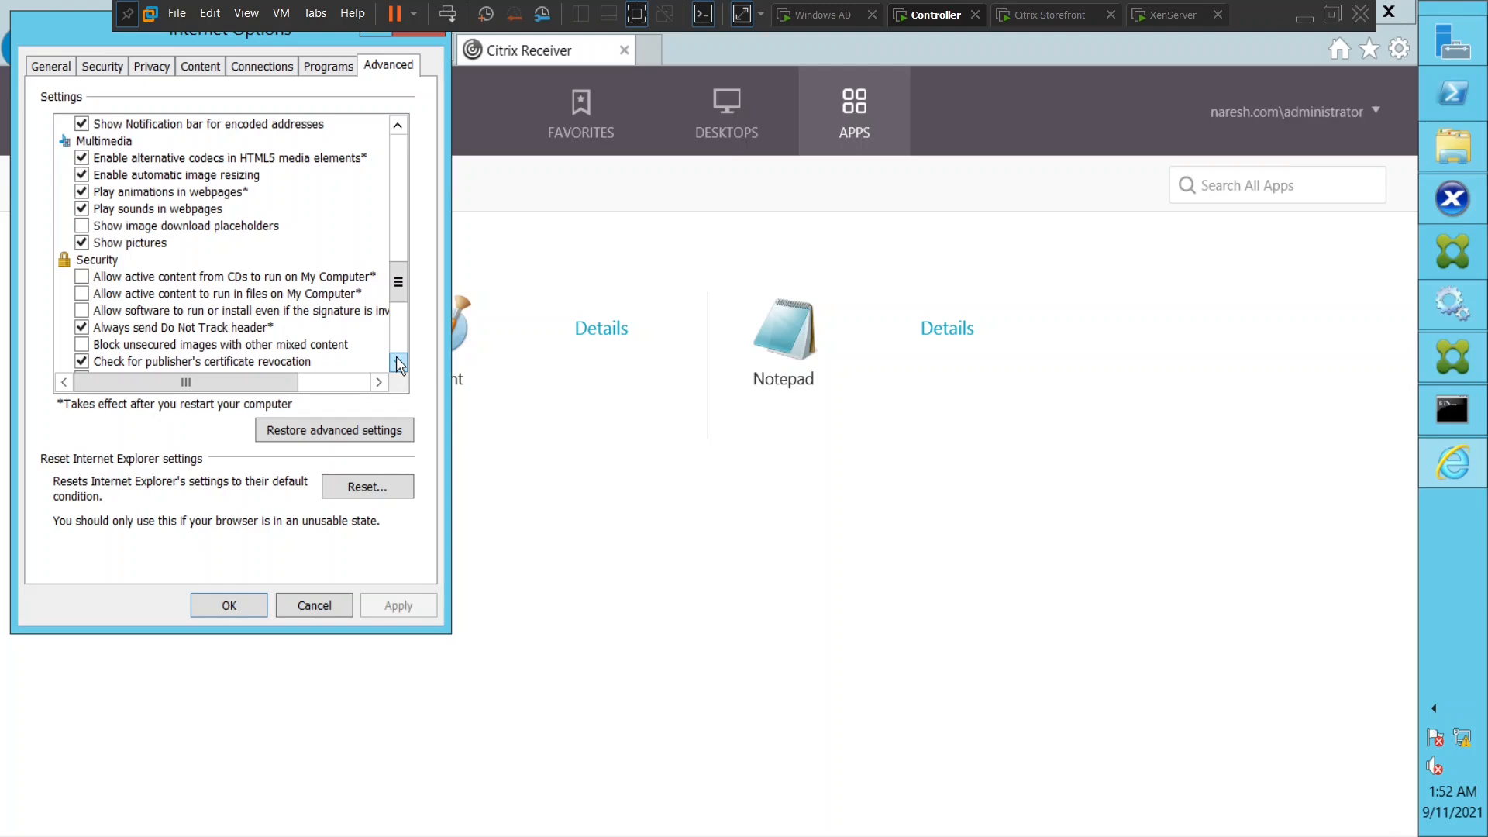
pyautogui.click(398, 365)
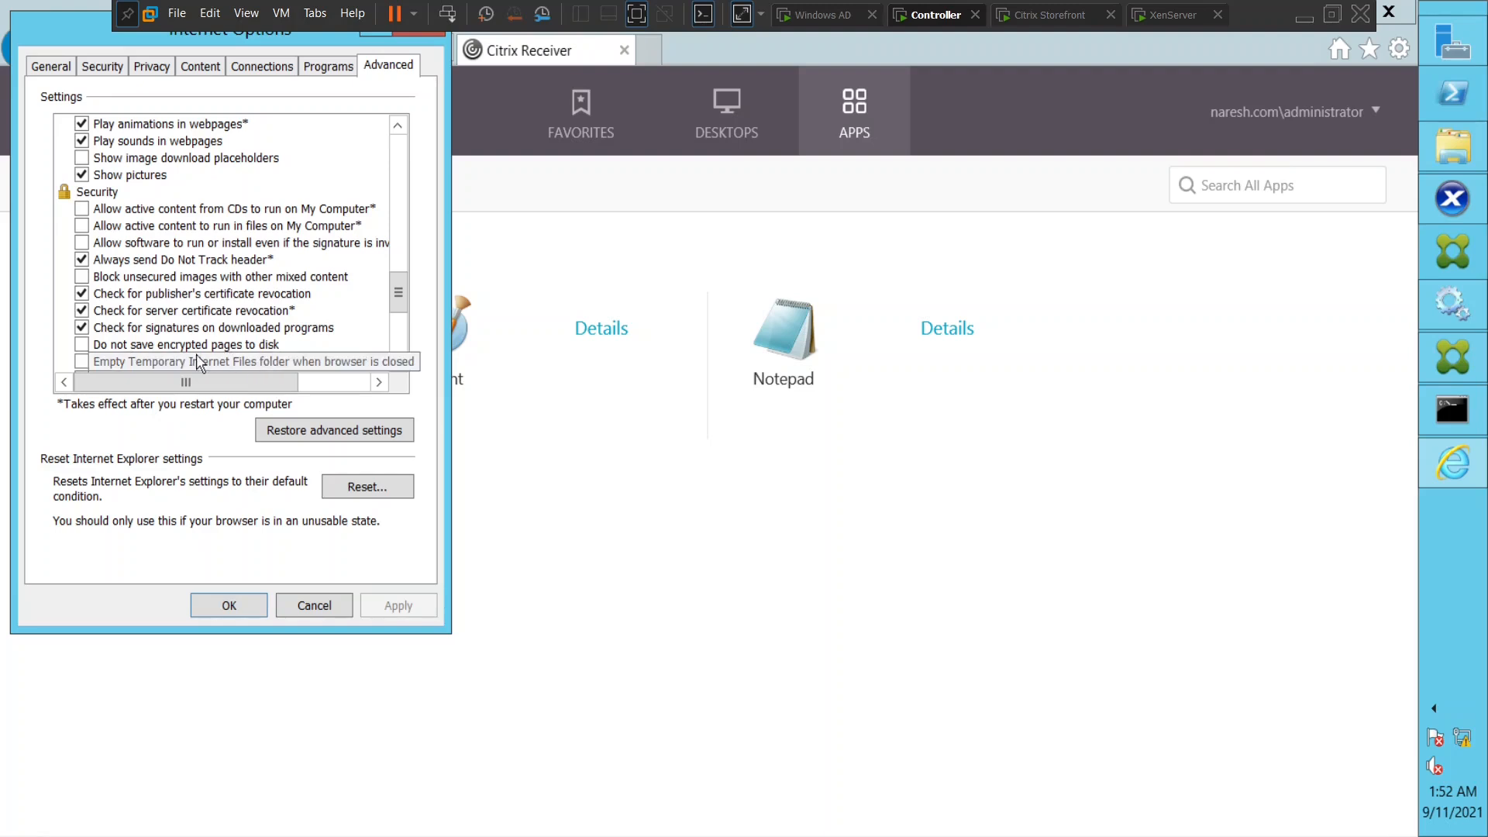
pyautogui.click(81, 345)
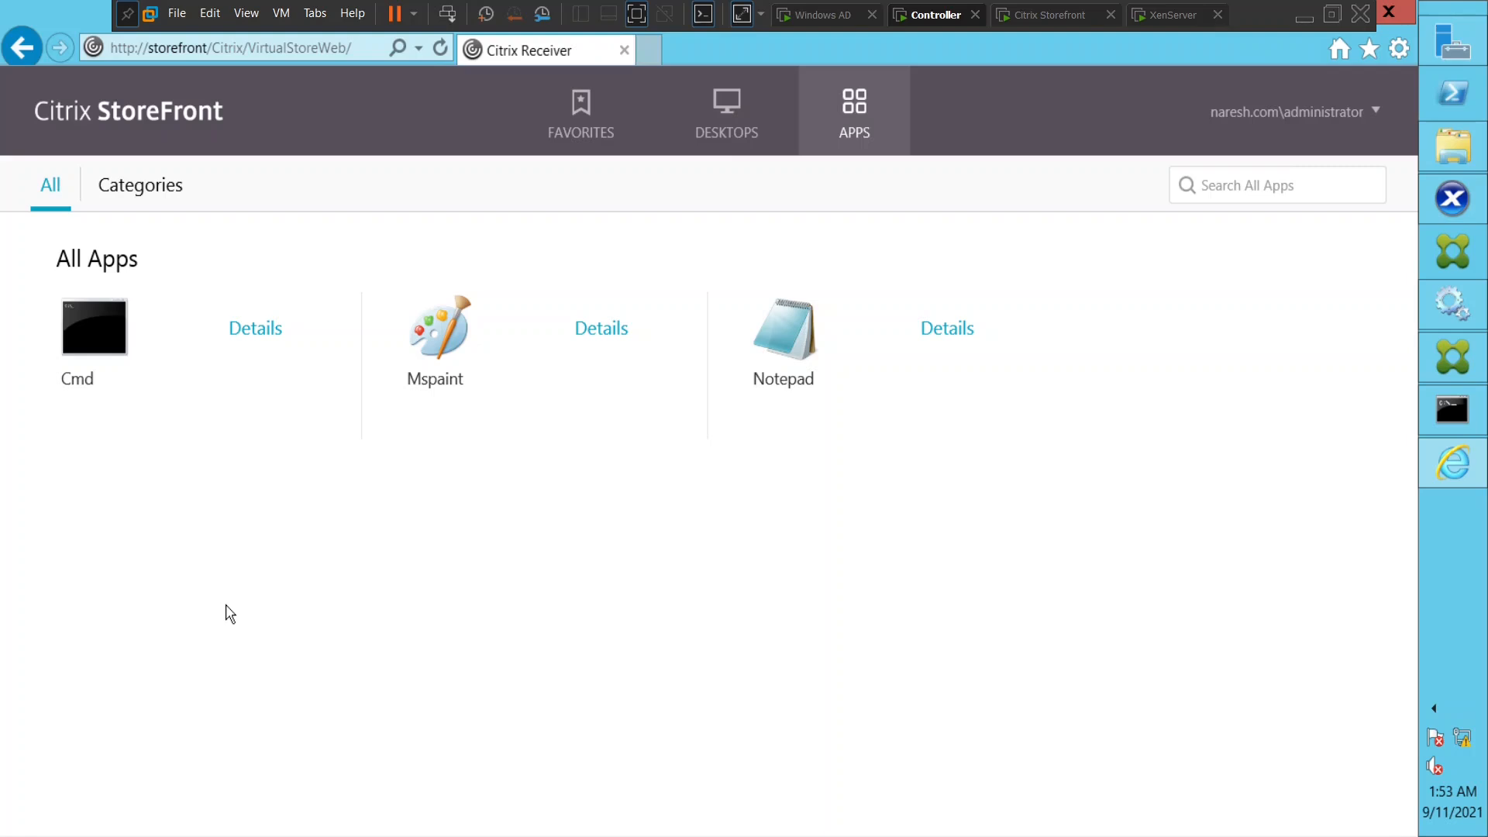
pyautogui.moveTo(420, 48)
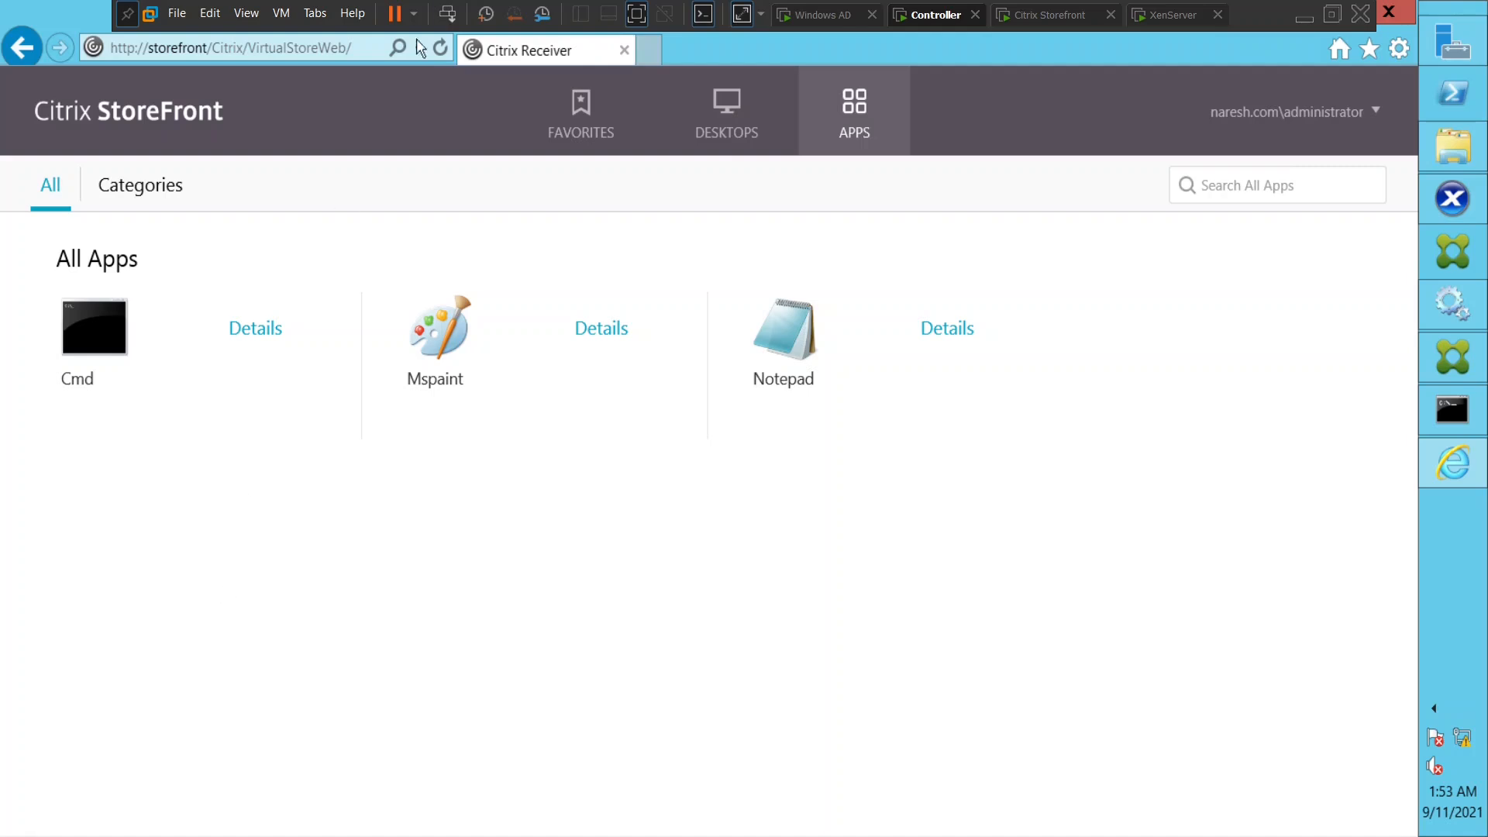